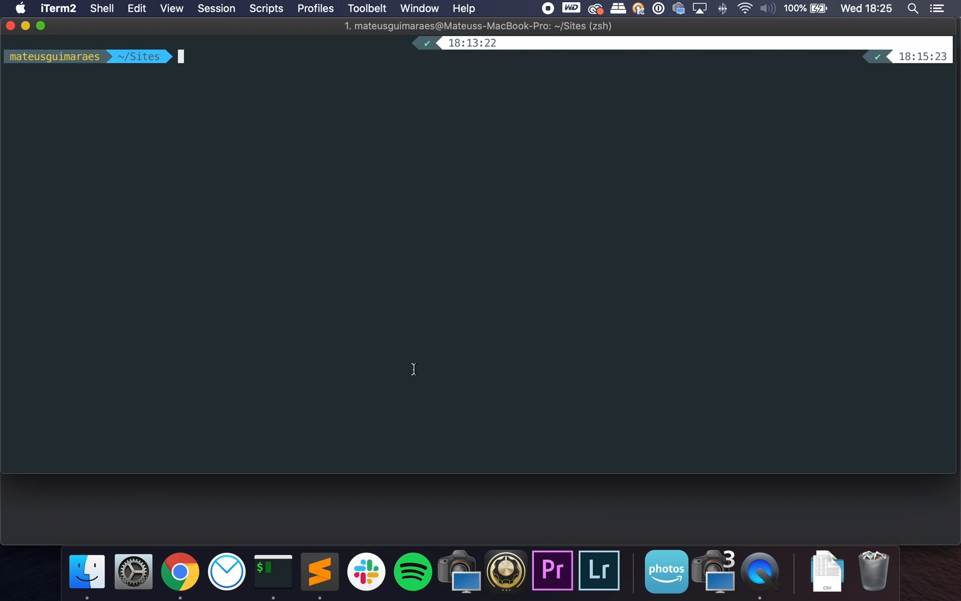
# Scaffold a Laravel app named jetstream with `laravel new jetstream --jet --teams`, choosing 0 for the livewire stack
pyautogui.write('laravel ew')
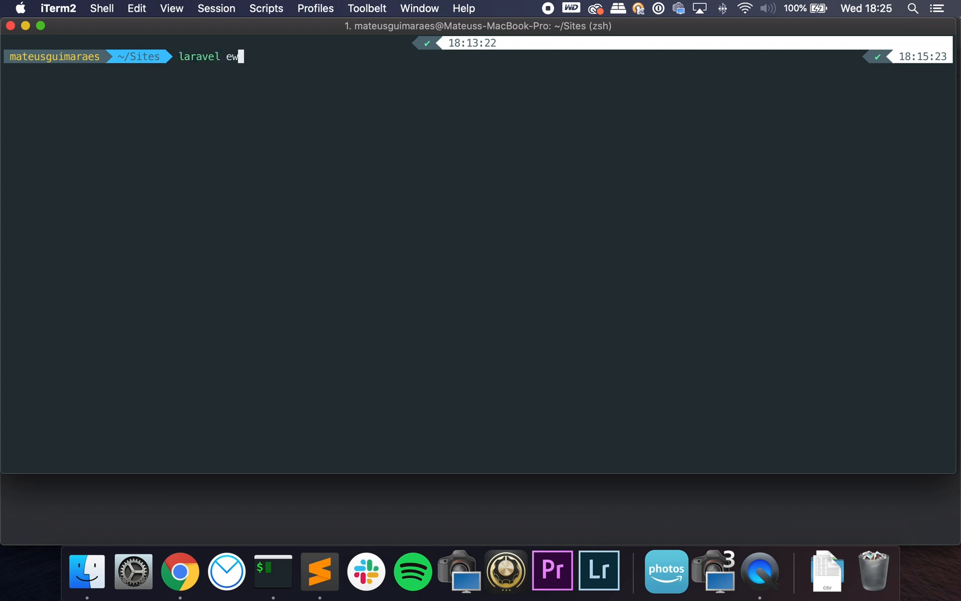
pyautogui.write('new')
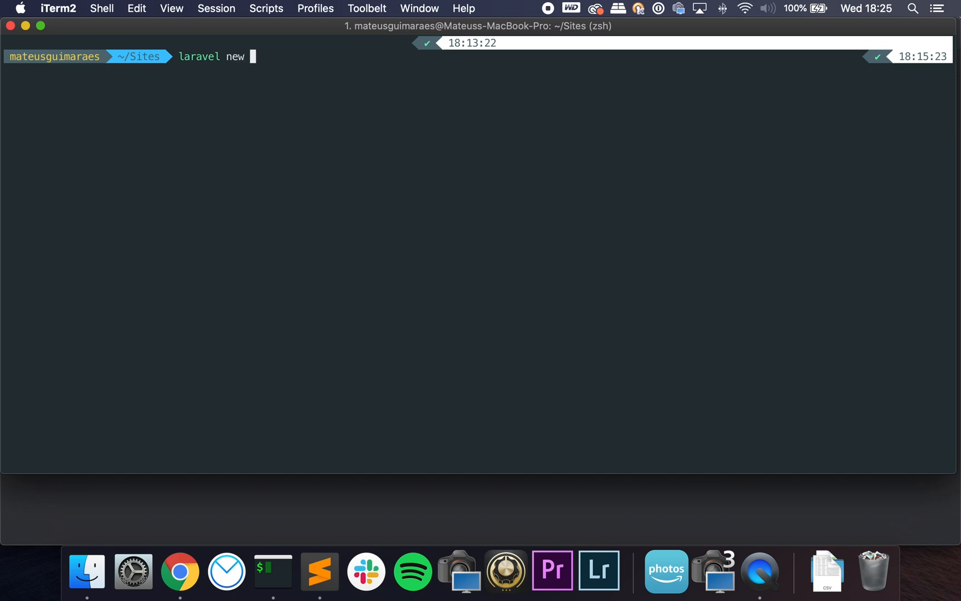
pyautogui.write('jetst')
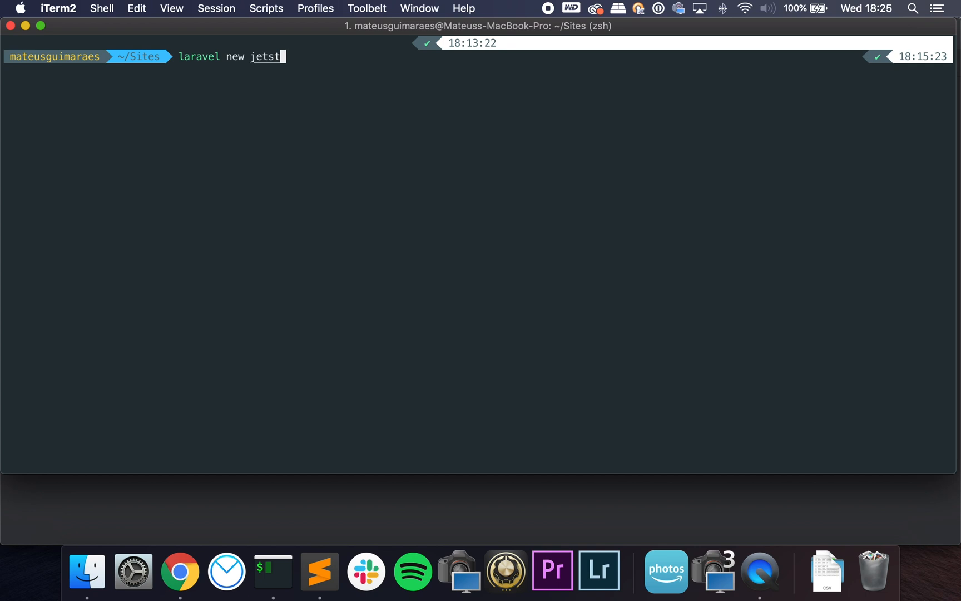
pyautogui.write('ream --jet')
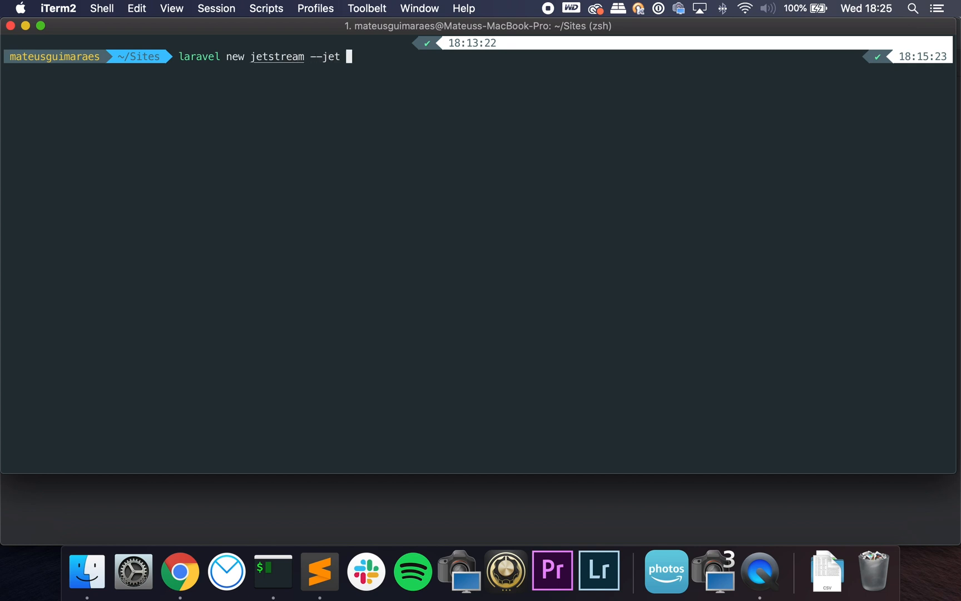
pyautogui.write('--teams')
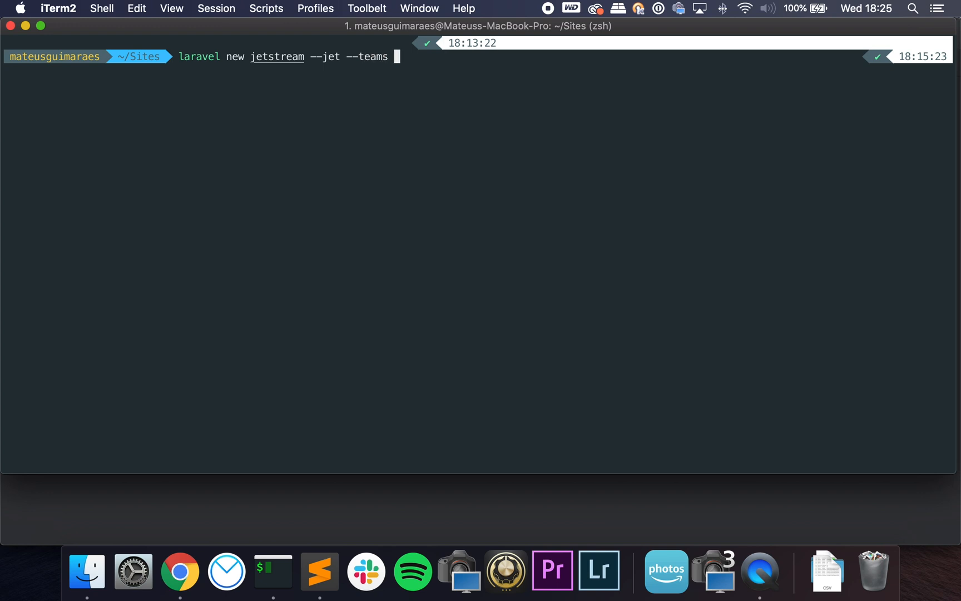
pyautogui.press('Return')
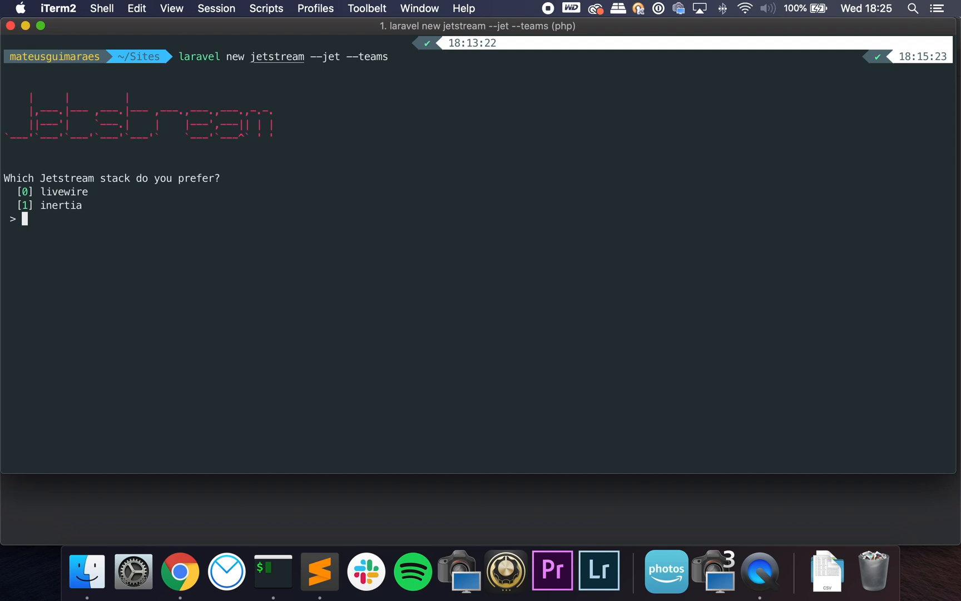
pyautogui.write('0')
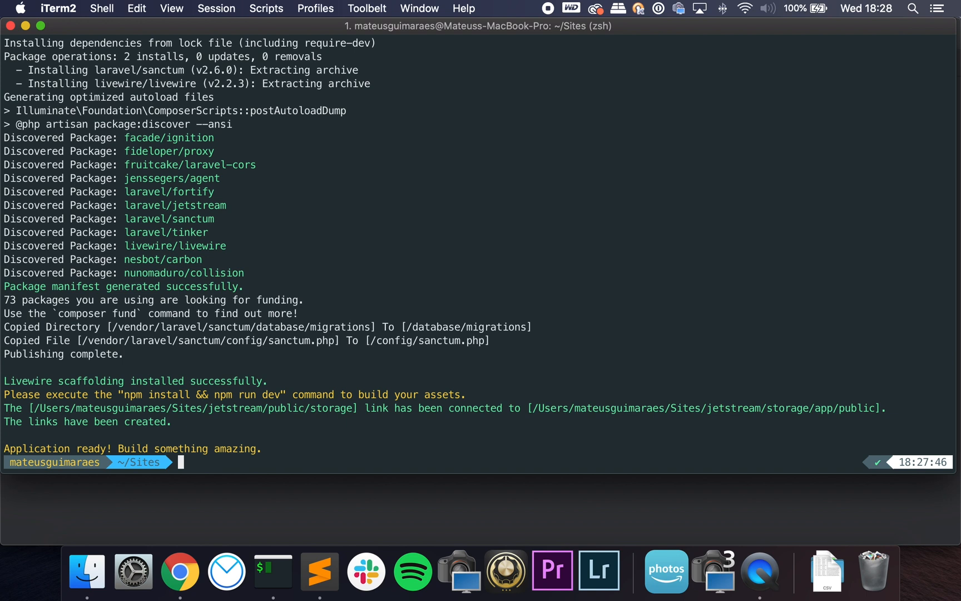
# Move the shell into the new jetstream project folder
pyautogui.write('cd jetstream/')
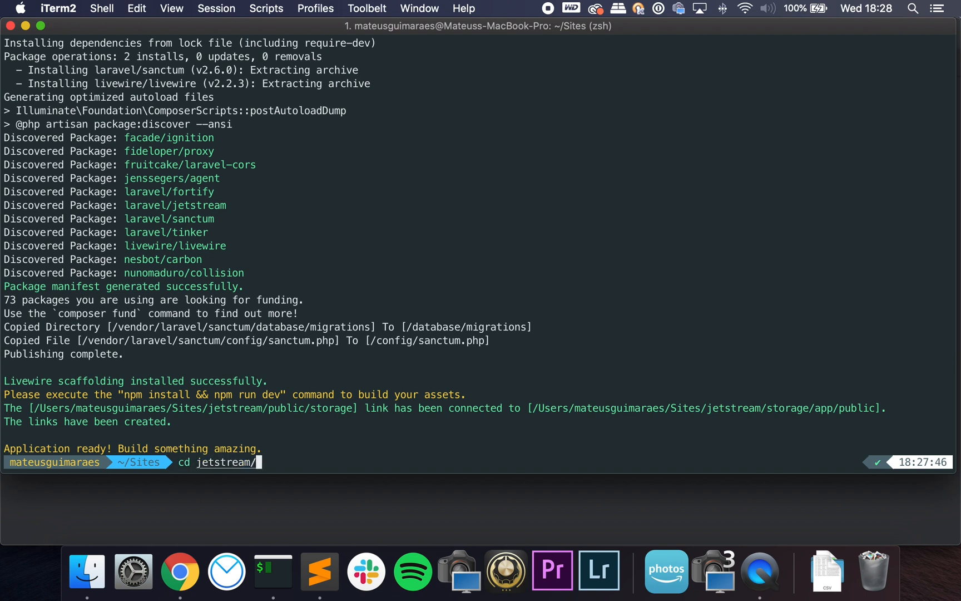
pyautogui.press('Return')
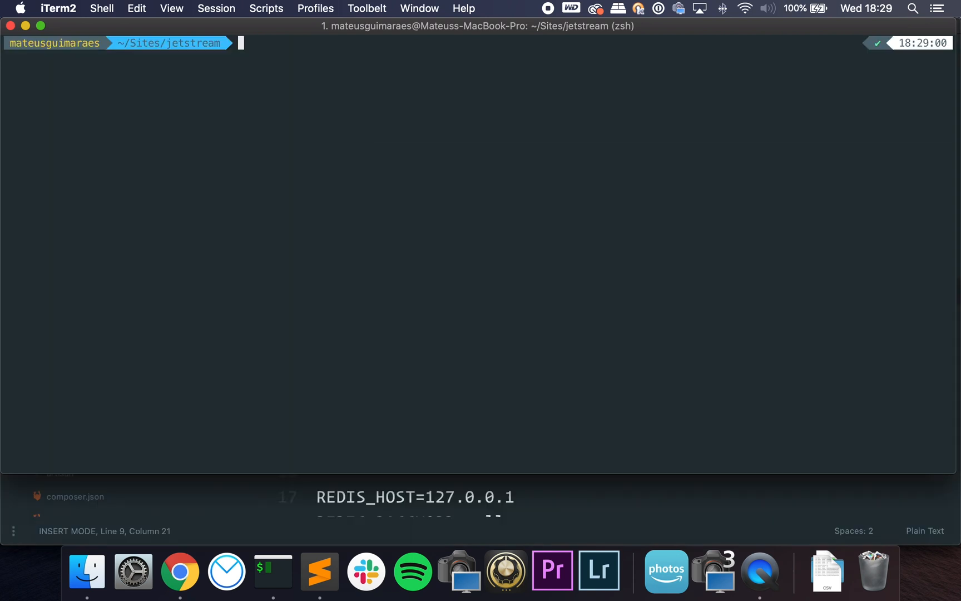
pyautogui.moveTo(499, 318)
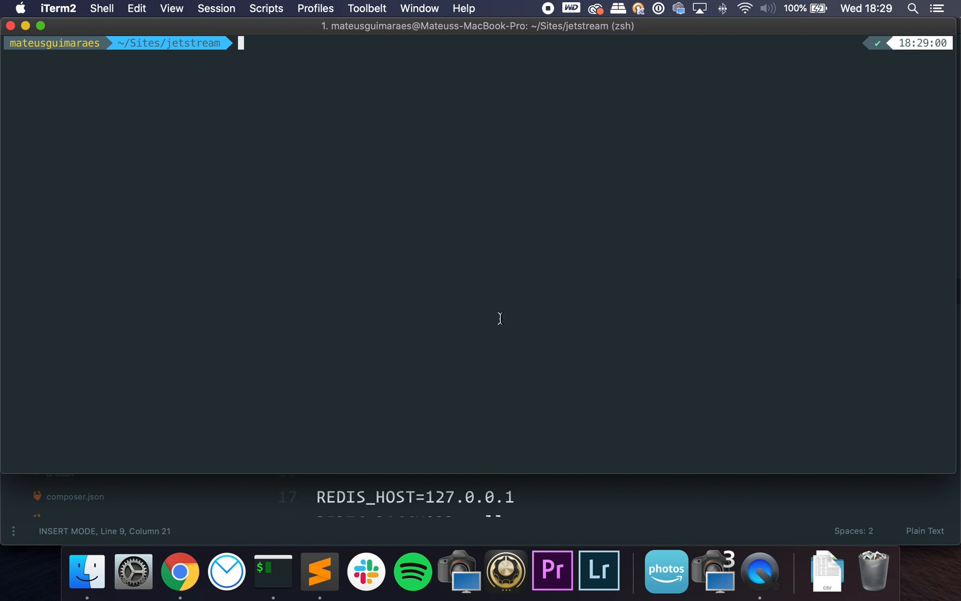
# Check the .env uses sqlite, then run `php artisan migrate` in the terminal
pyautogui.click(319, 572)
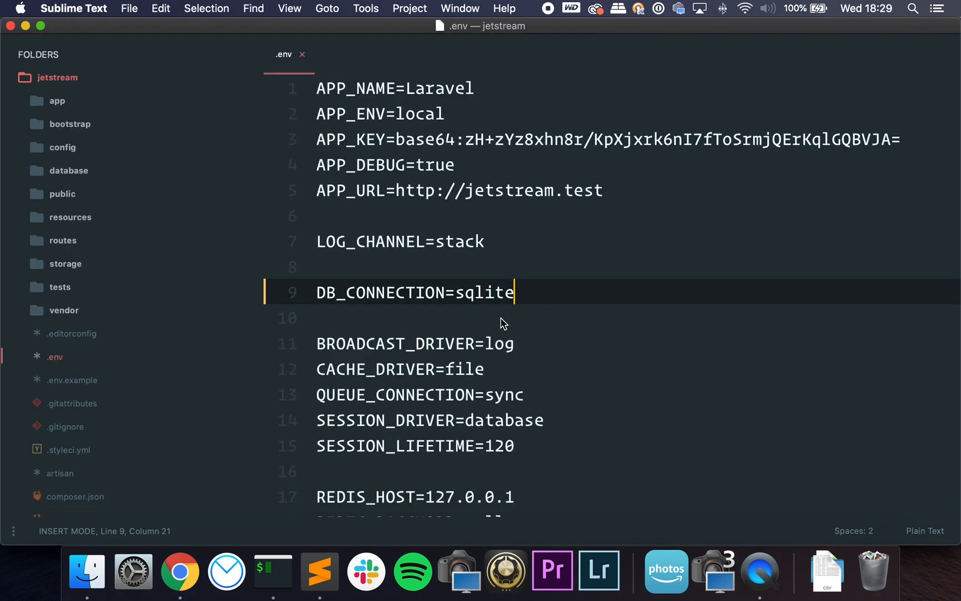
pyautogui.click(272, 571)
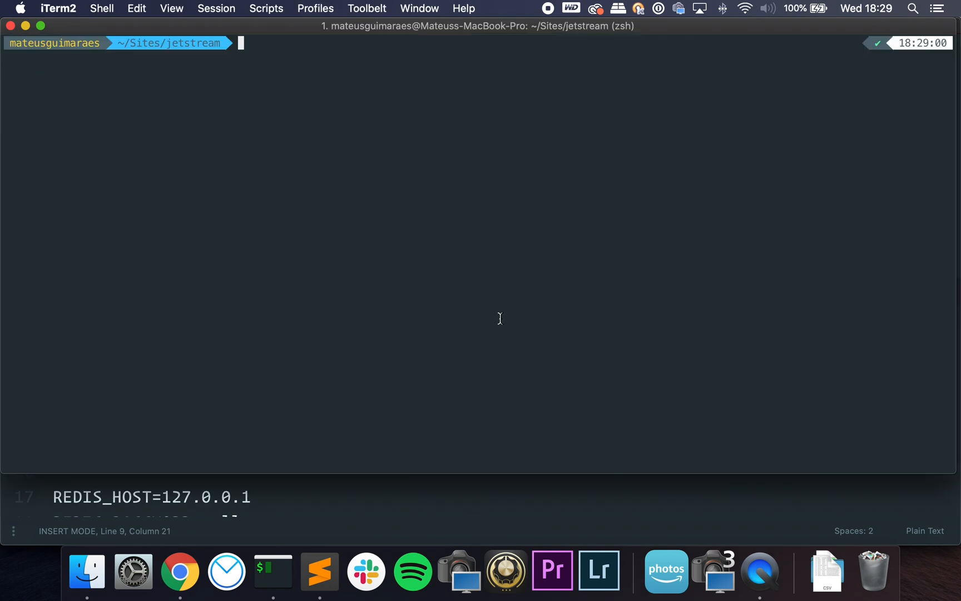
pyautogui.write('php artisan migra')
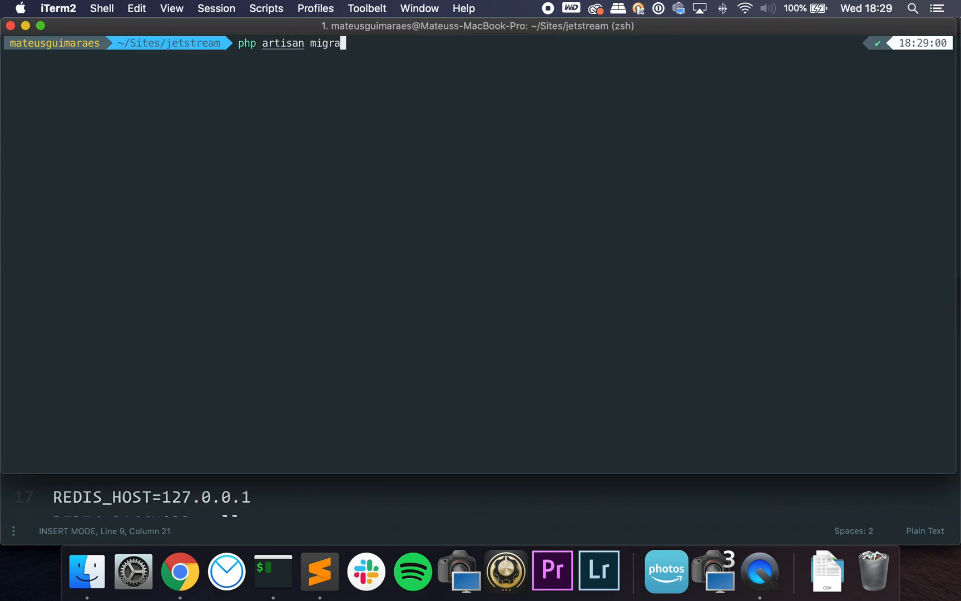
pyautogui.press('Return')
pyautogui.write('create_')
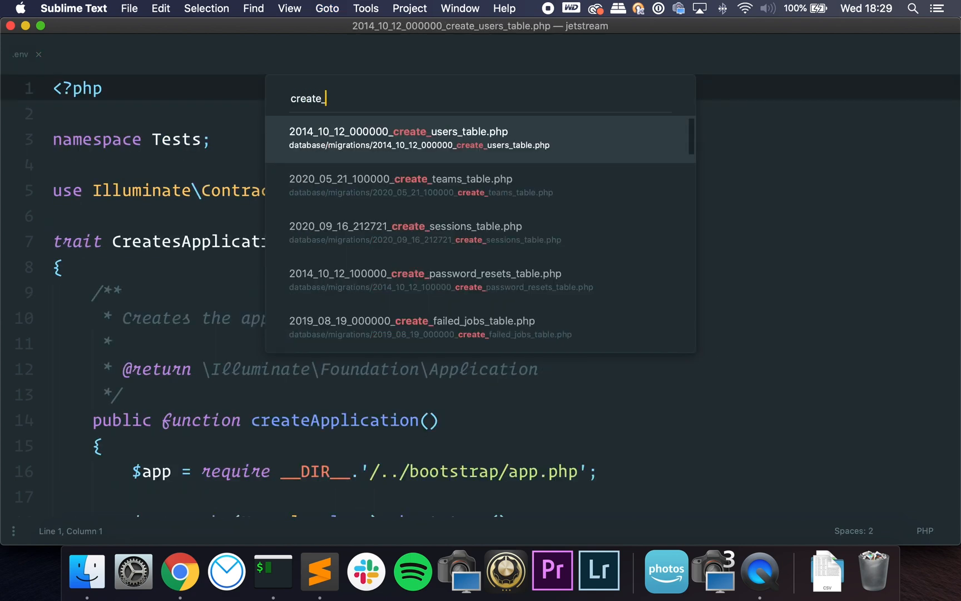
# Review the create_users_table migration and expand database/migrations in the sidebar
pyautogui.click(398, 138)
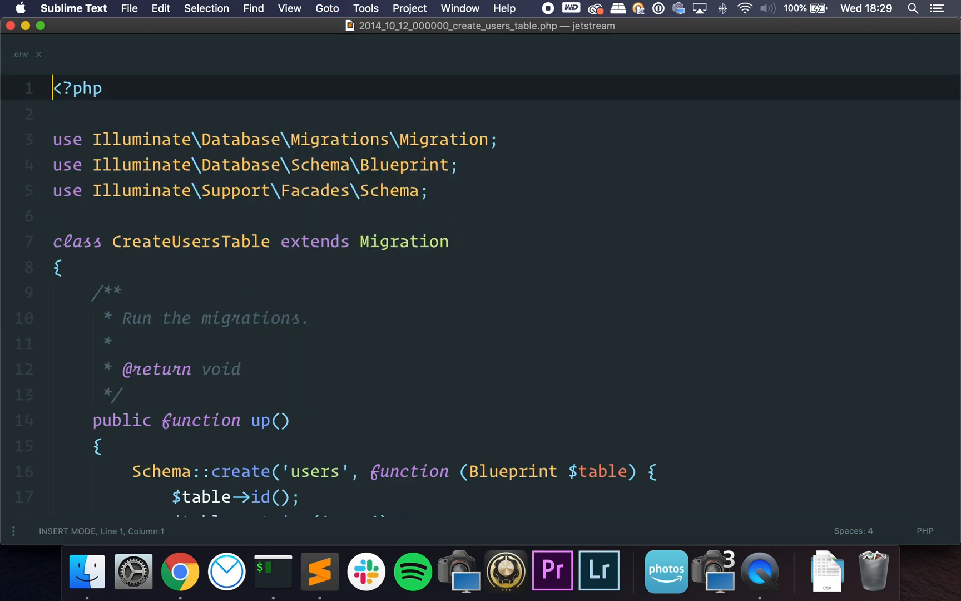
pyautogui.scroll(-3)
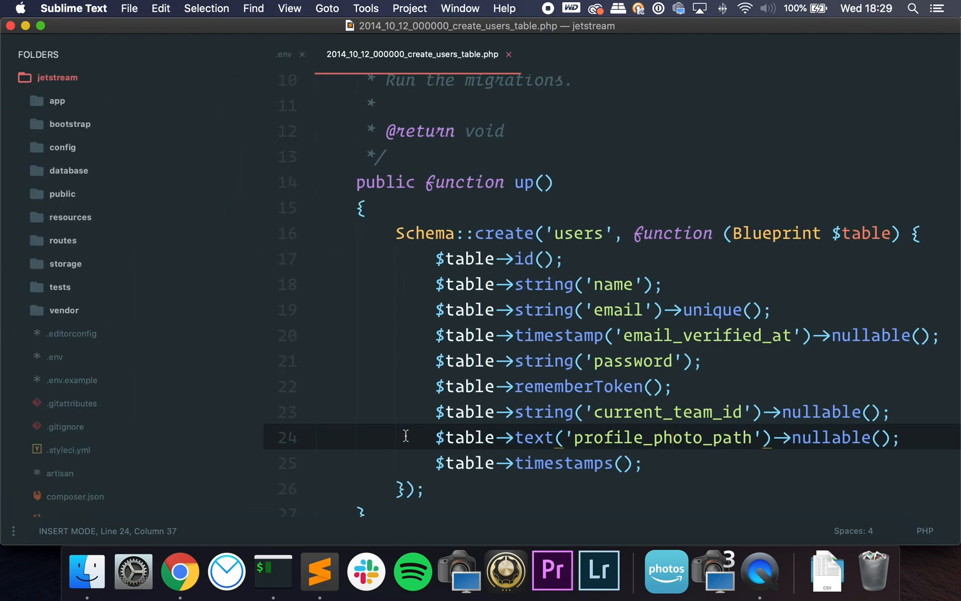
pyautogui.click(283, 55)
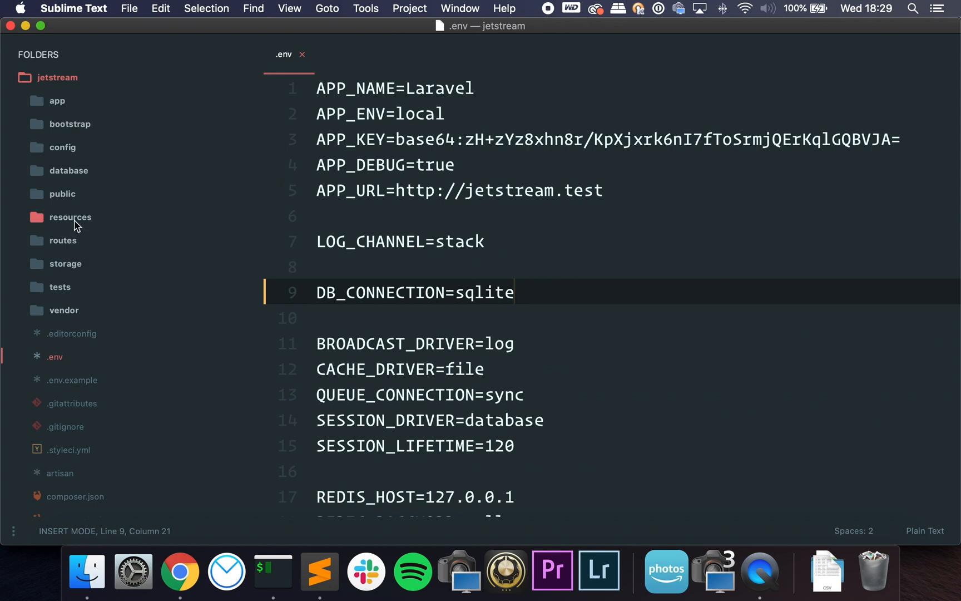
pyautogui.click(68, 171)
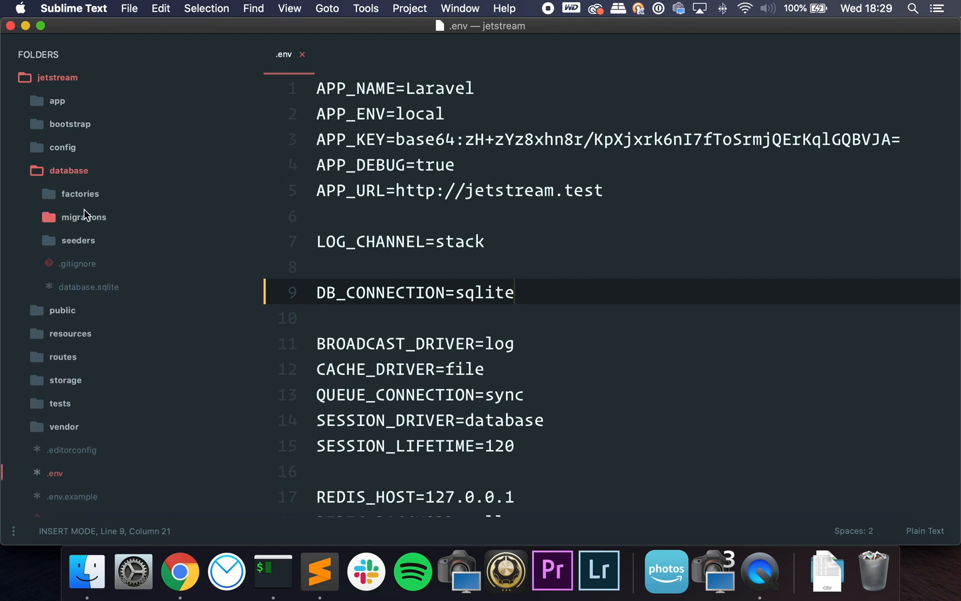
pyautogui.click(82, 217)
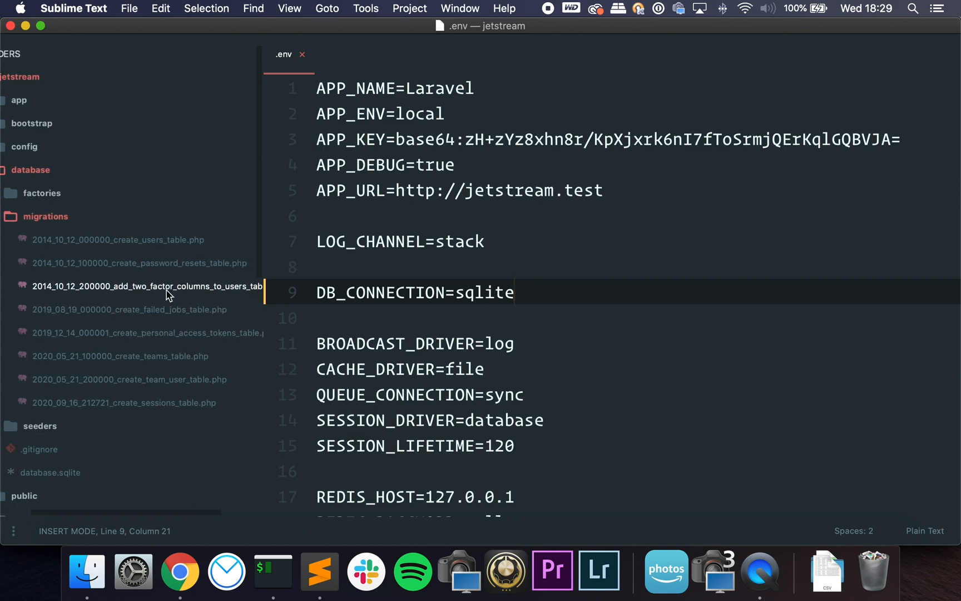
# Review the two-factor columns, personal access tokens, teams and sessions migrations in turn
pyautogui.click(146, 286)
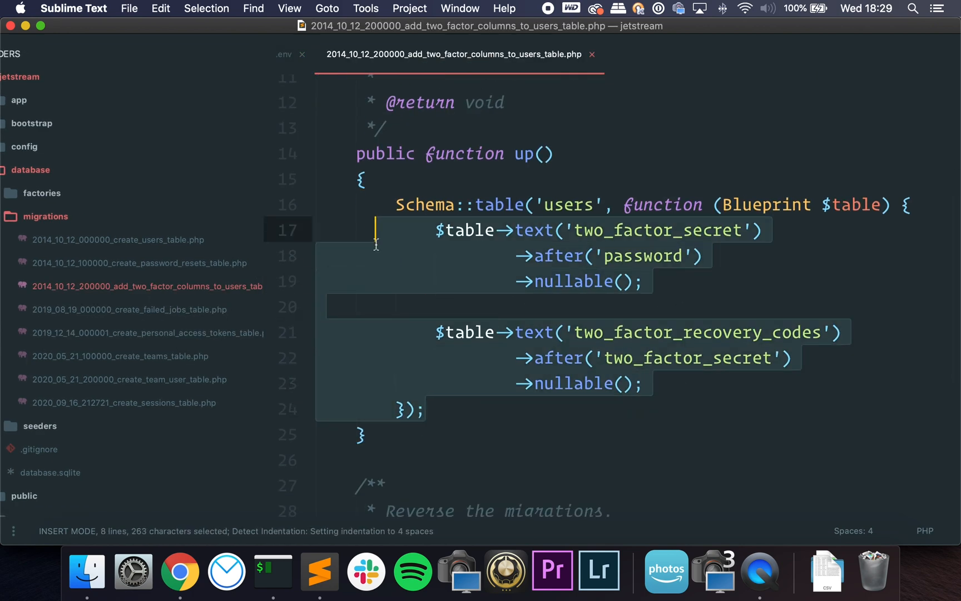
pyautogui.moveTo(416, 242)
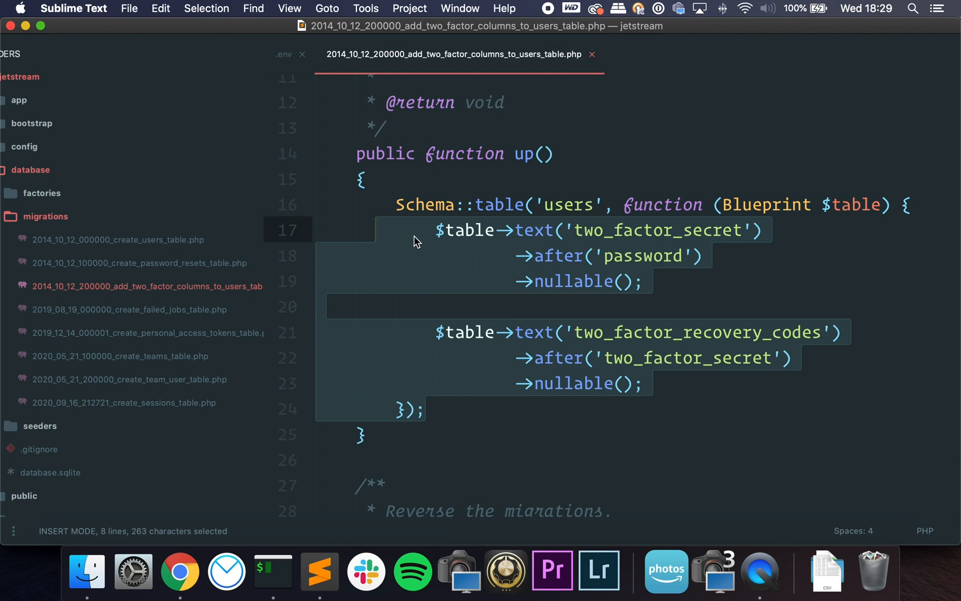
pyautogui.click(429, 203)
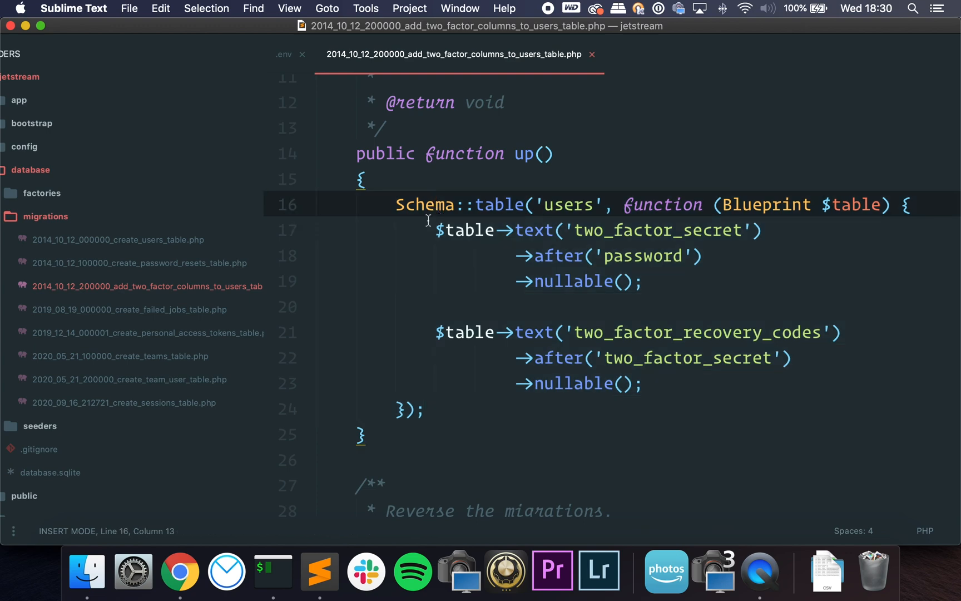
pyautogui.click(147, 333)
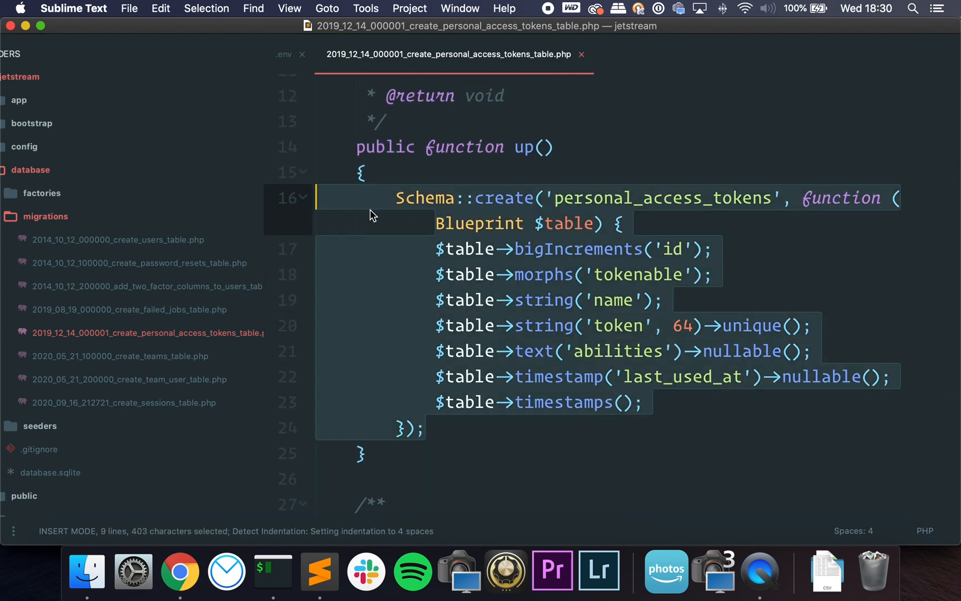
pyautogui.click(120, 356)
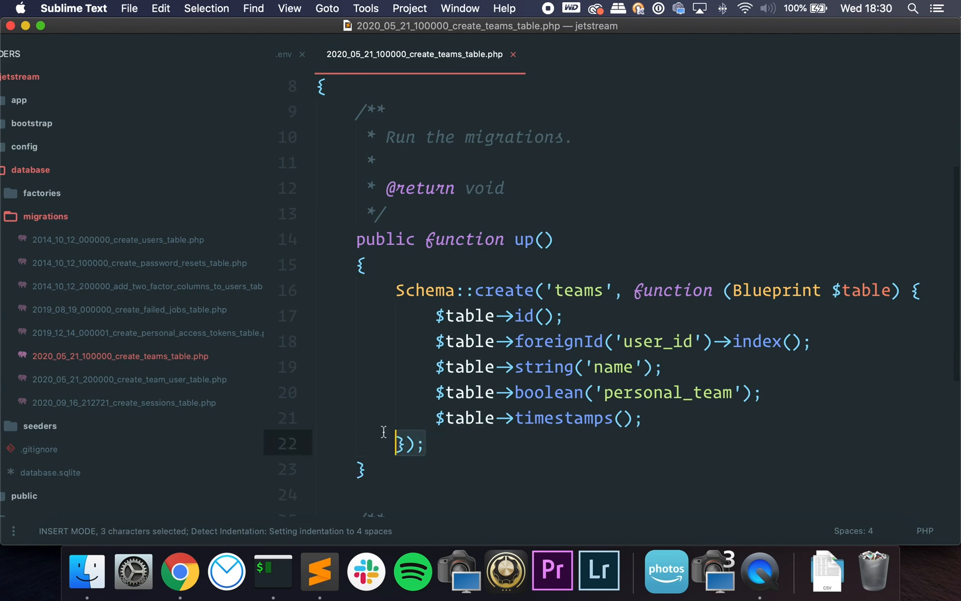
pyautogui.click(283, 53)
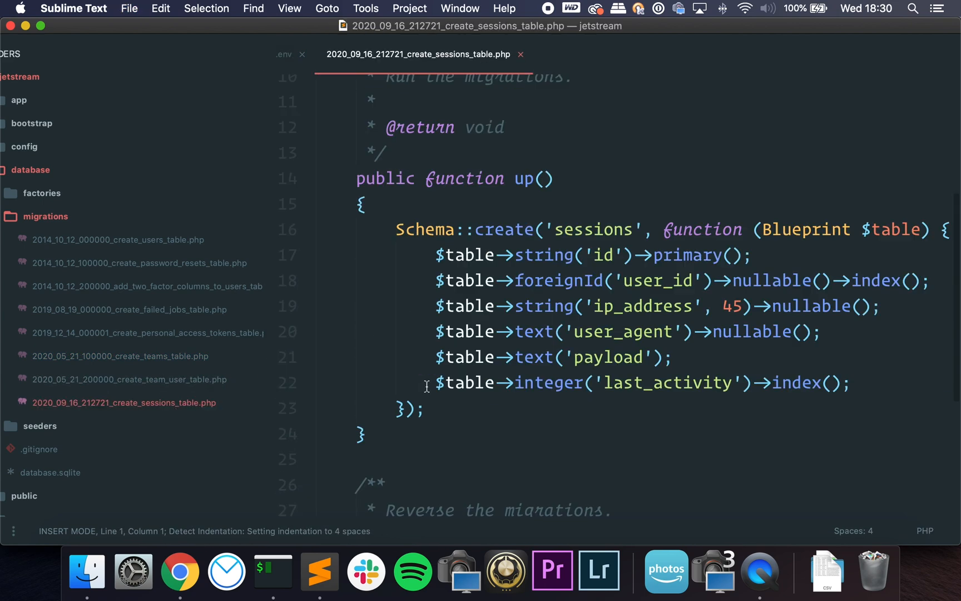
pyautogui.click(283, 54)
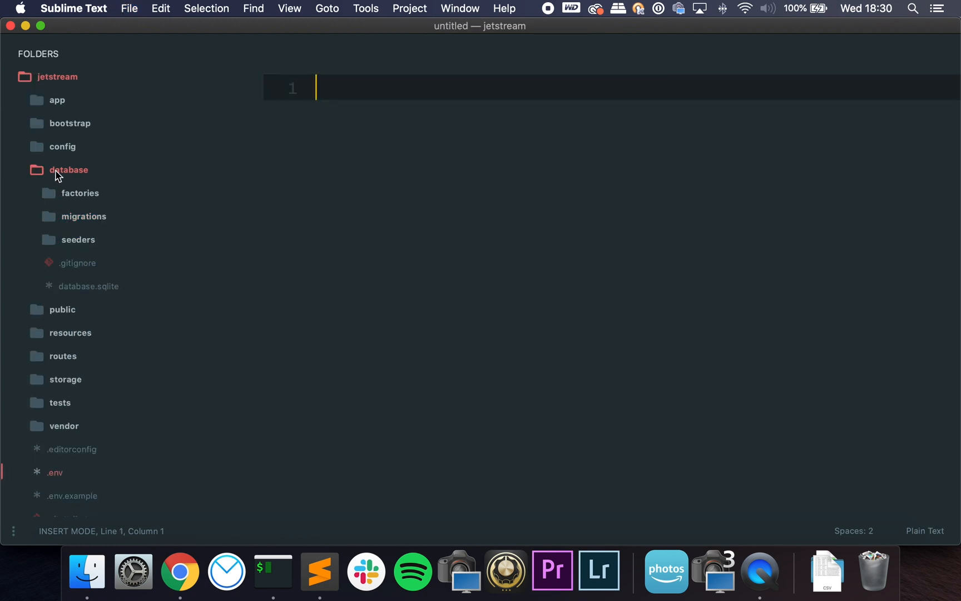
# Open app/Models/User.php from the sidebar and scroll through its use statements
pyautogui.click(56, 100)
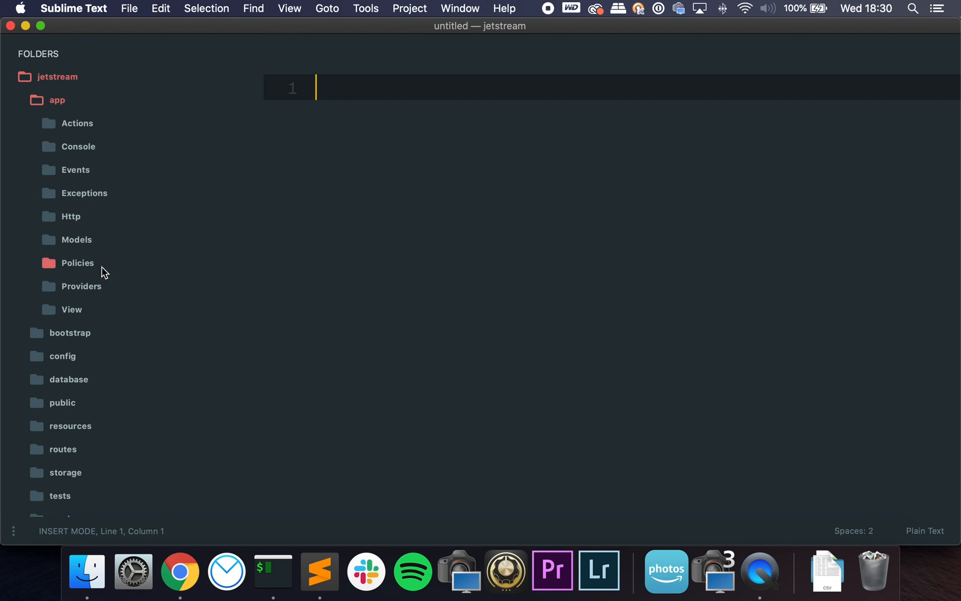
pyautogui.click(76, 239)
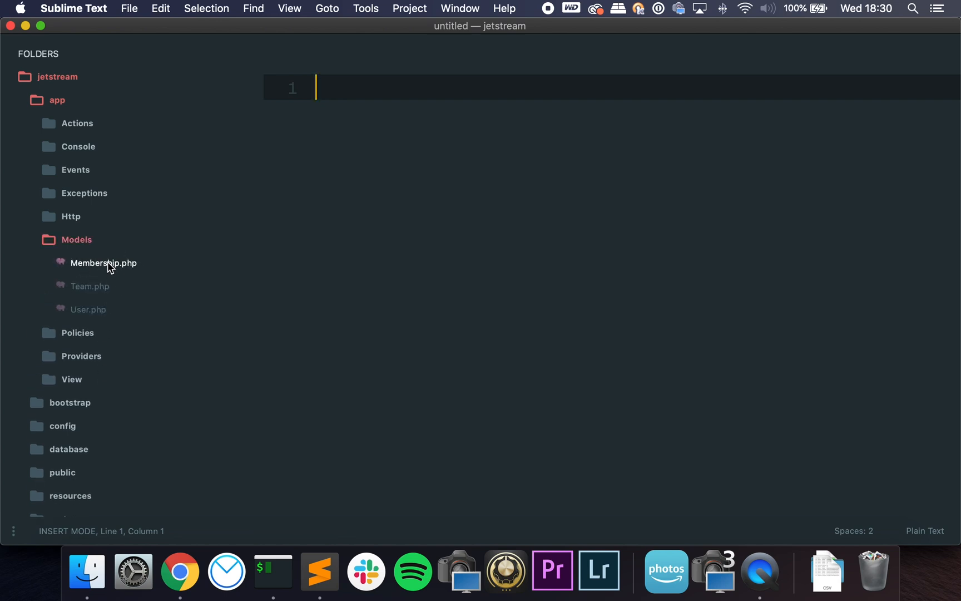
pyautogui.click(71, 379)
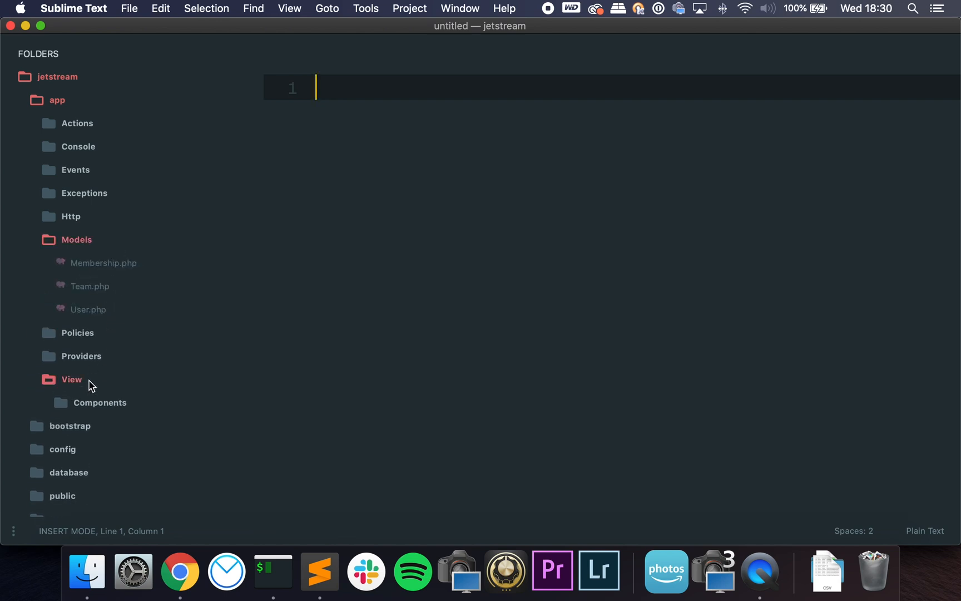
pyautogui.click(99, 403)
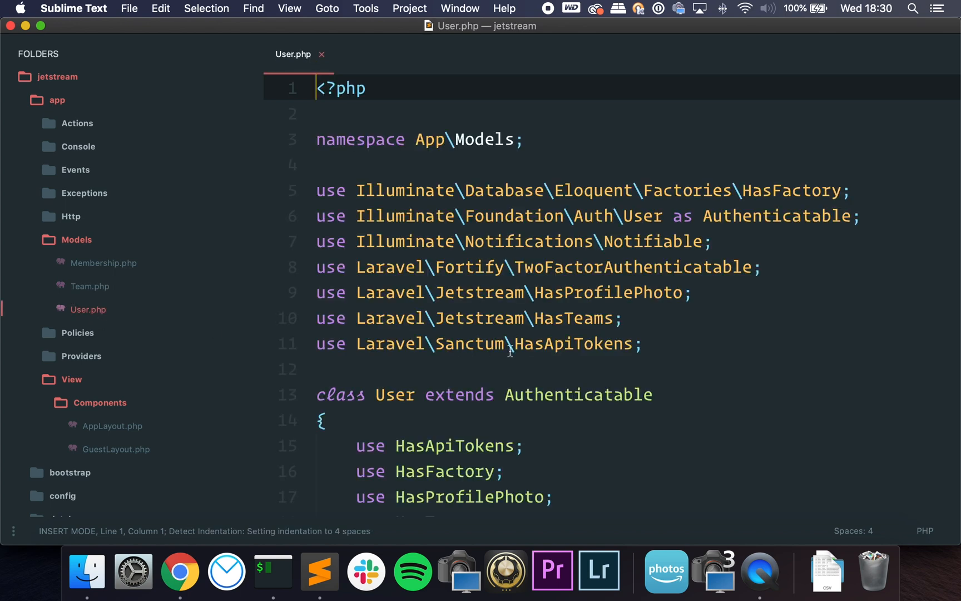
pyautogui.scroll(-3)
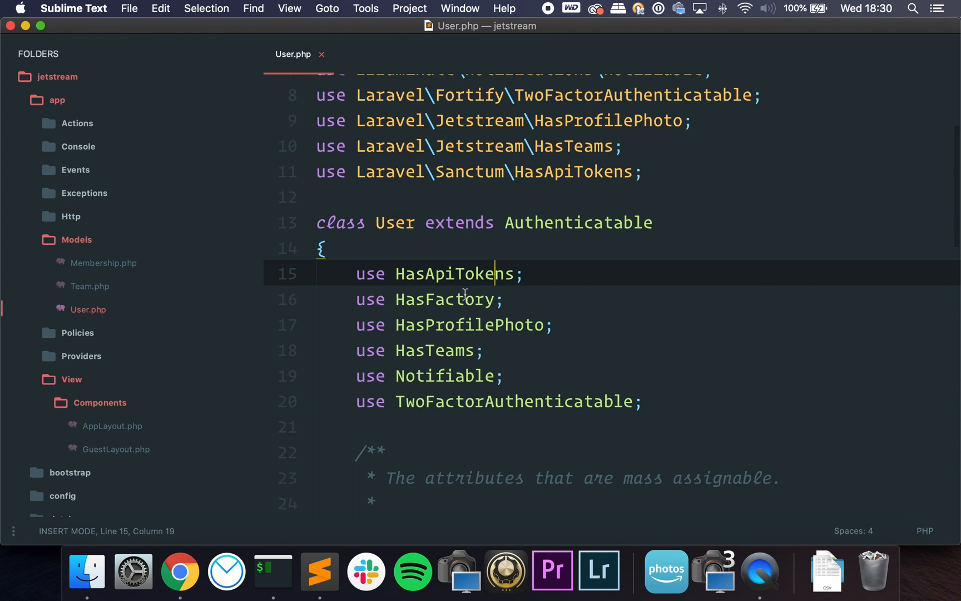
pyautogui.click(465, 324)
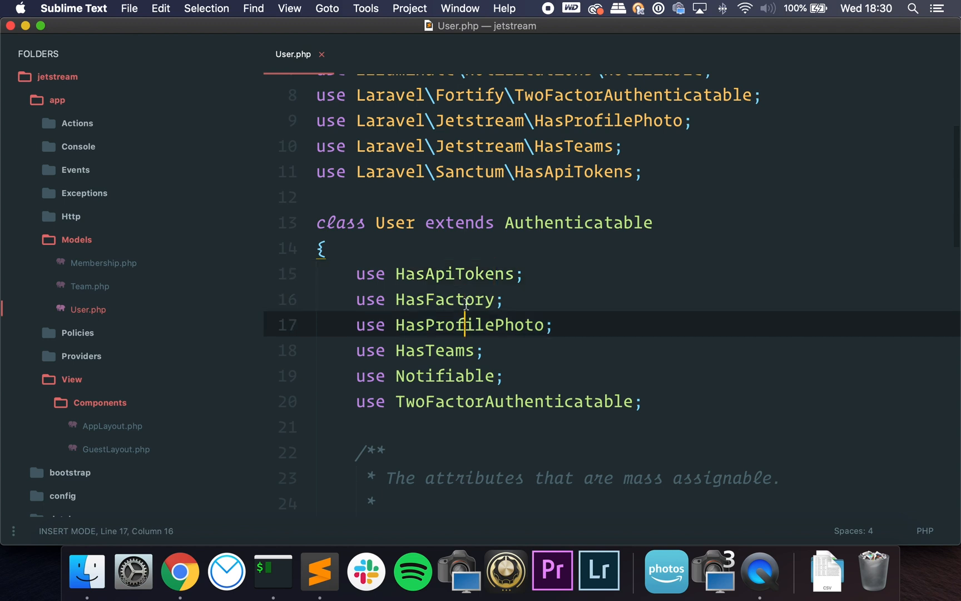
pyautogui.scroll(3)
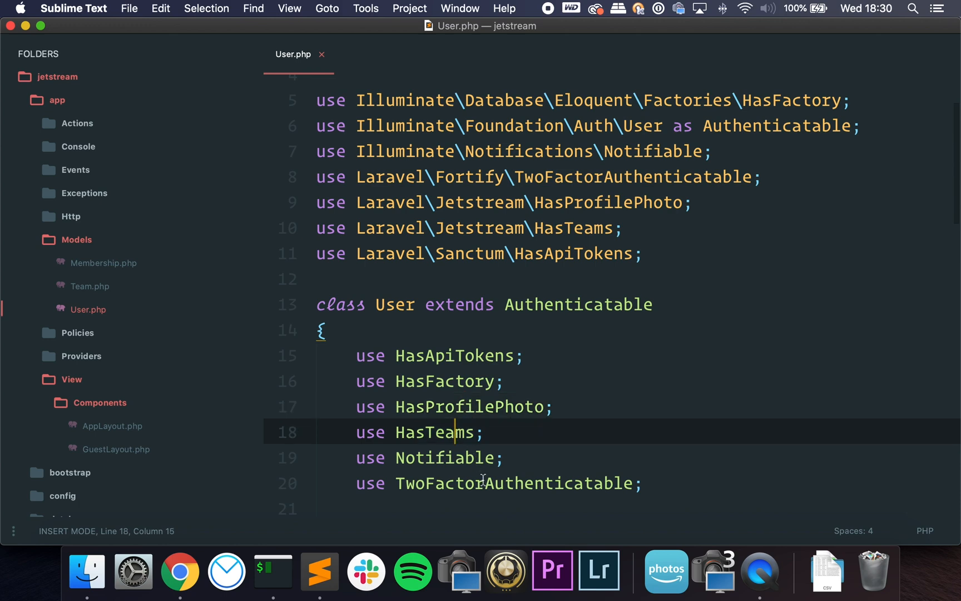
pyautogui.scroll(-3)
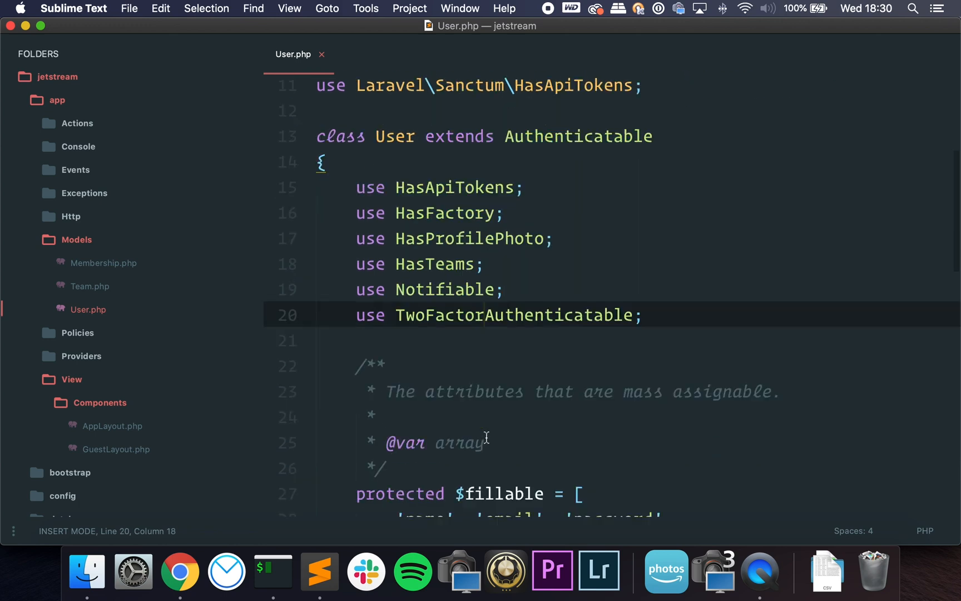
pyautogui.scroll(3)
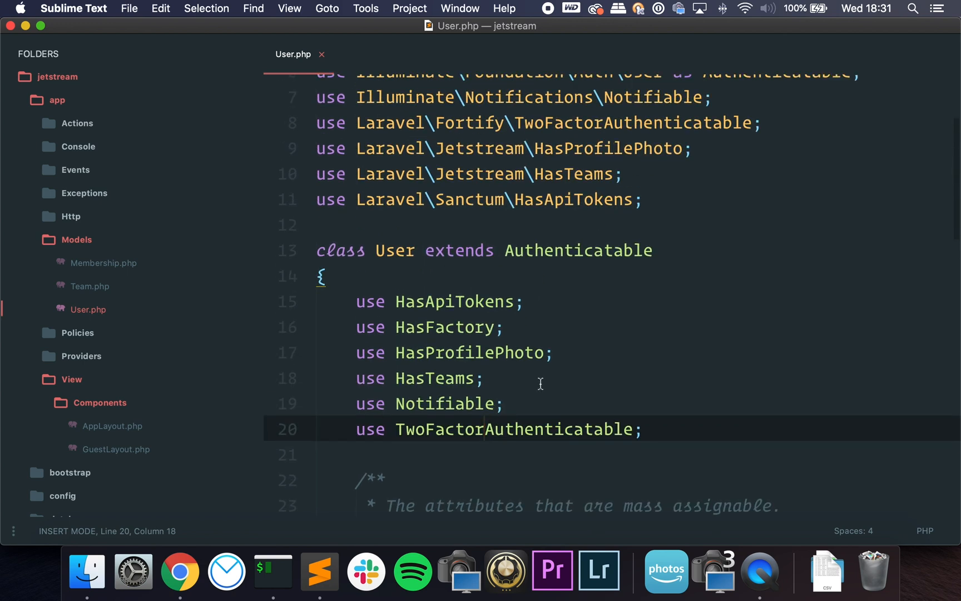
pyautogui.scroll(3)
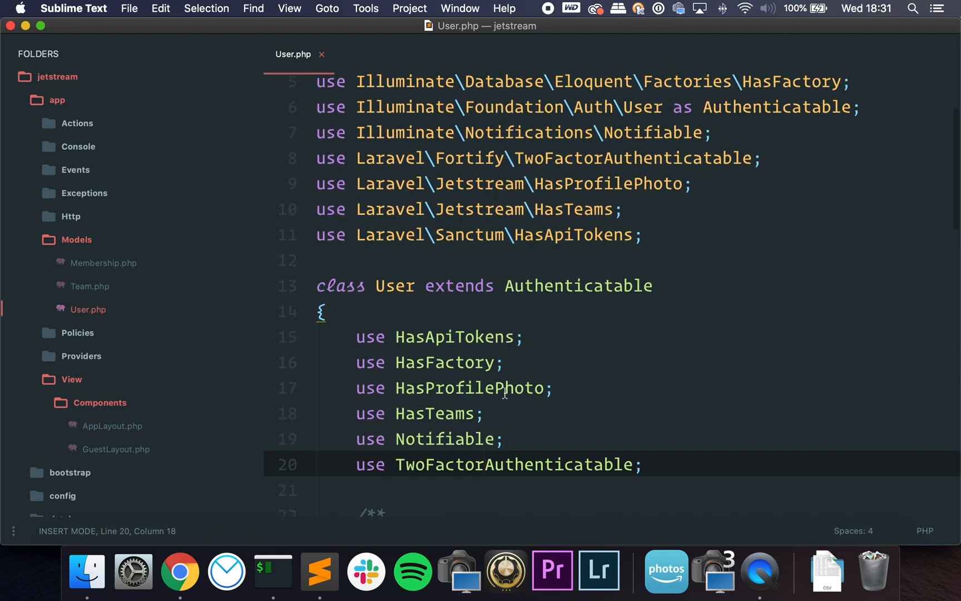
pyautogui.moveTo(473, 387)
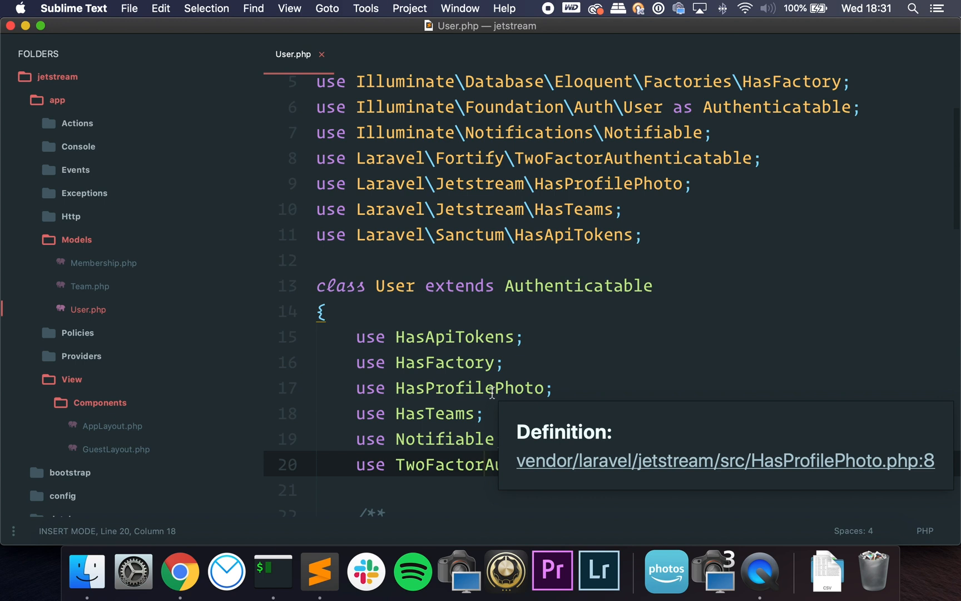
# Inspect the HasProfilePhoto and HasTeams traits in the User model, then bring the terminal forward
pyautogui.doubleClick(472, 387)
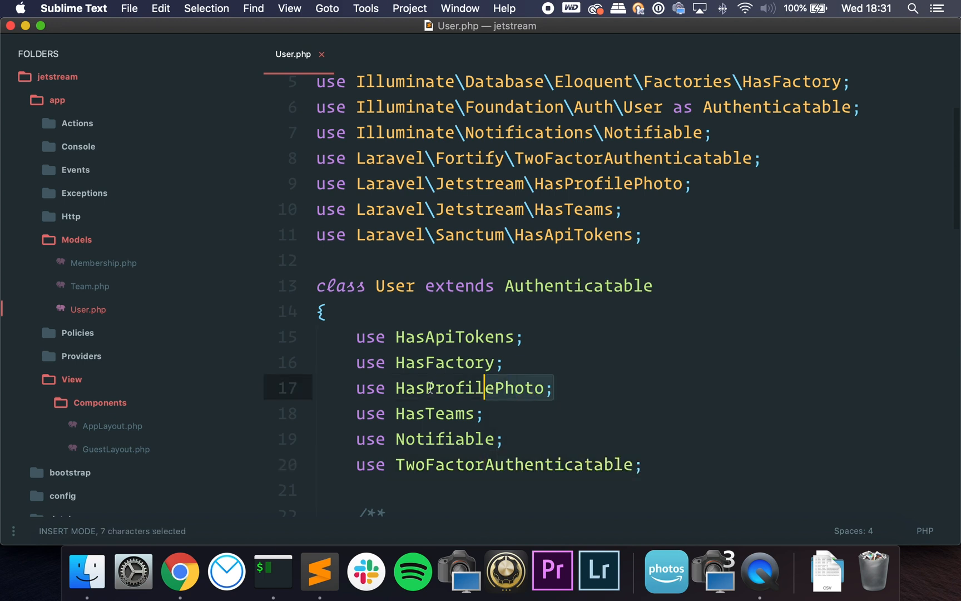
pyautogui.click(402, 387)
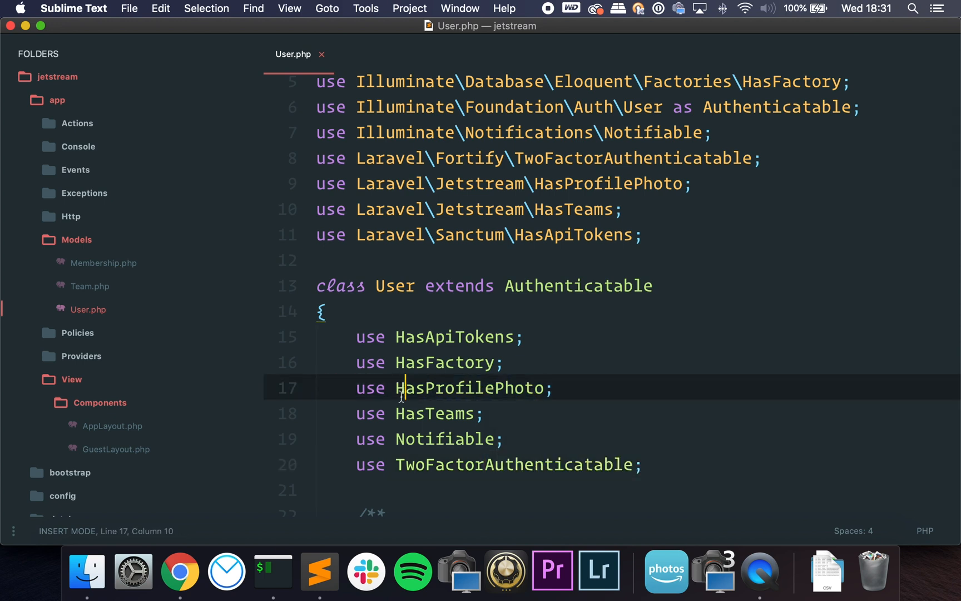
pyautogui.press('down')
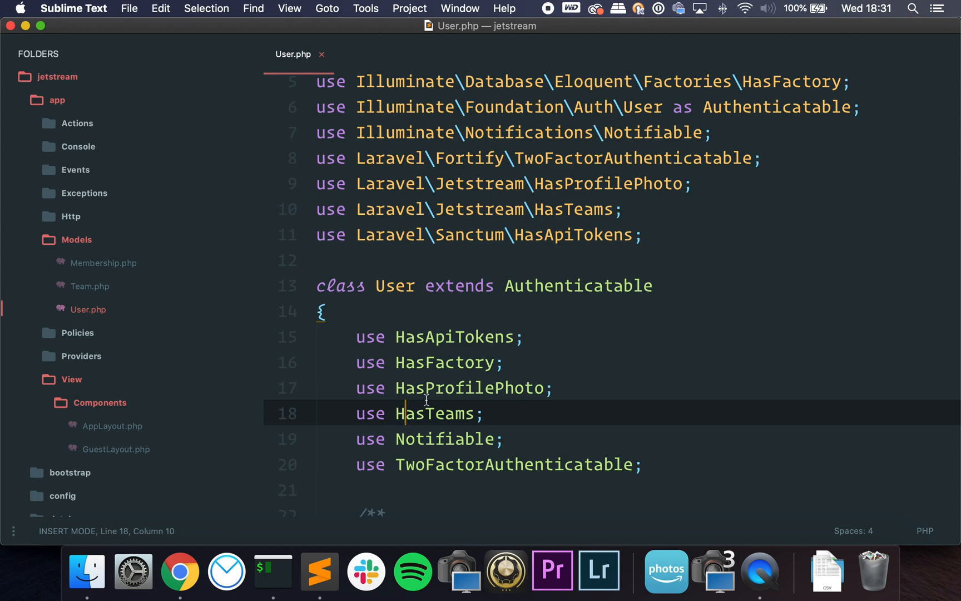
pyautogui.scroll(-3)
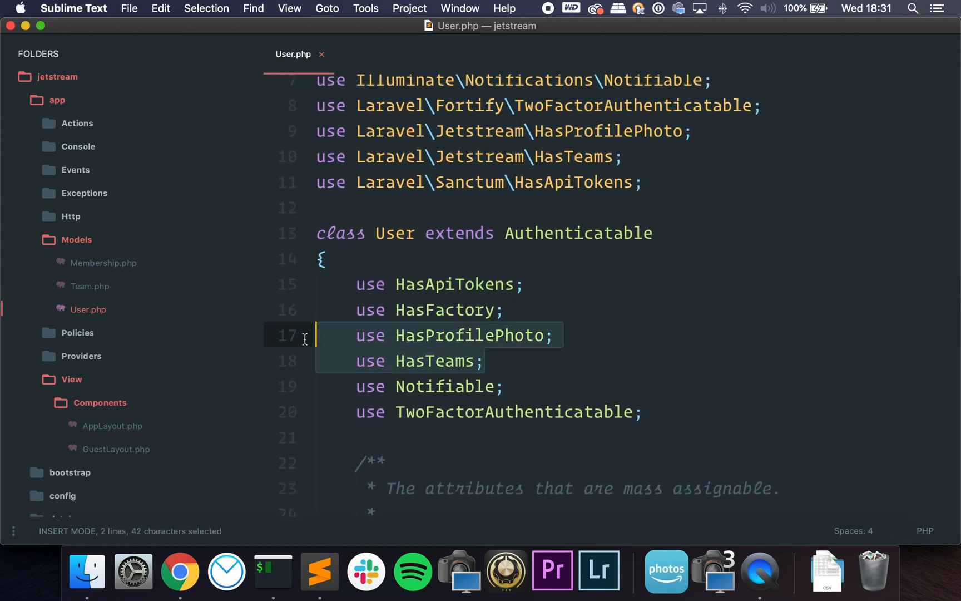
pyautogui.click(504, 386)
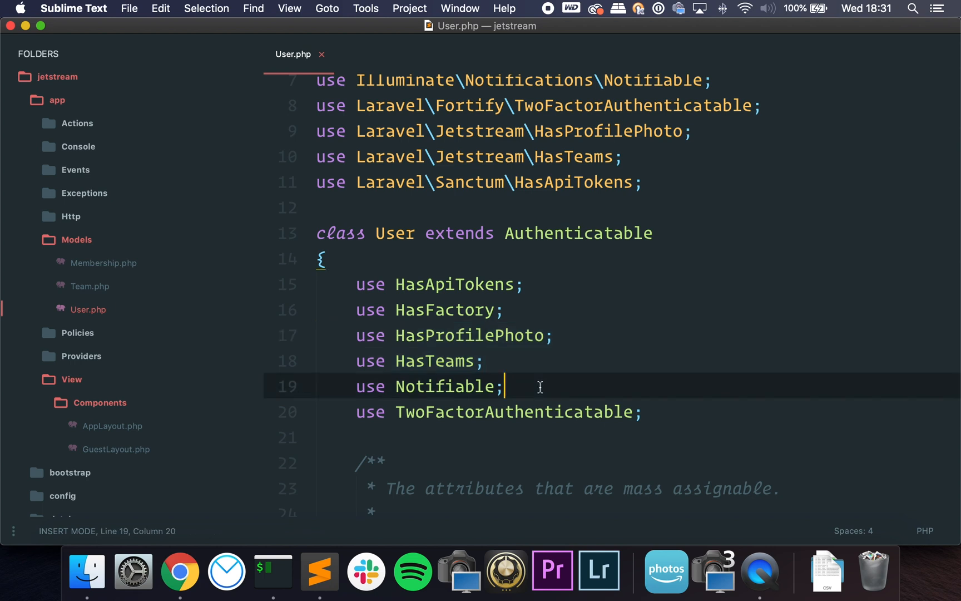
pyautogui.doubleClick(438, 361)
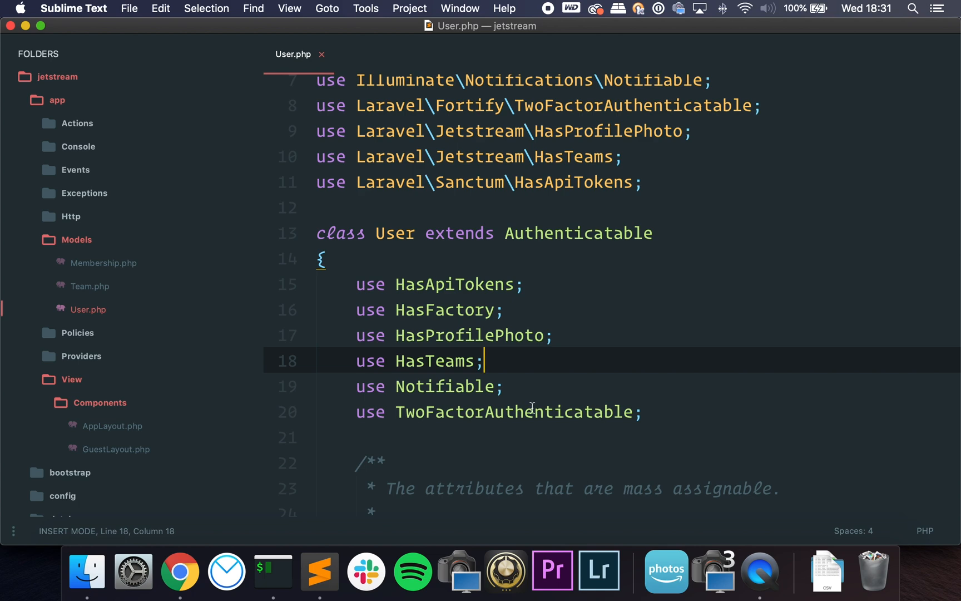
pyautogui.click(273, 570)
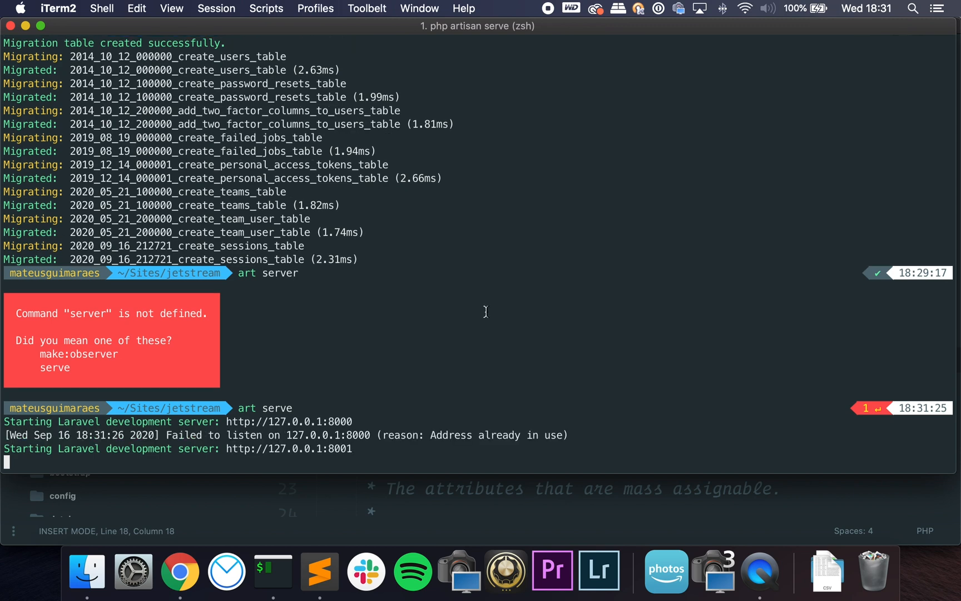
# Switch to Chrome at 127.0.0.1:8000 and reach the Register page
pyautogui.click(180, 570)
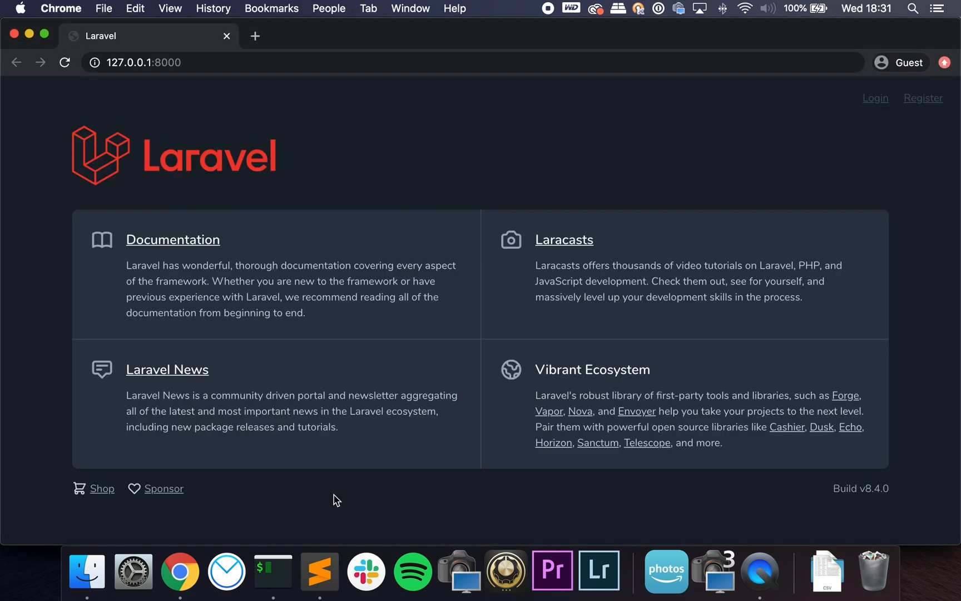
pyautogui.moveTo(316, 292)
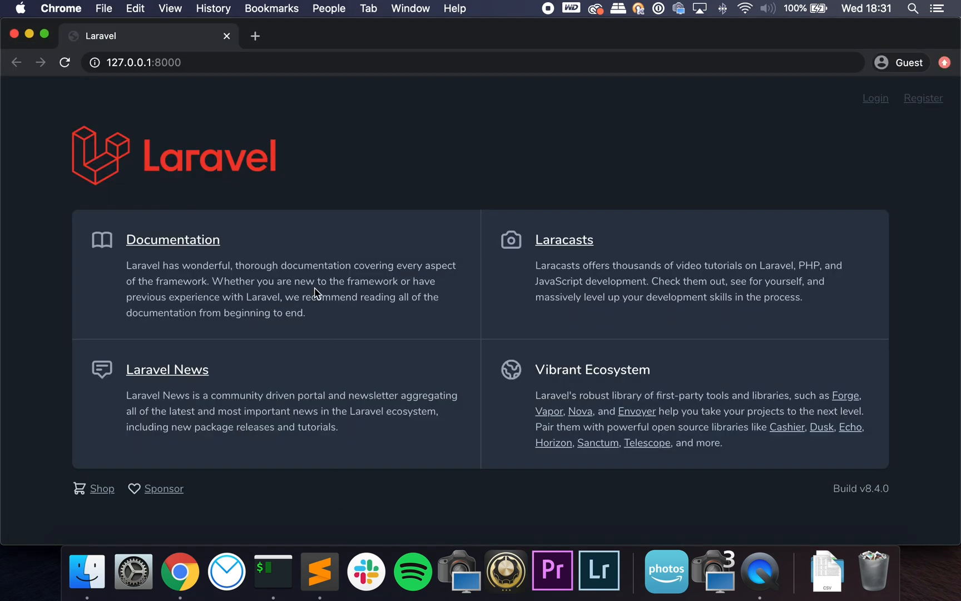
pyautogui.moveTo(333, 294)
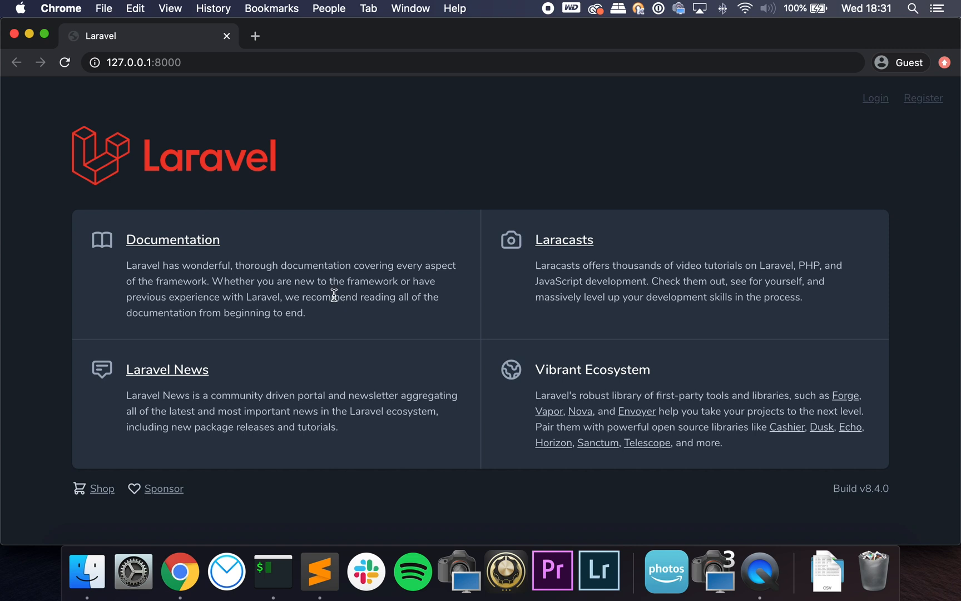
pyautogui.moveTo(842, 156)
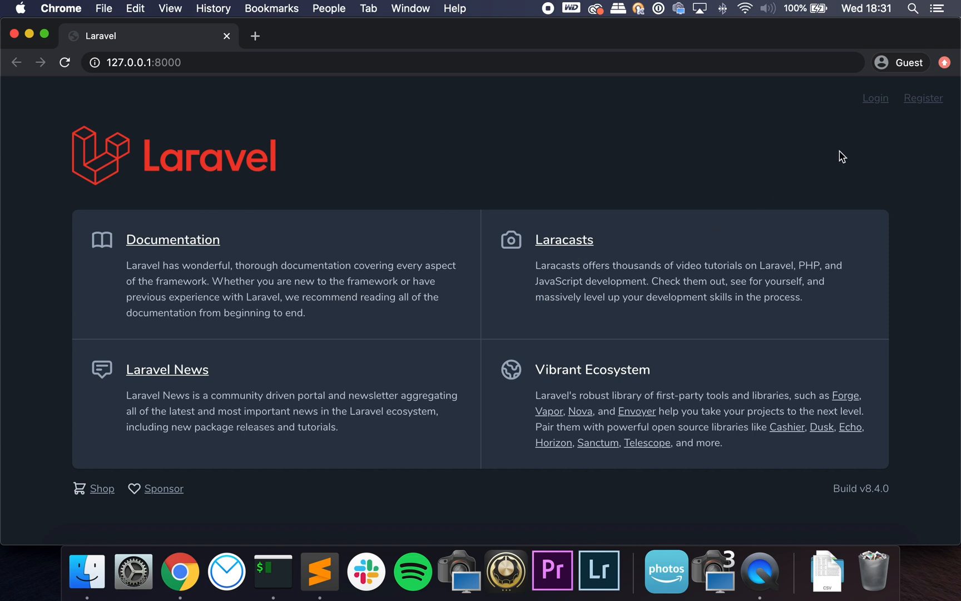
pyautogui.moveTo(933, 99)
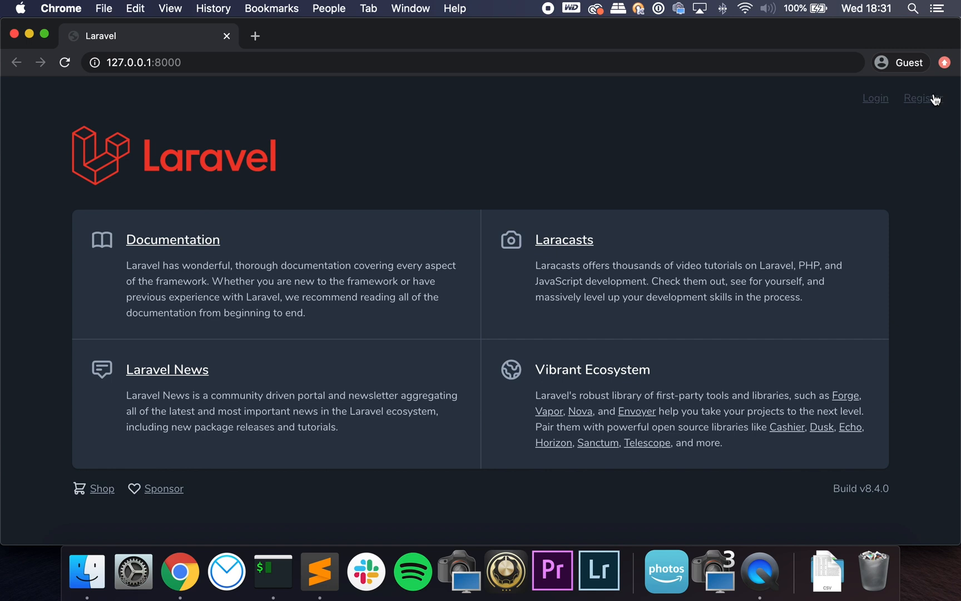
pyautogui.click(919, 98)
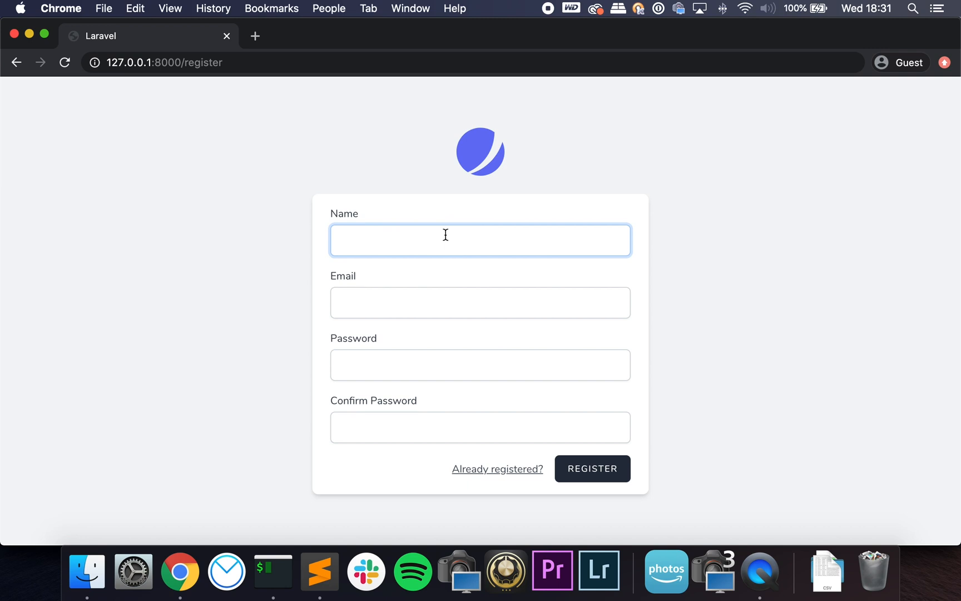
# Submit the registration form, inspect the dashboard markup in DevTools, then show the MA avatar's account and team menu
pyautogui.click(592, 469)
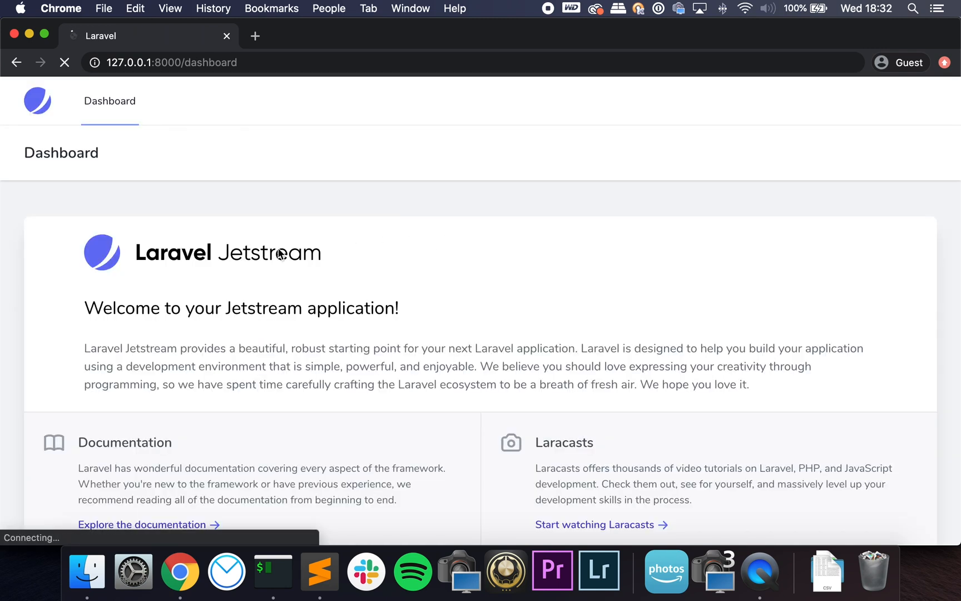
pyautogui.scroll(-3)
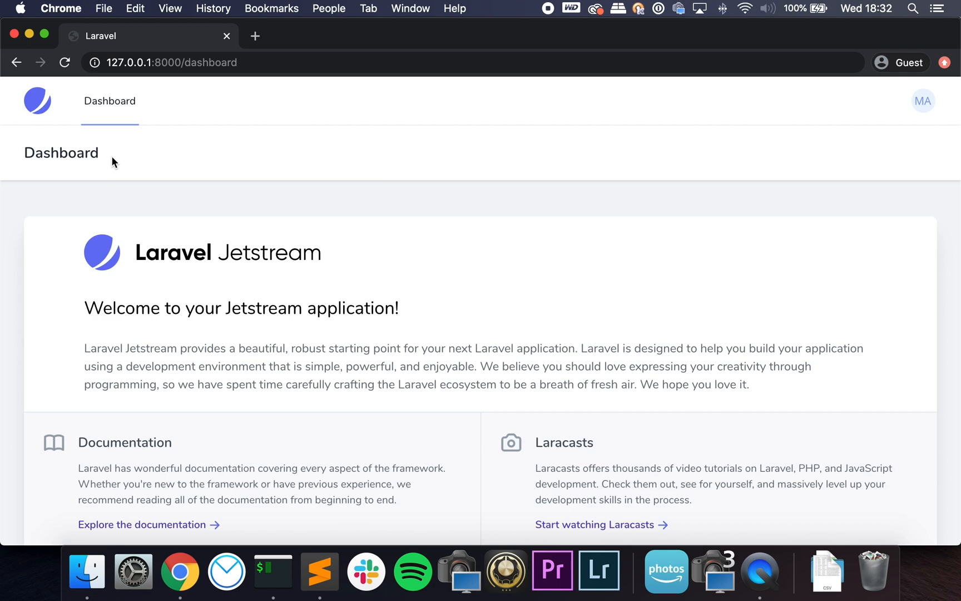
pyautogui.moveTo(958, 181)
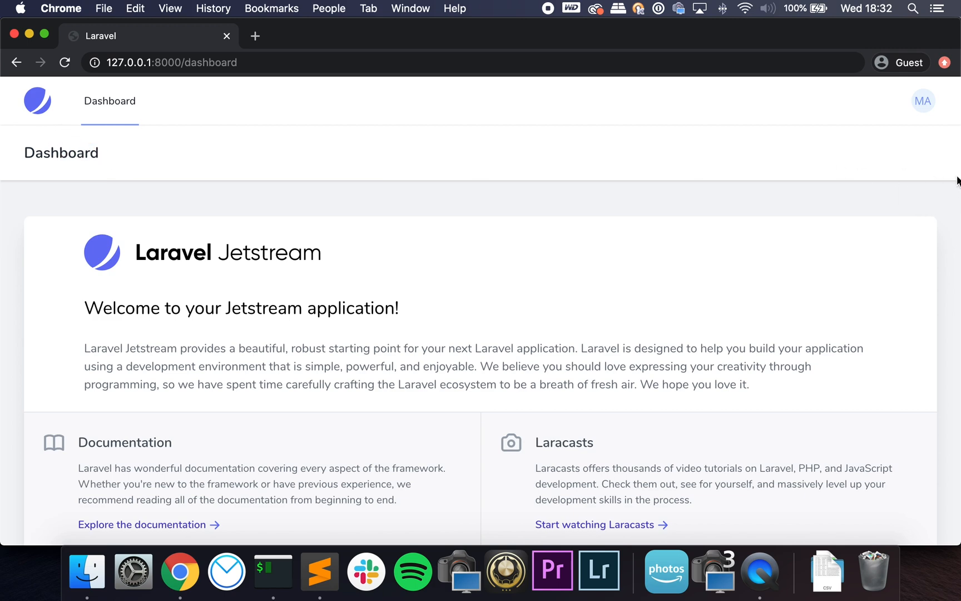
pyautogui.moveTo(826, 183)
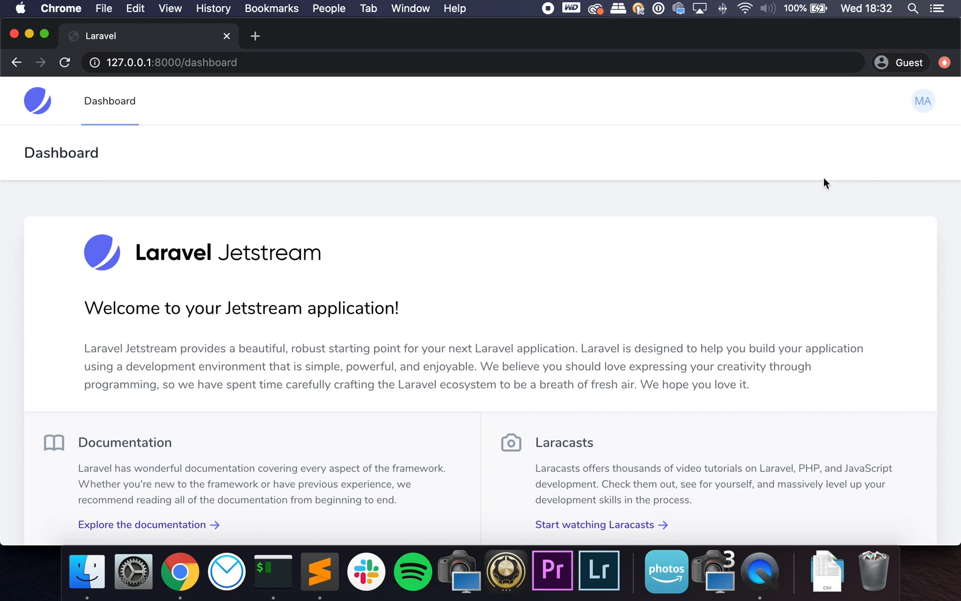
pyautogui.press('F12')
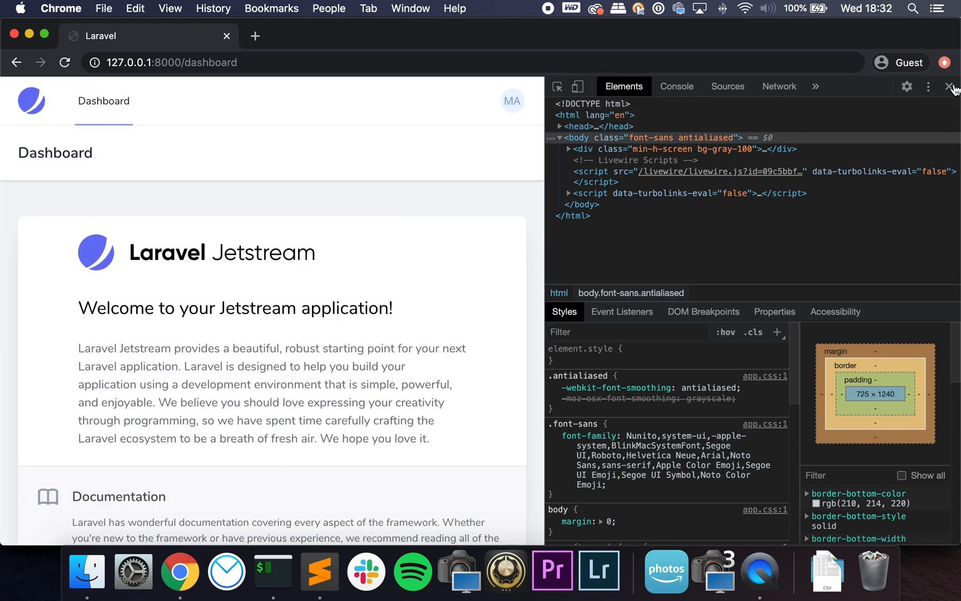
pyautogui.click(949, 87)
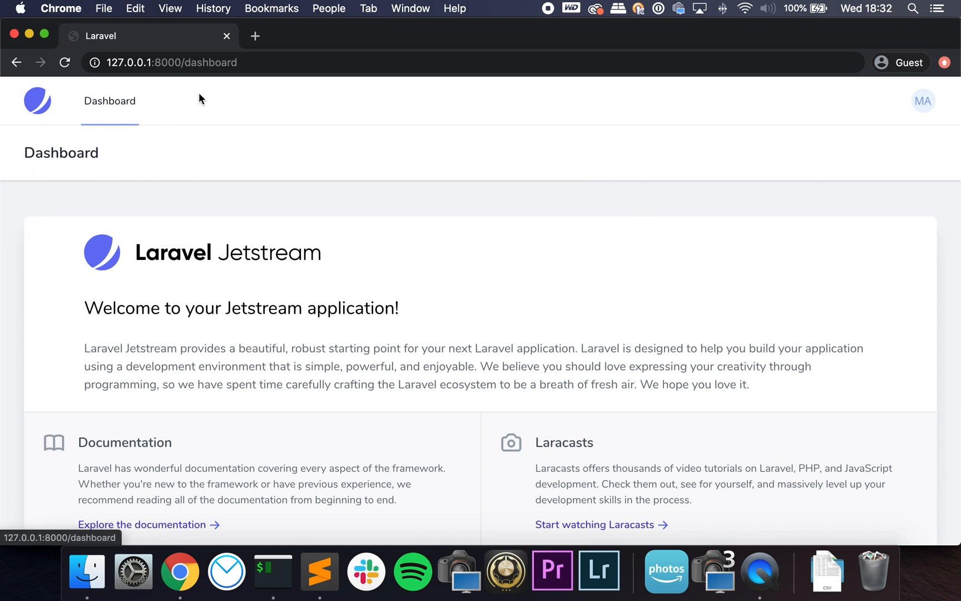
pyautogui.click(923, 100)
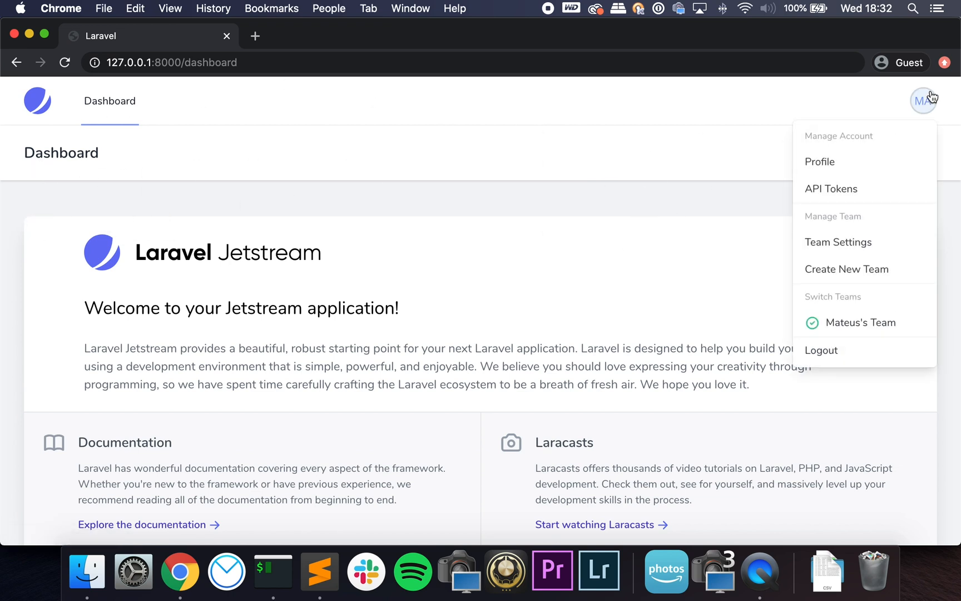
# Go to the profile page and look over its password, two-factor, sessions and delete-account sections
pyautogui.click(820, 161)
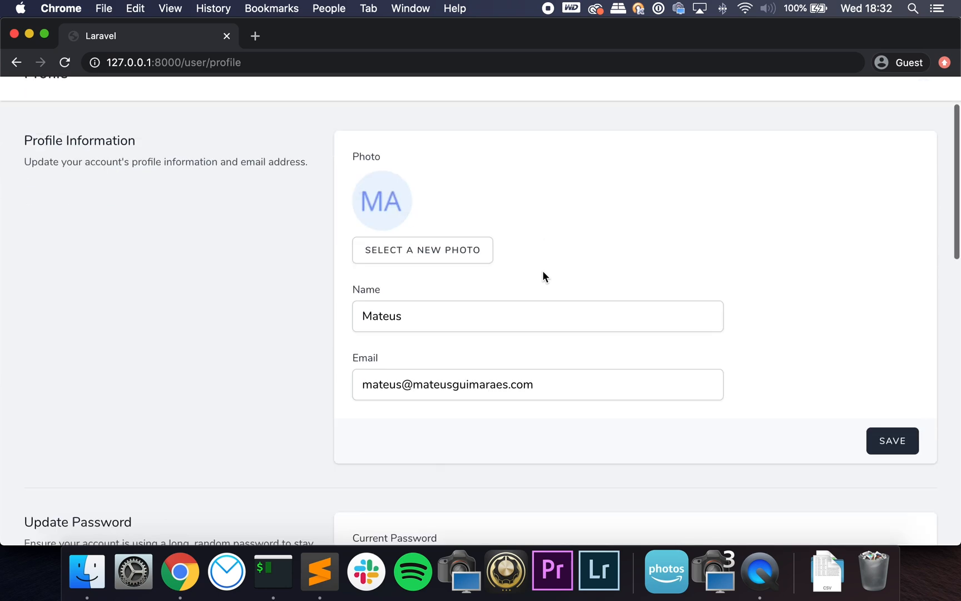
pyautogui.scroll(-3)
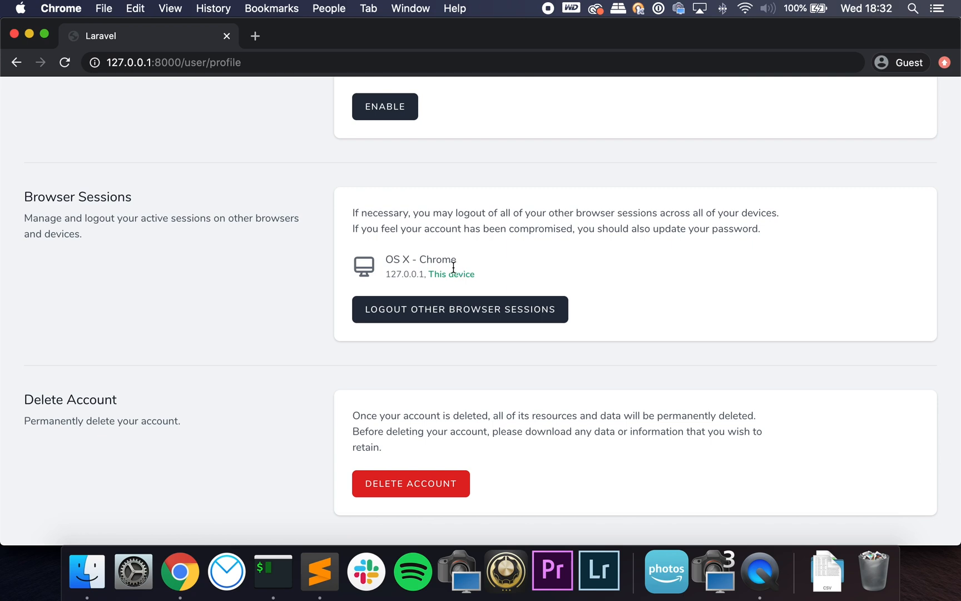
pyautogui.scroll(3)
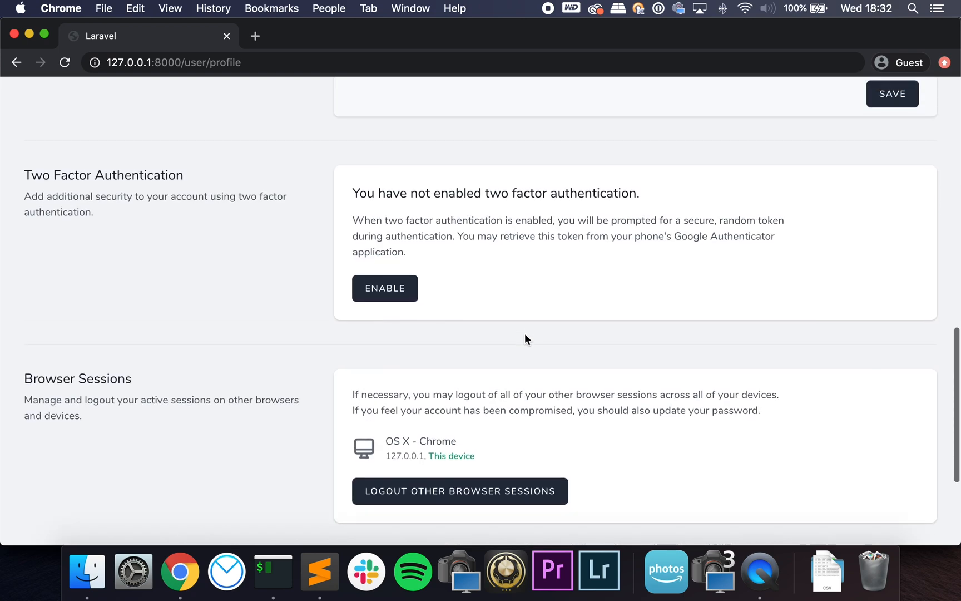
pyautogui.scroll(-3)
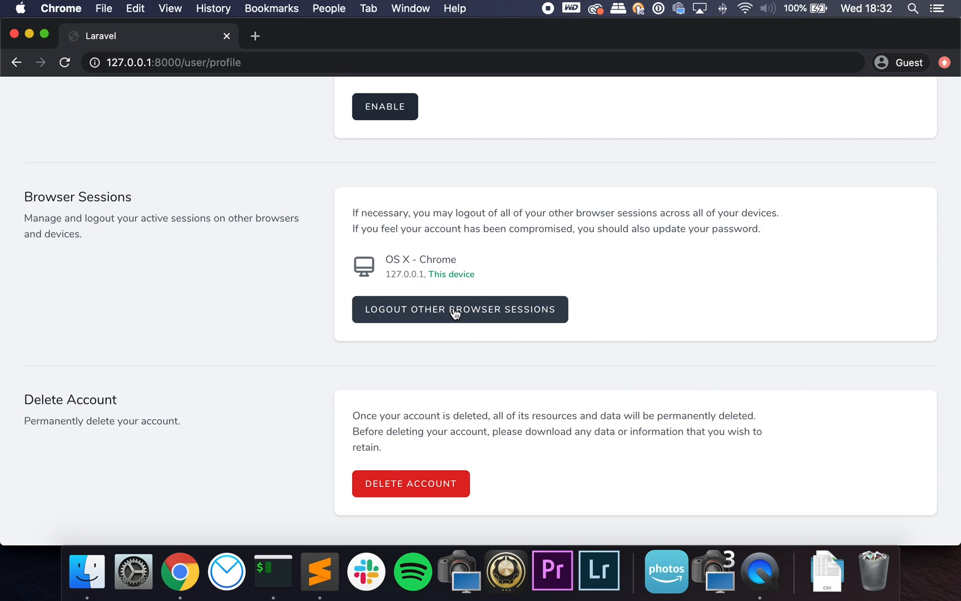
pyautogui.scroll(-3)
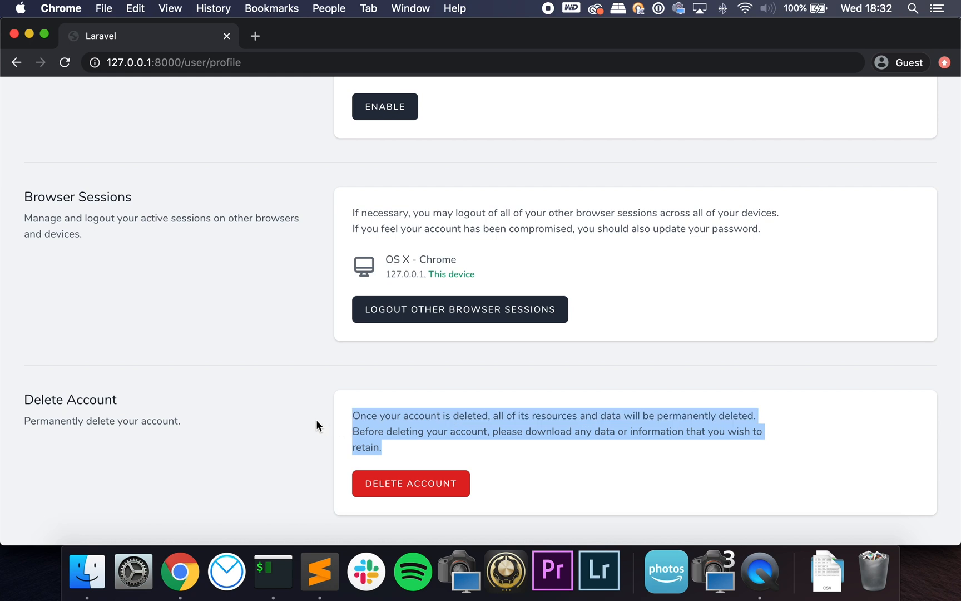
pyautogui.click(147, 421)
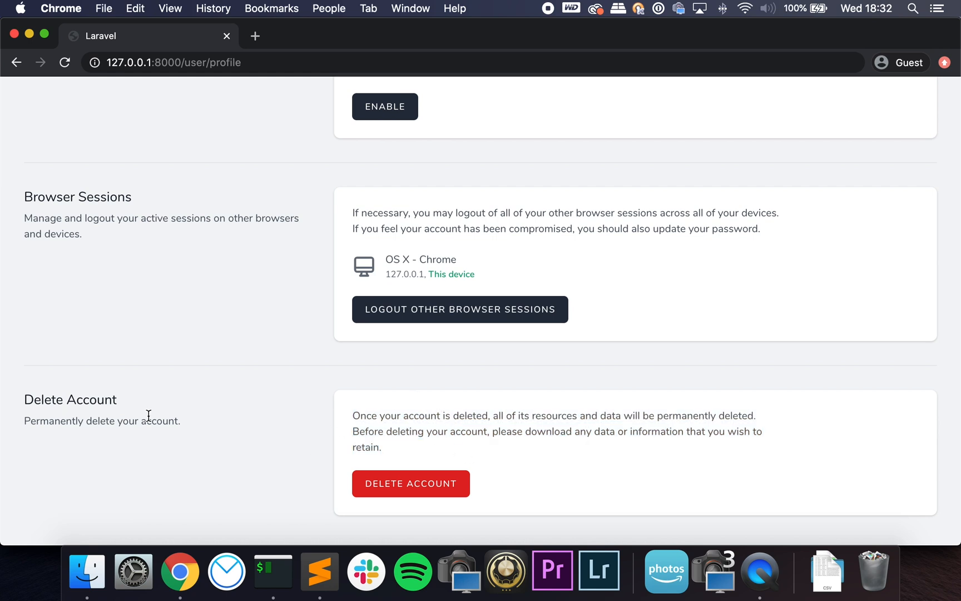
pyautogui.moveTo(207, 414)
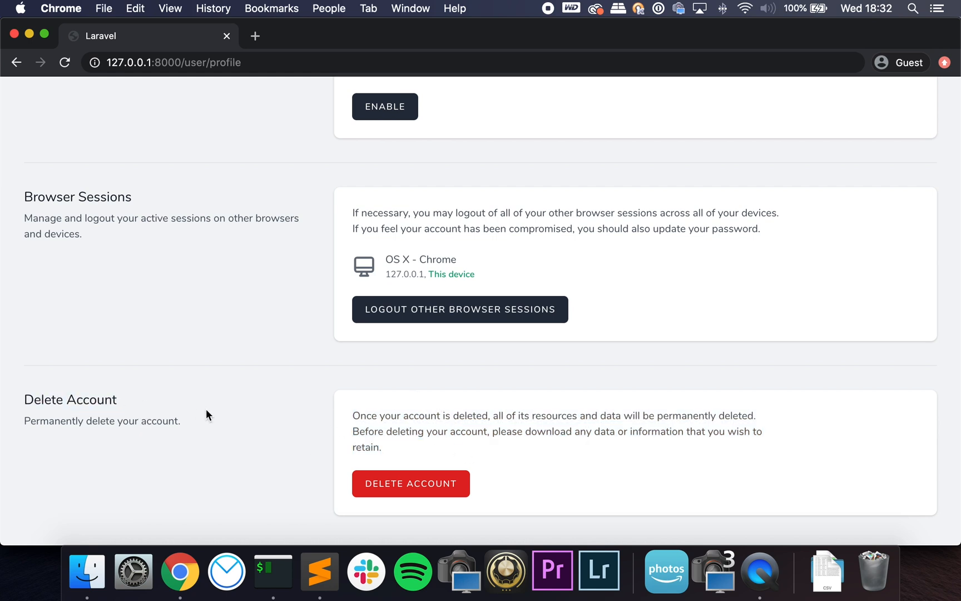
pyautogui.moveTo(232, 417)
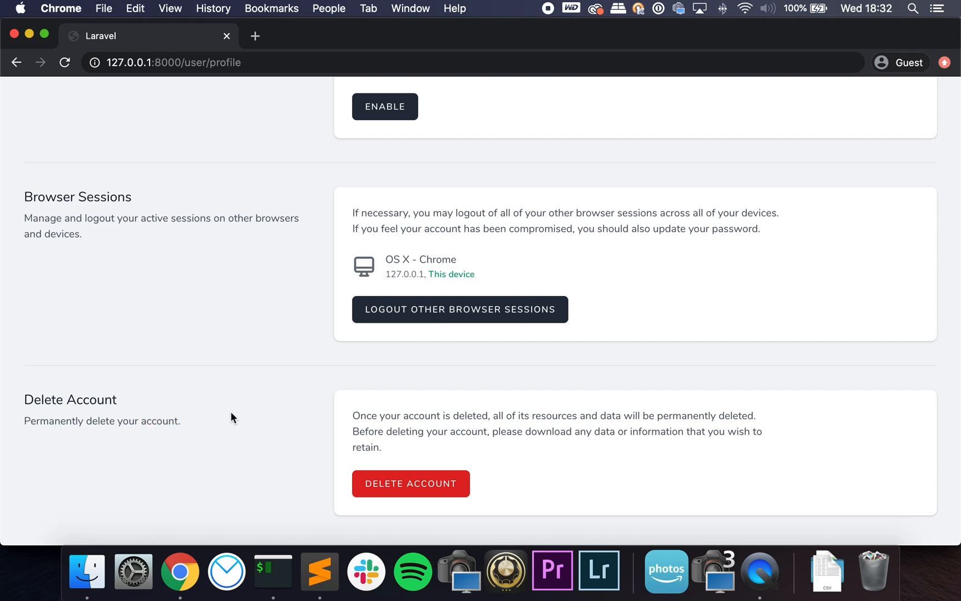
# Scroll back to the top of the profile page and show the account and team menu again
pyautogui.scroll(3)
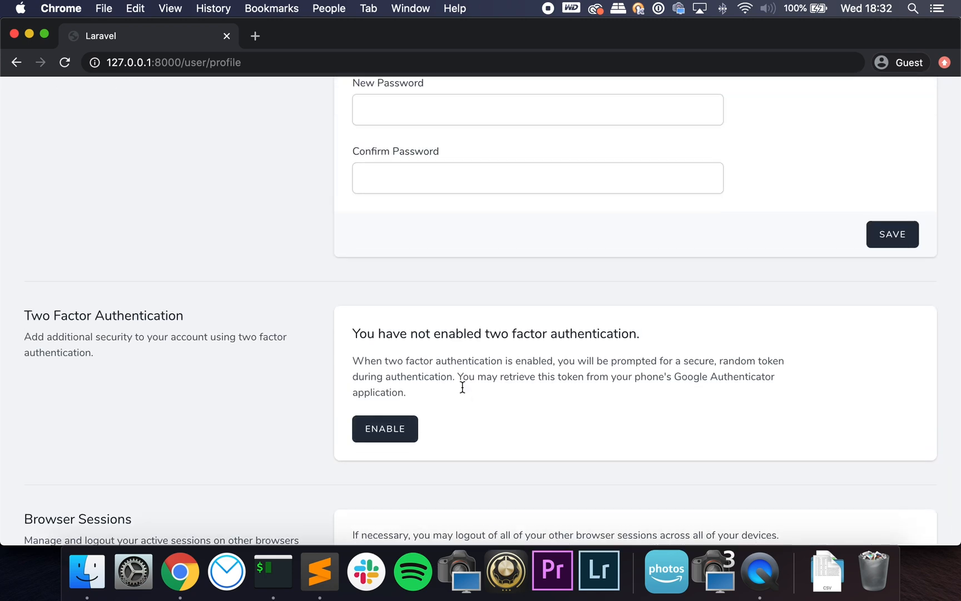
pyautogui.scroll(3)
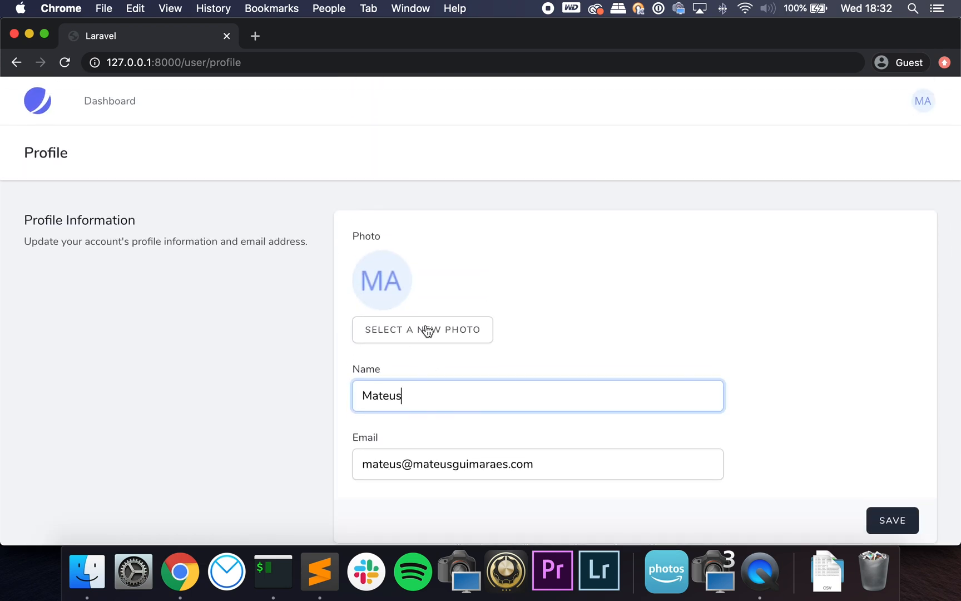
pyautogui.scroll(-3)
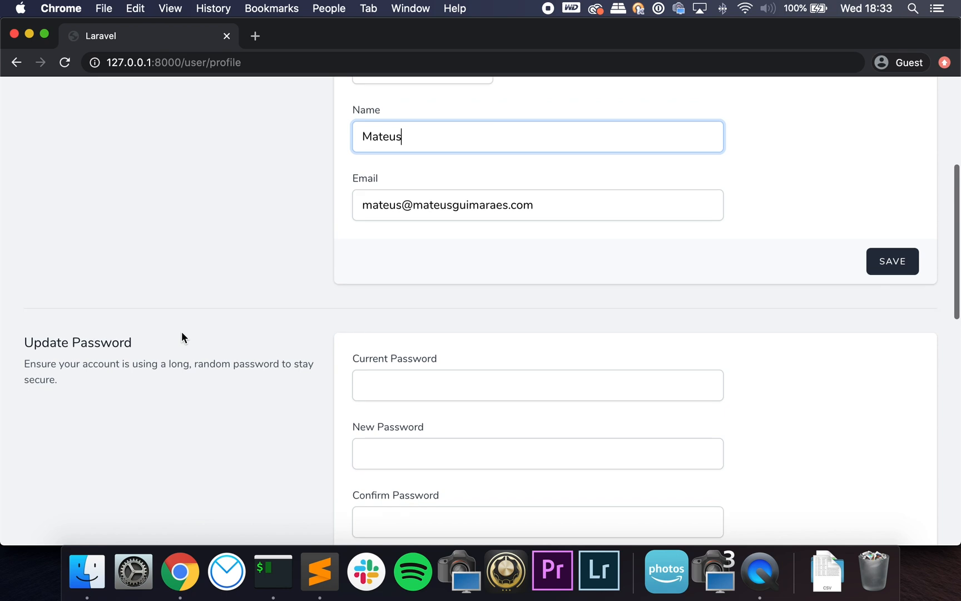
pyautogui.scroll(3)
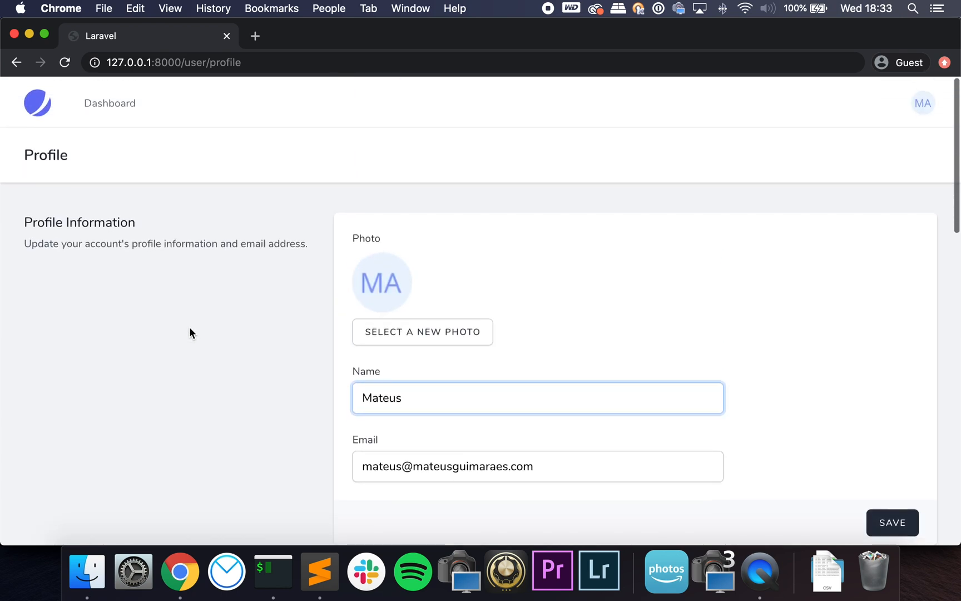
pyautogui.scroll(-3)
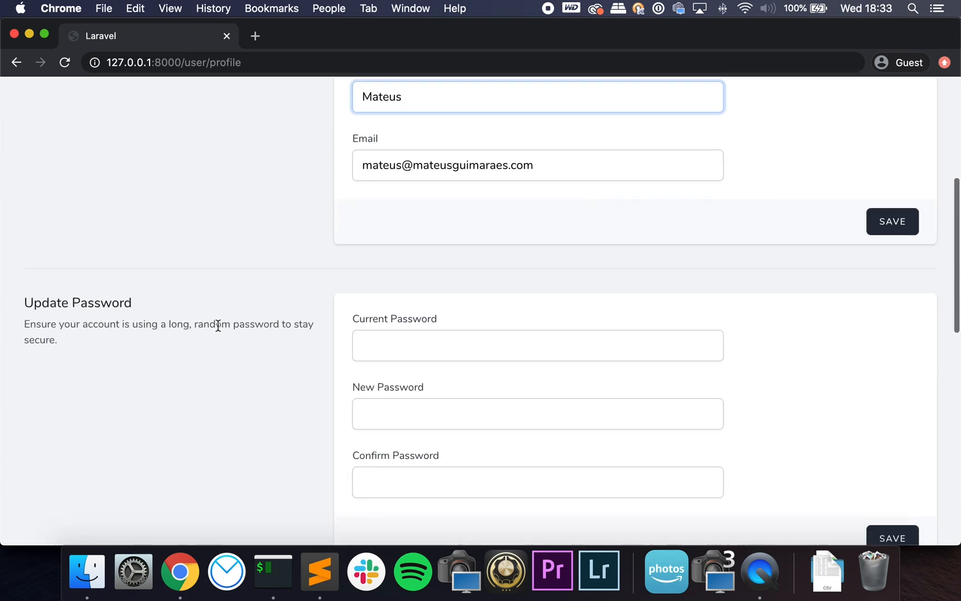
pyautogui.scroll(3)
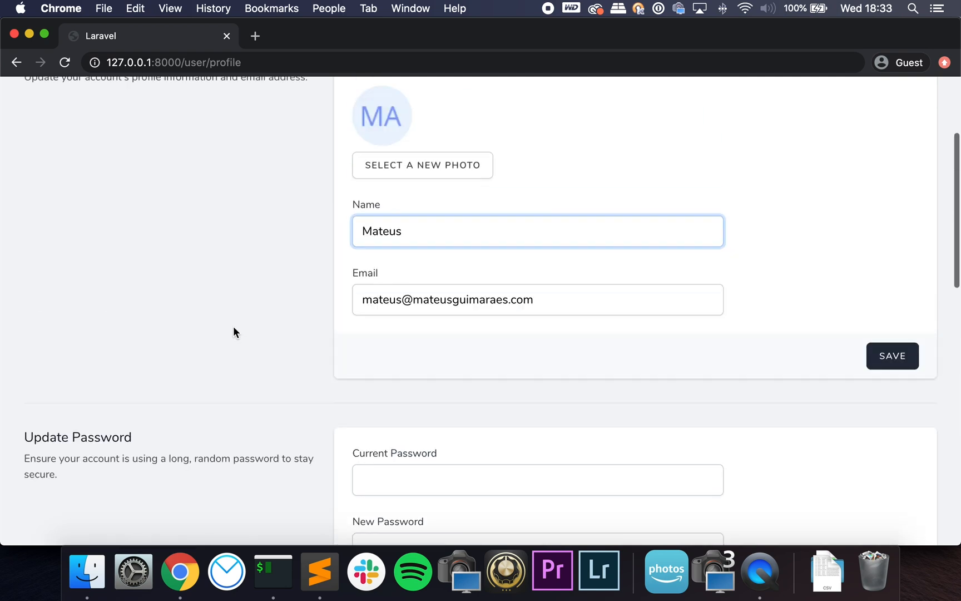
pyautogui.click(923, 100)
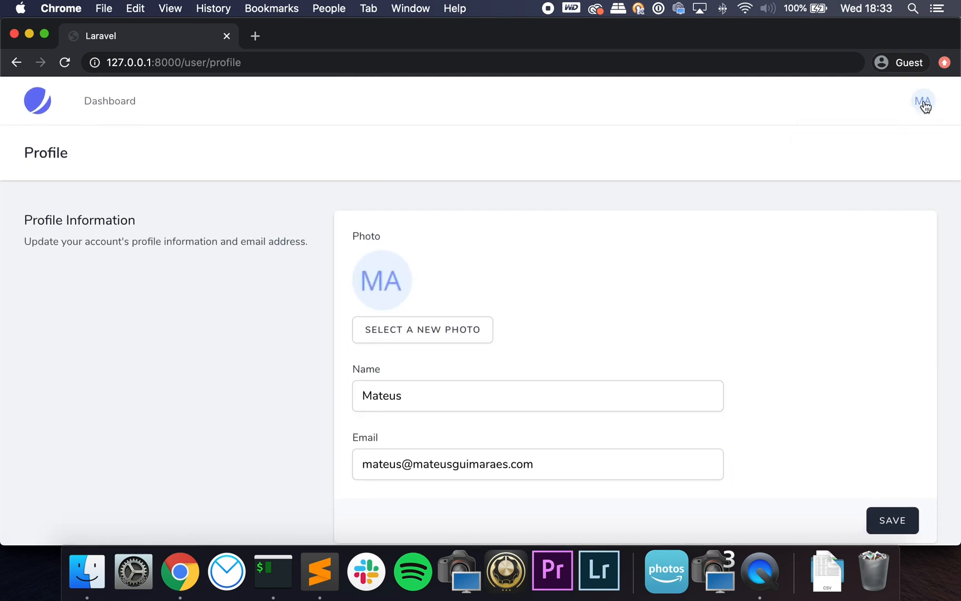
pyautogui.click(923, 100)
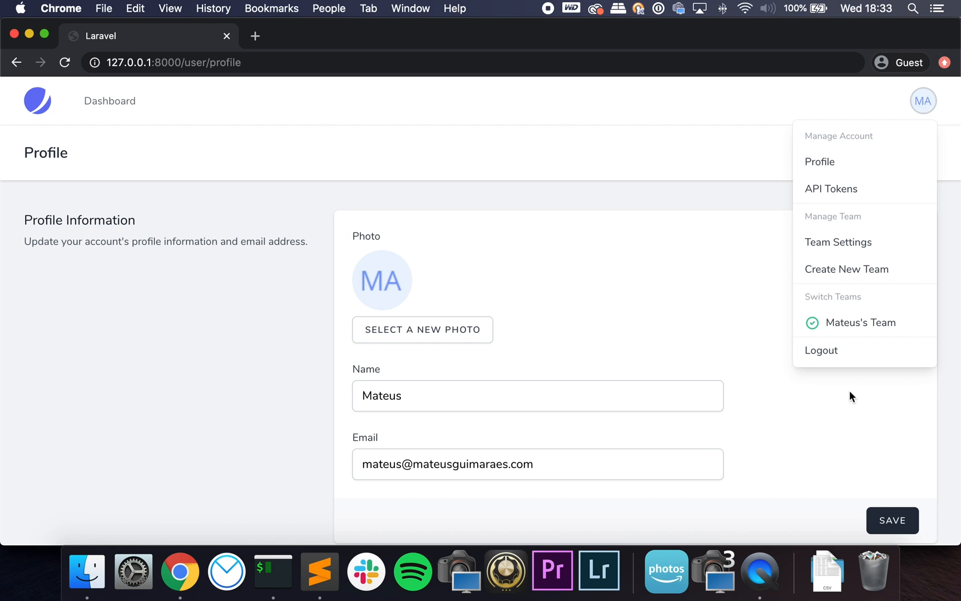
# Go to the API Tokens page with its create-token permissions, then show the account menu again
pyautogui.click(831, 188)
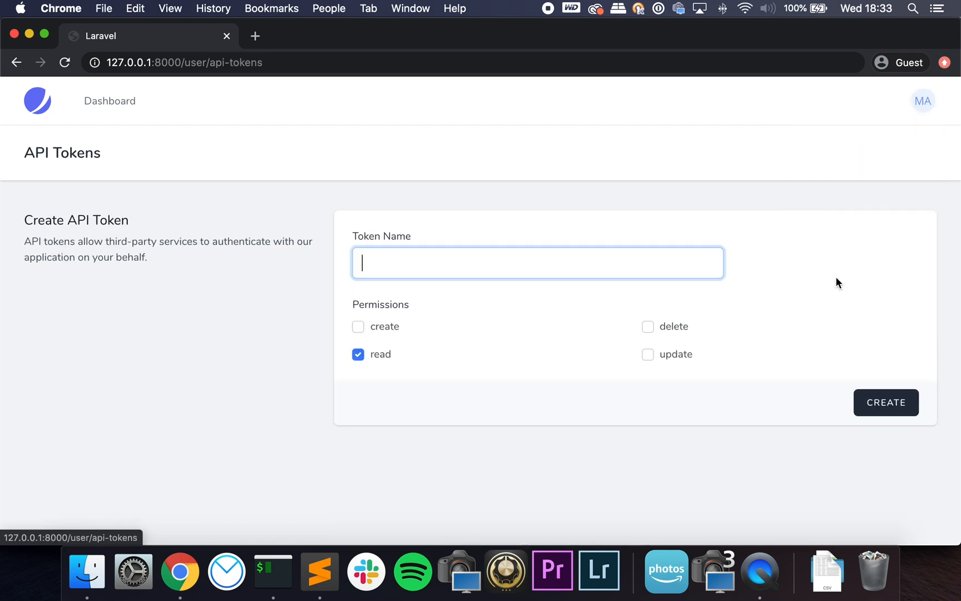
pyautogui.moveTo(653, 323)
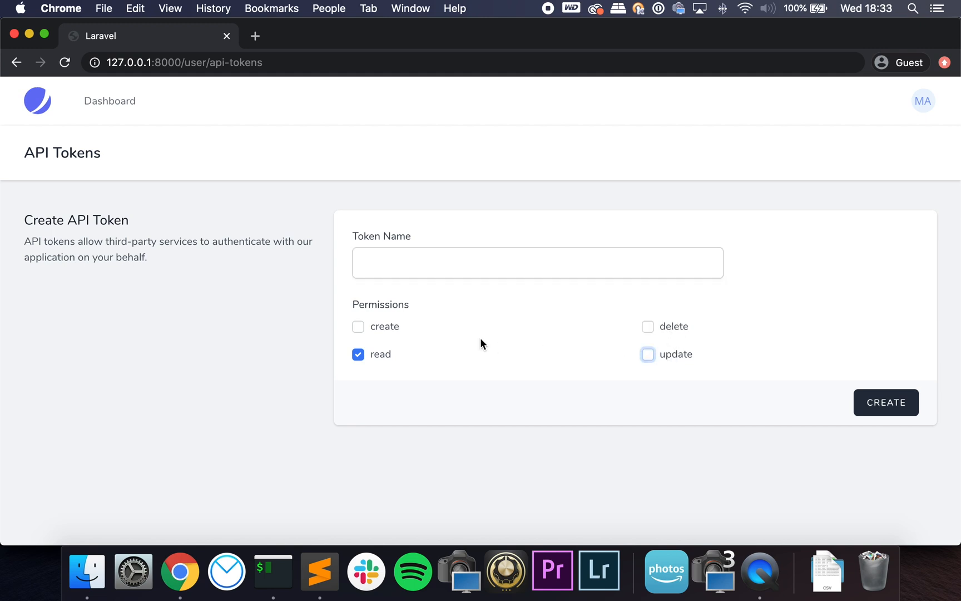
pyautogui.click(923, 101)
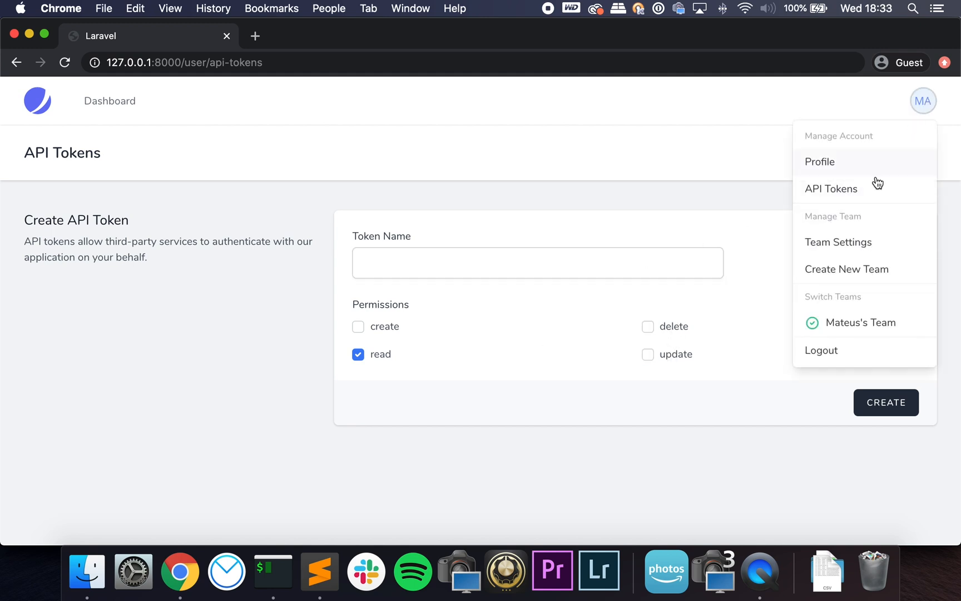
pyautogui.moveTo(838, 242)
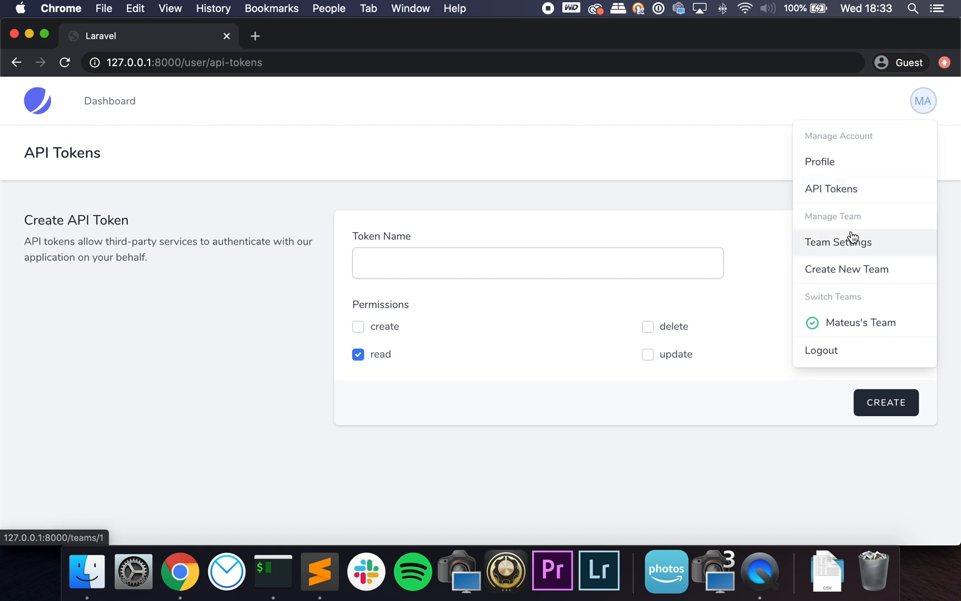
pyautogui.moveTo(874, 248)
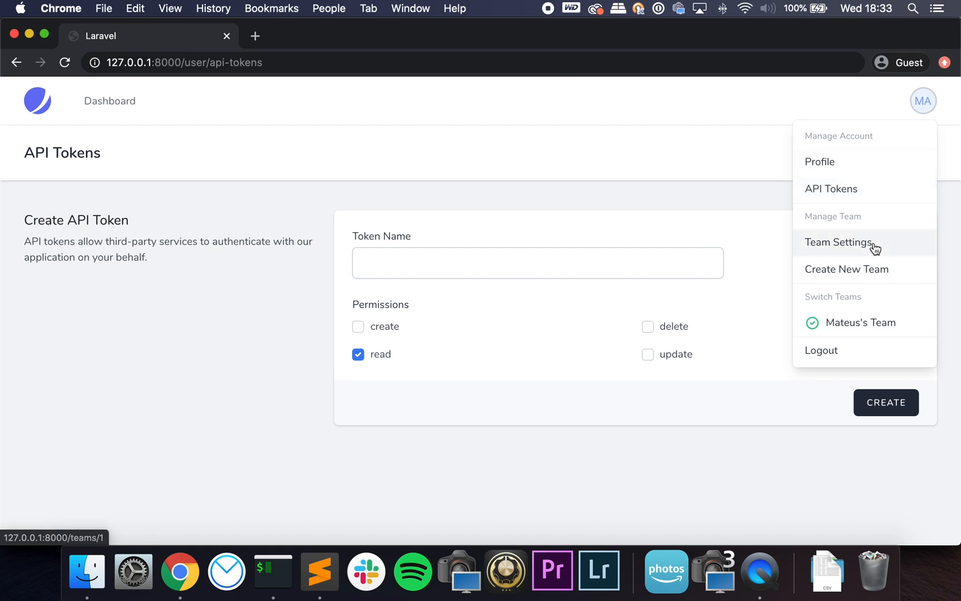
# On the Youtube team's settings, save the name and view the administrator and editor roles in the Add Team Member form
pyautogui.click(839, 242)
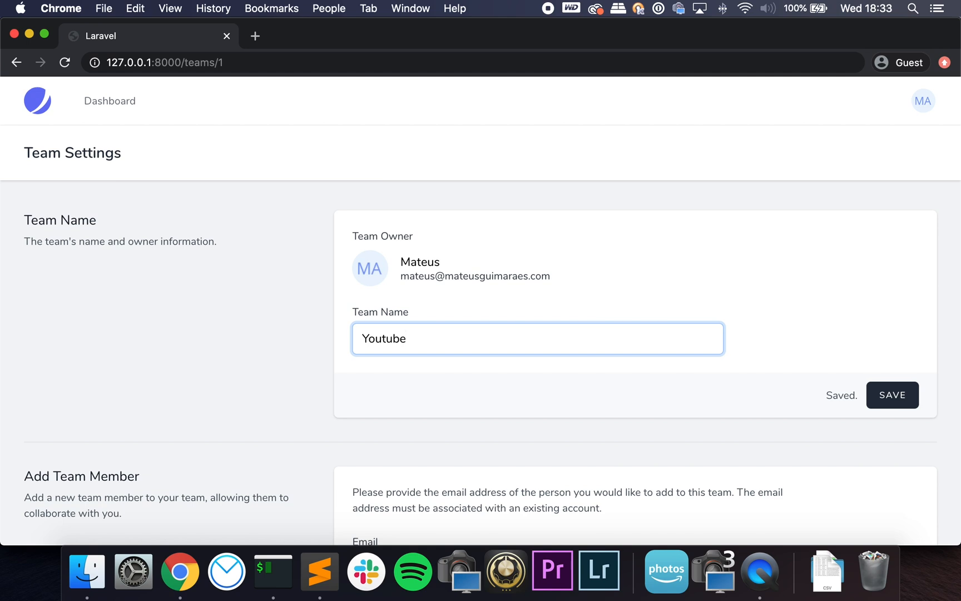
pyautogui.scroll(-3)
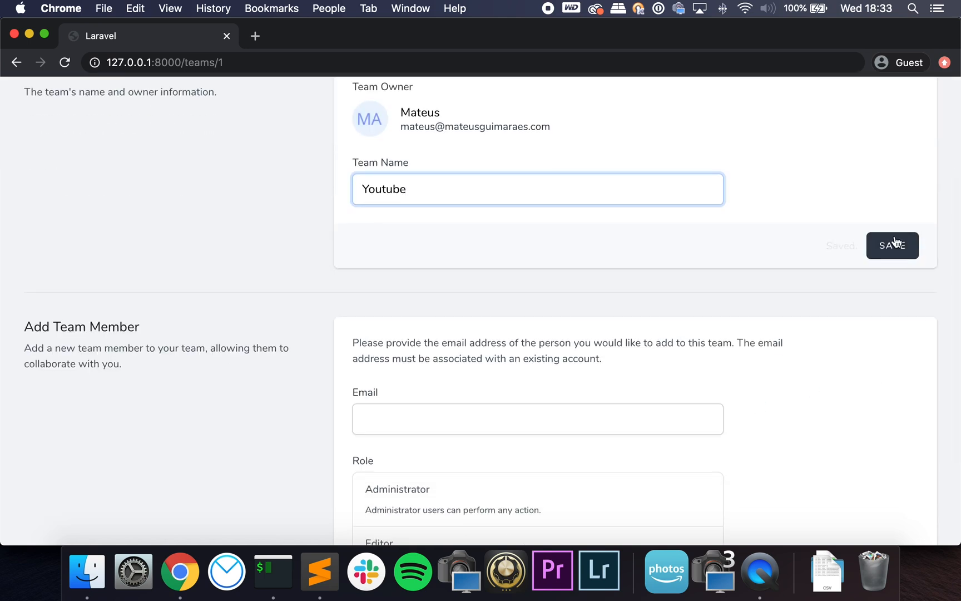
pyautogui.click(892, 244)
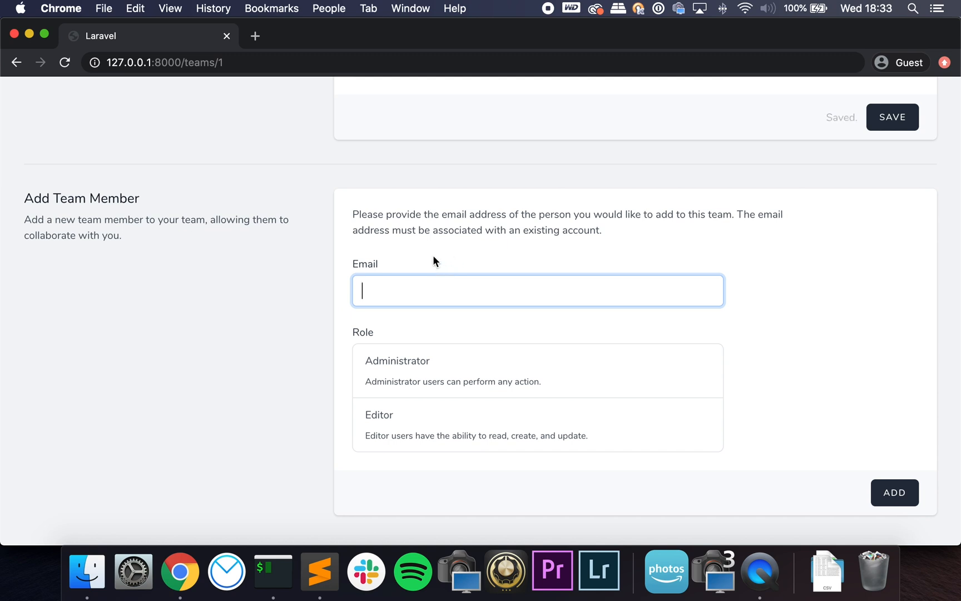
pyautogui.click(537, 425)
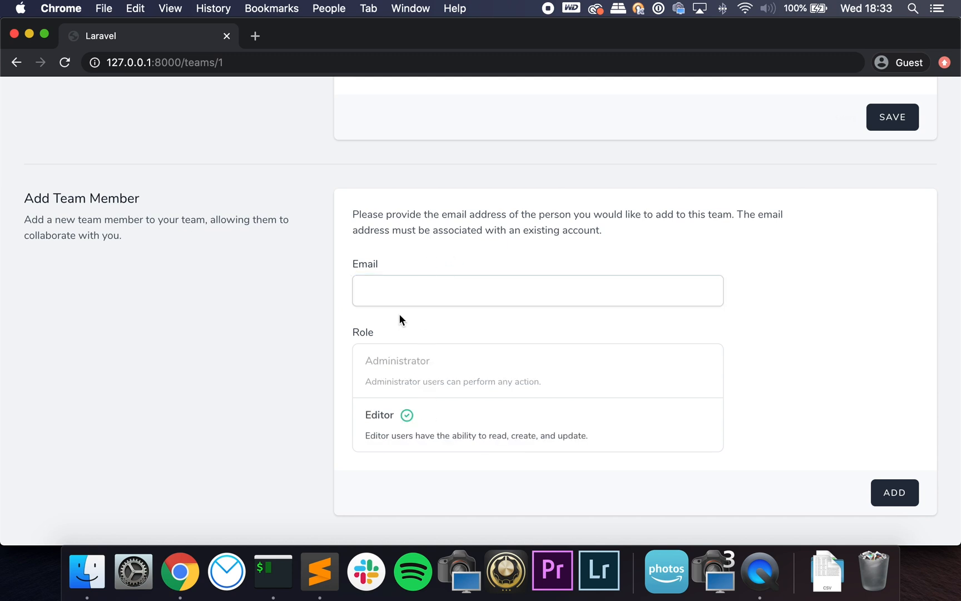
pyautogui.moveTo(409, 317)
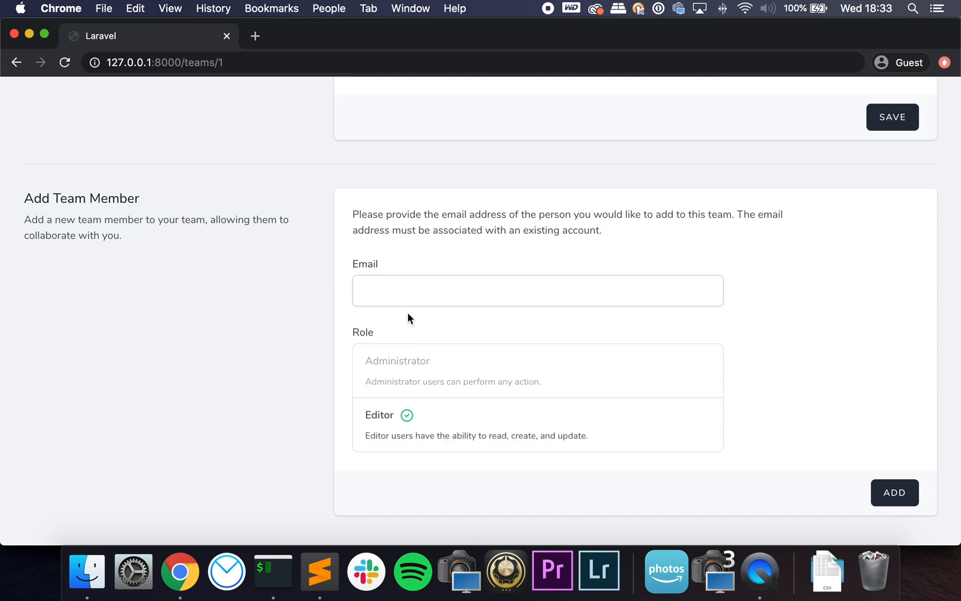
pyautogui.moveTo(406, 277)
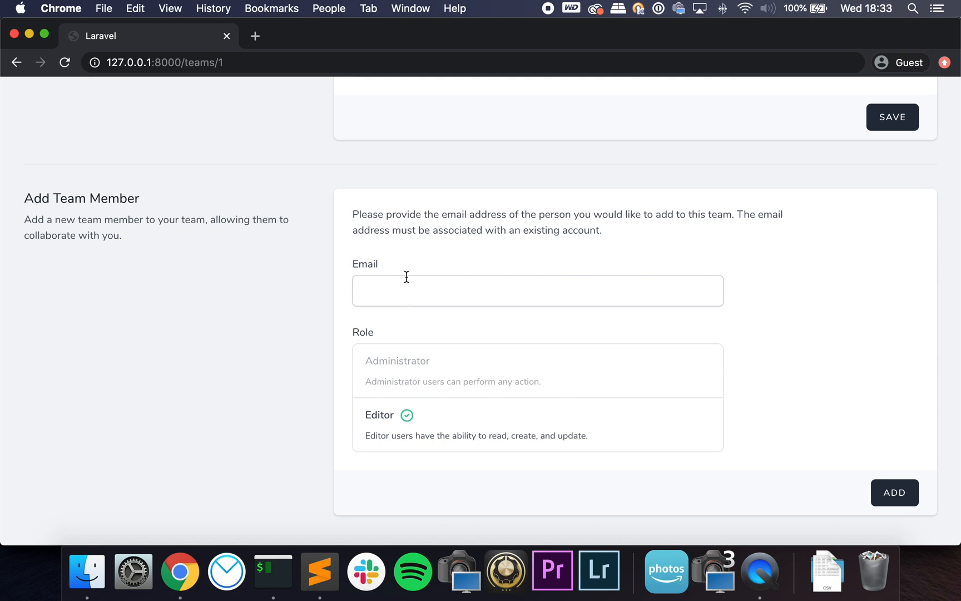
pyautogui.moveTo(422, 302)
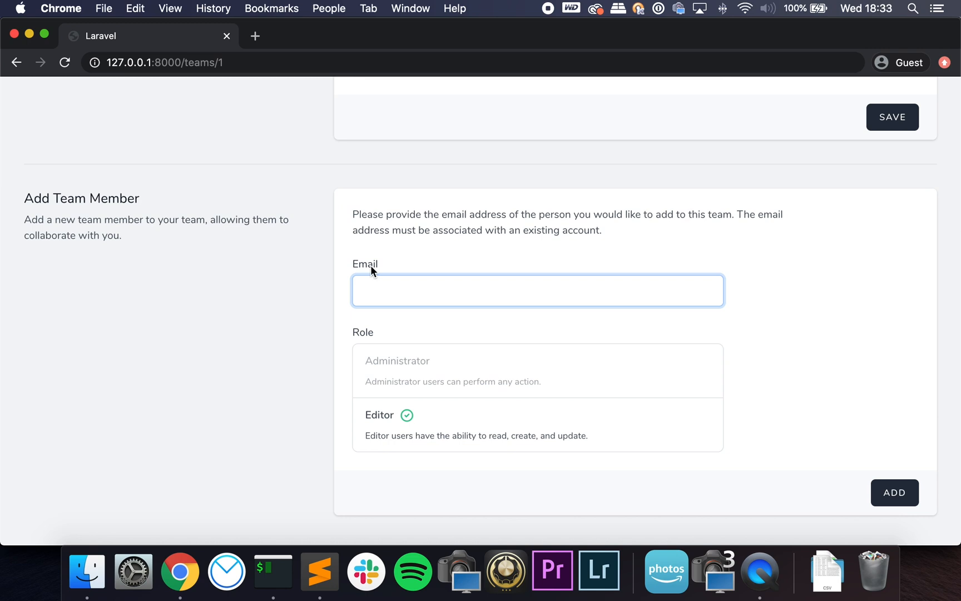
pyautogui.moveTo(387, 272)
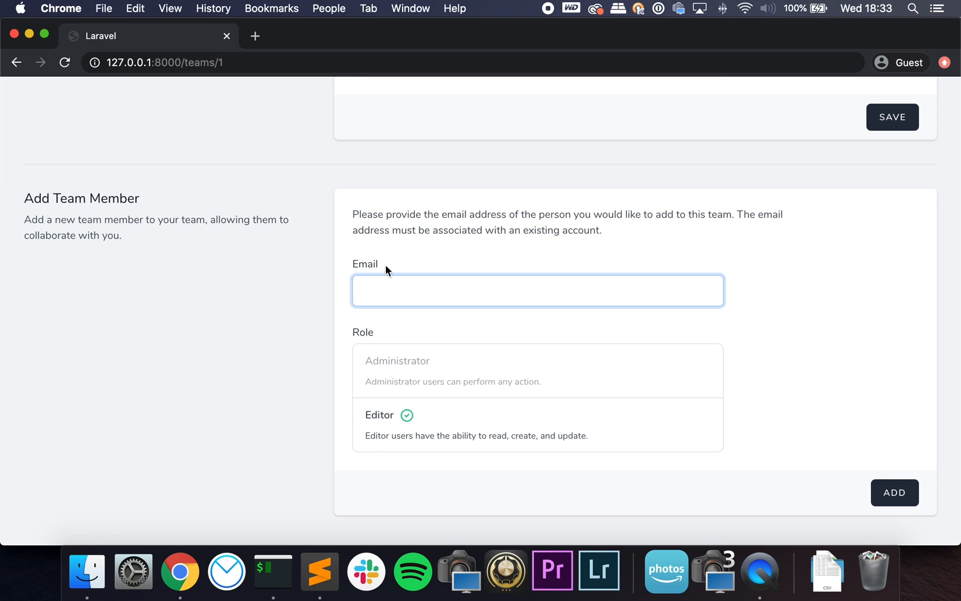
pyautogui.moveTo(429, 273)
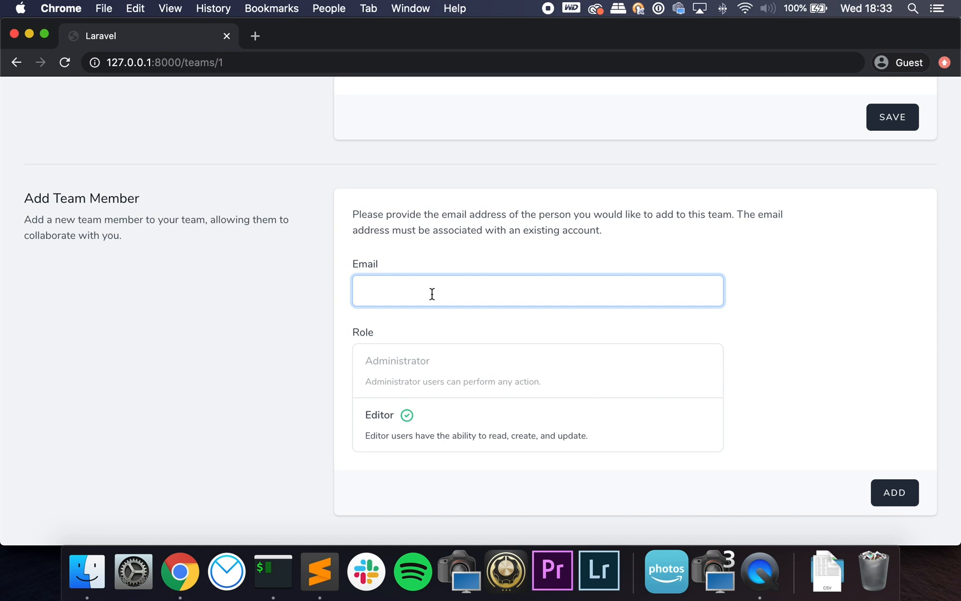
pyautogui.moveTo(434, 278)
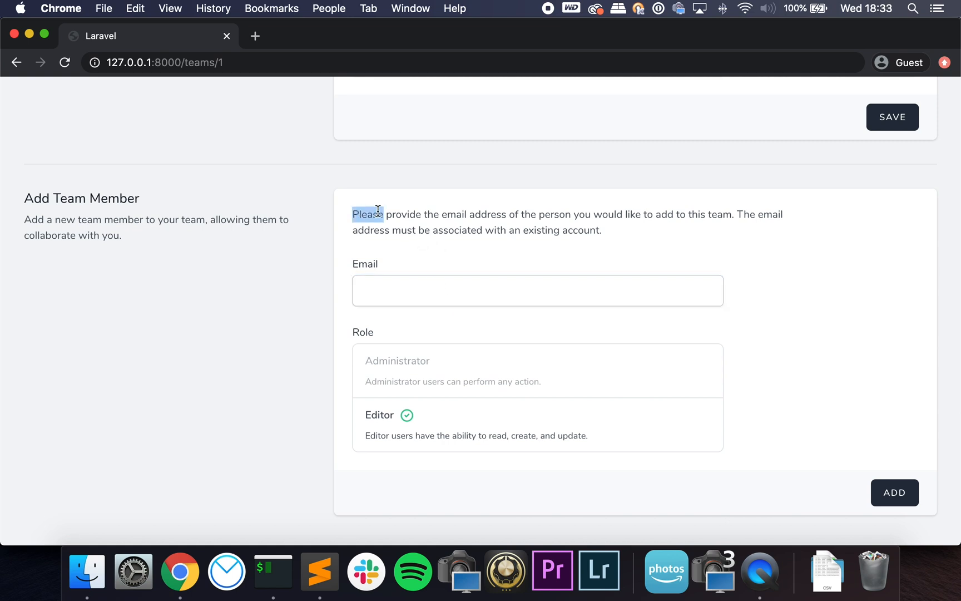
pyautogui.click(537, 291)
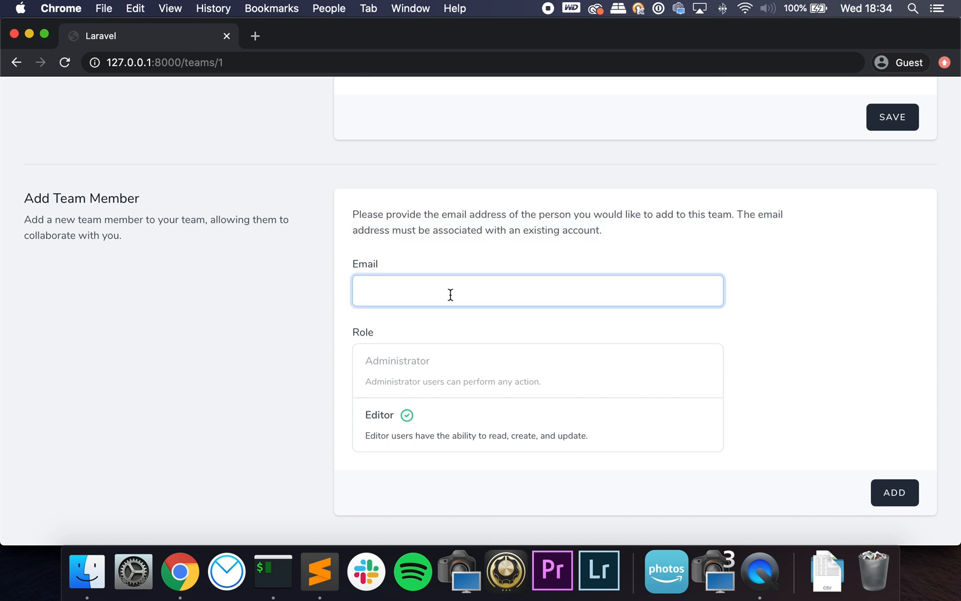
pyautogui.moveTo(678, 411)
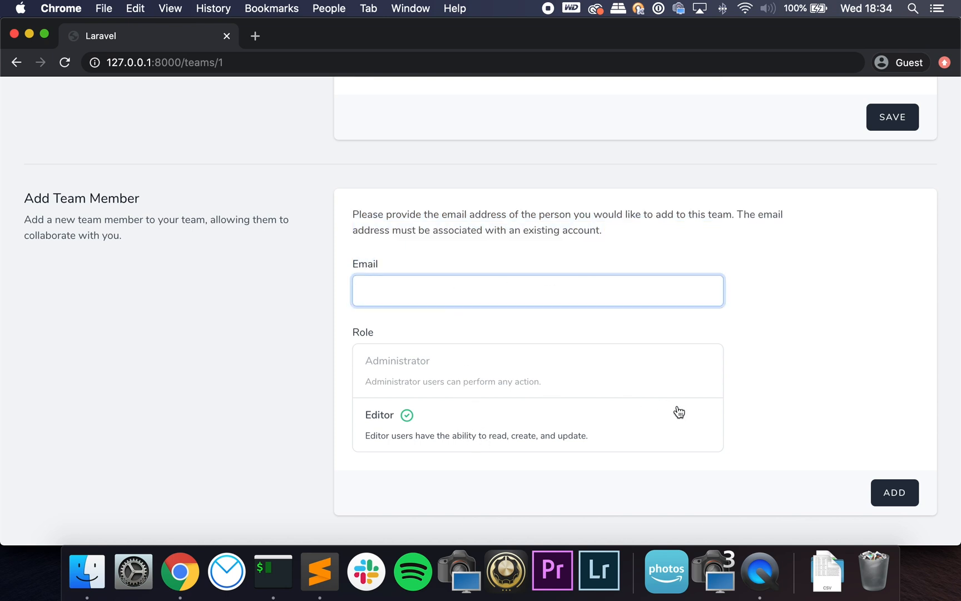
pyautogui.scroll(3)
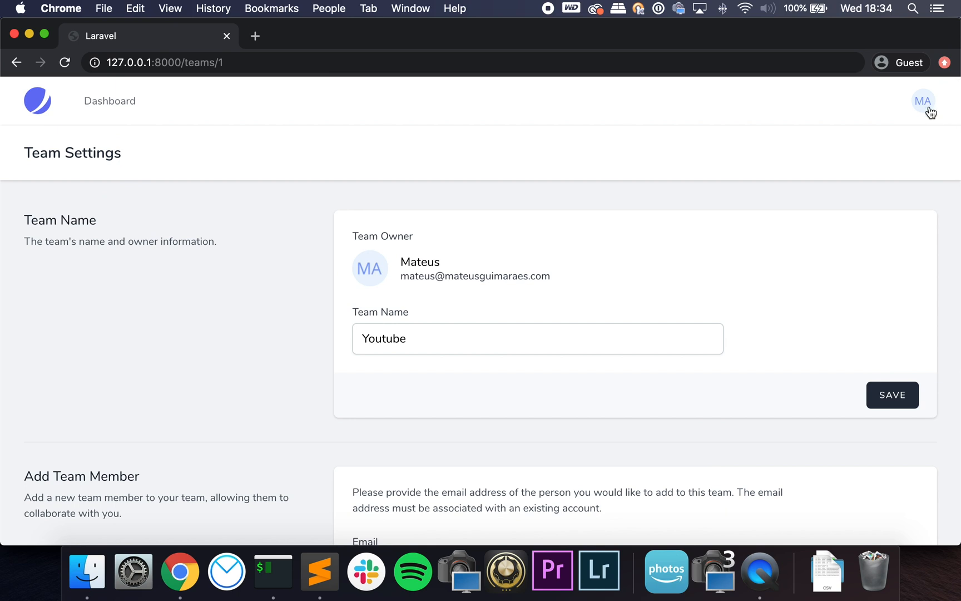
# Create a second team named New Team from the user menu
pyautogui.click(923, 100)
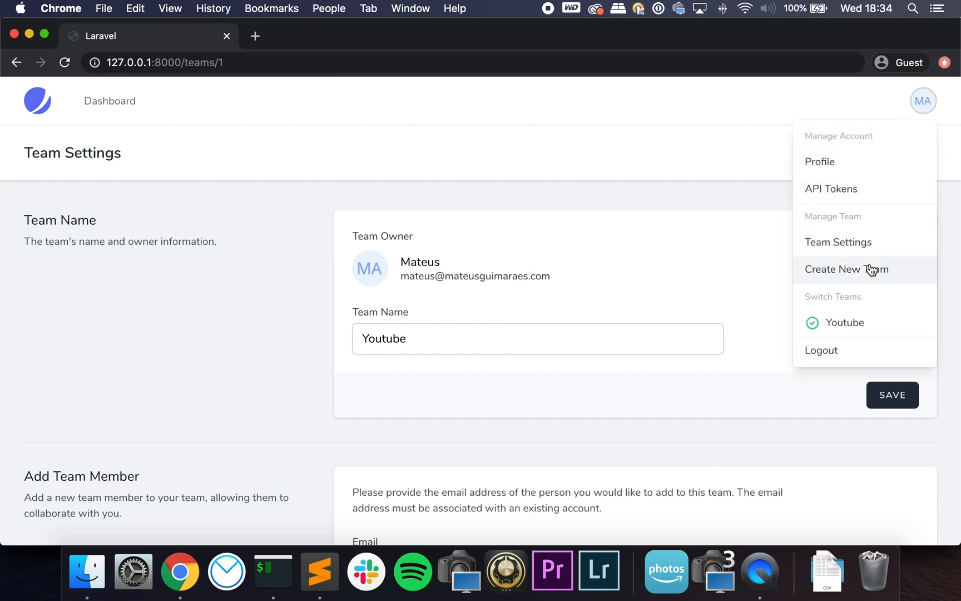
pyautogui.click(845, 269)
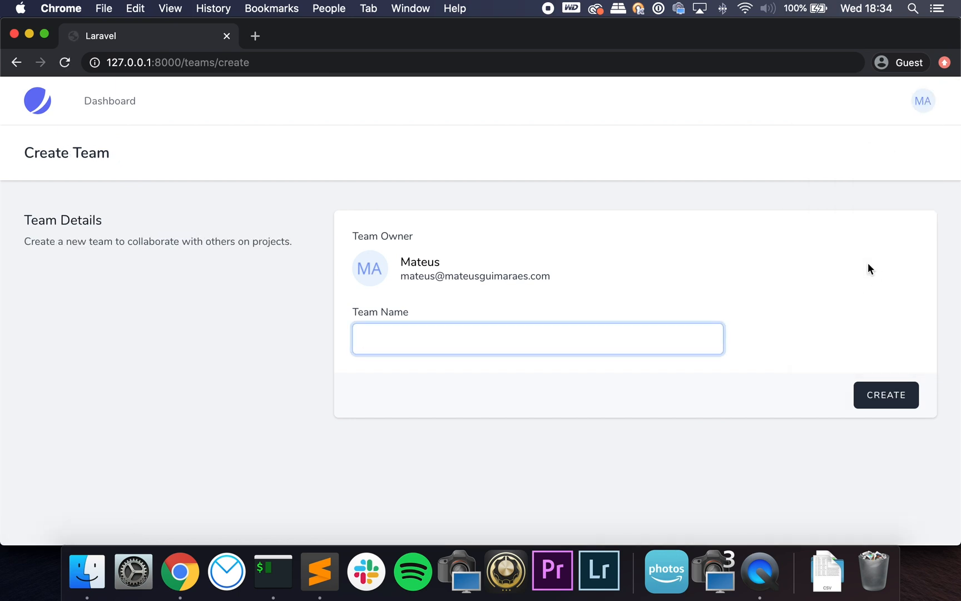
pyautogui.write('New T')
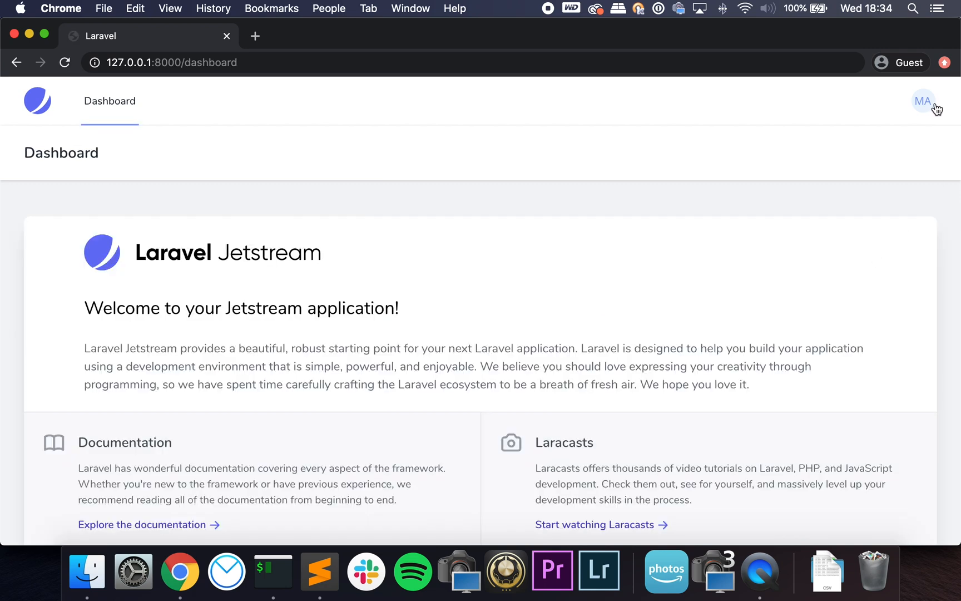
pyautogui.click(922, 100)
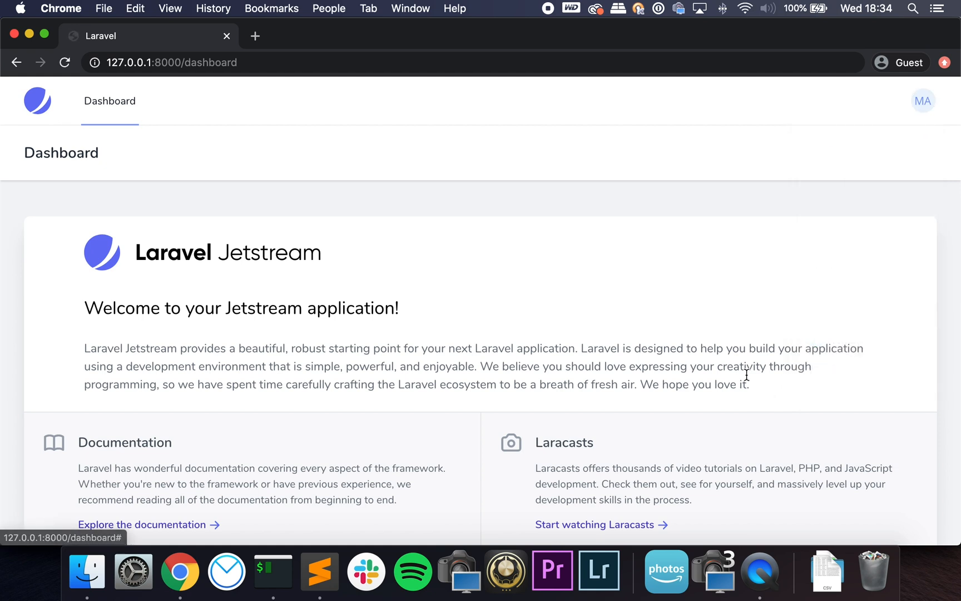
# Open New Team's settings page and show the menu listing both switchable teams
pyautogui.click(923, 101)
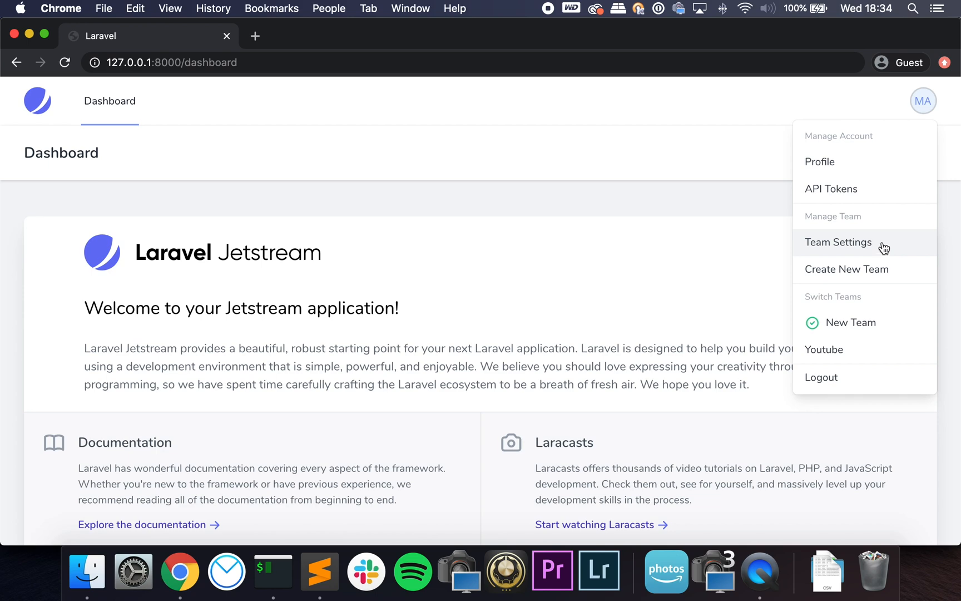
pyautogui.click(838, 241)
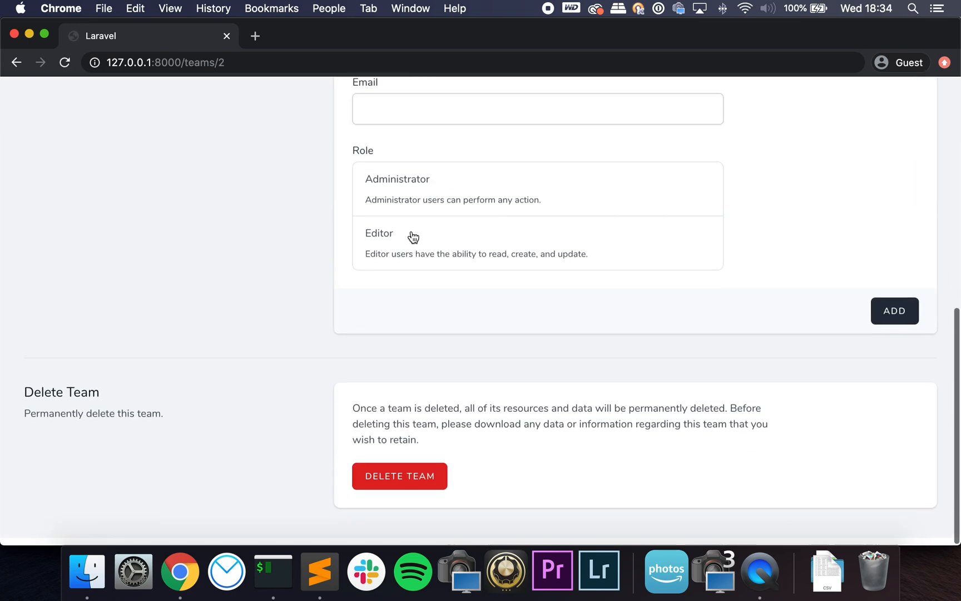
pyautogui.scroll(3)
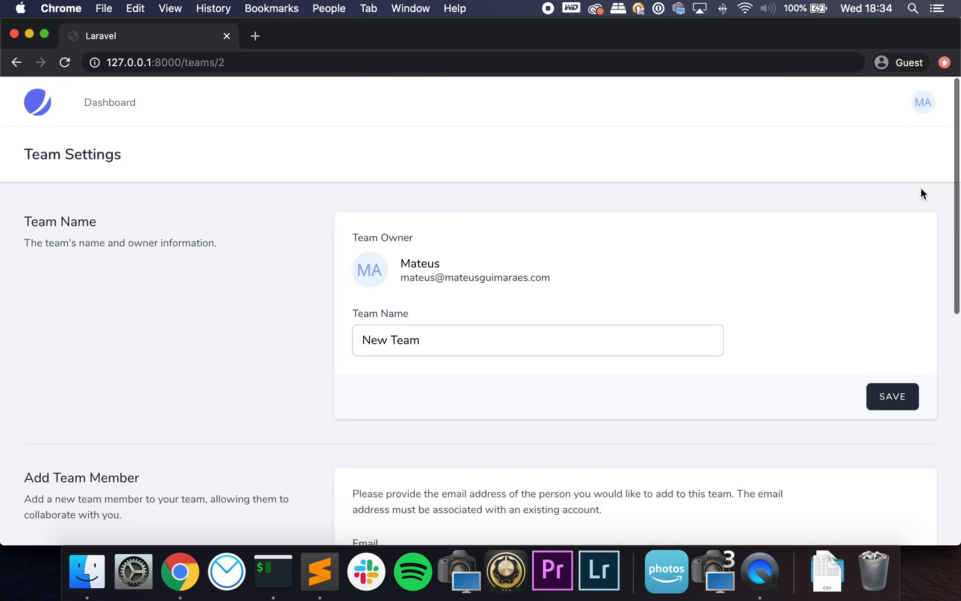
pyautogui.click(922, 101)
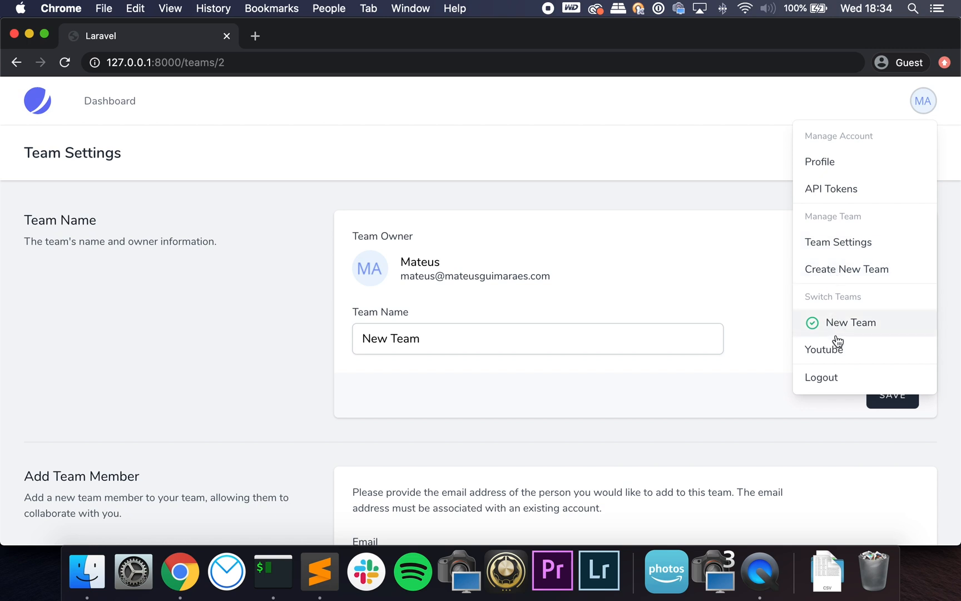
pyautogui.moveTo(801, 328)
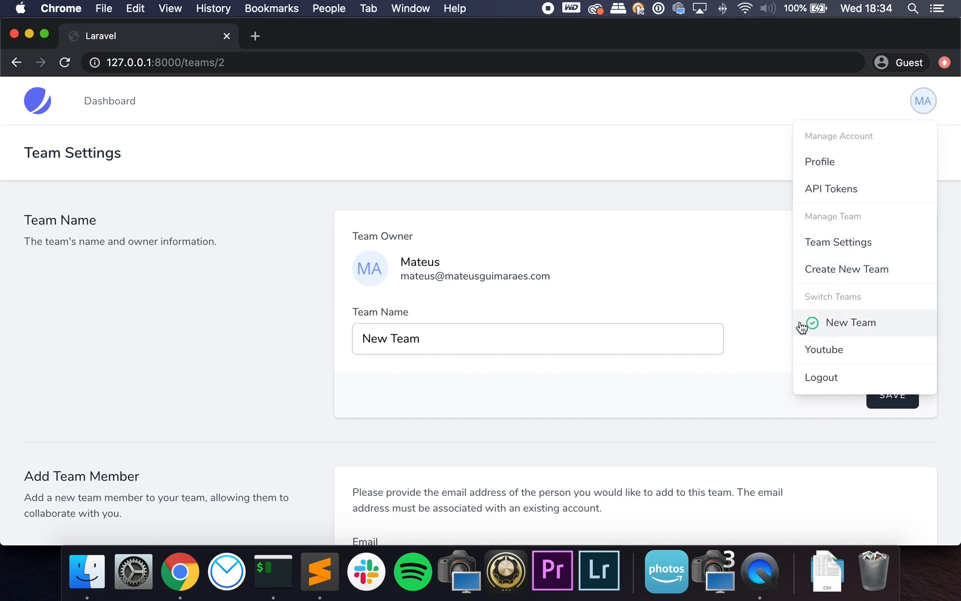
pyautogui.moveTo(574, 428)
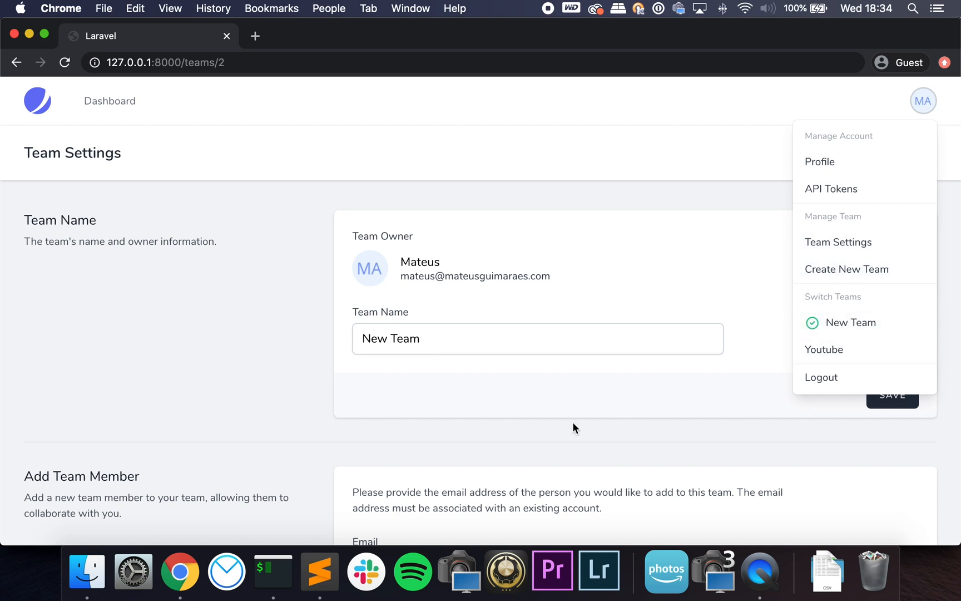
# Run User::first() in tinker to confirm the user's current_team_id is 2, then return to Chrome
pyautogui.click(318, 570)
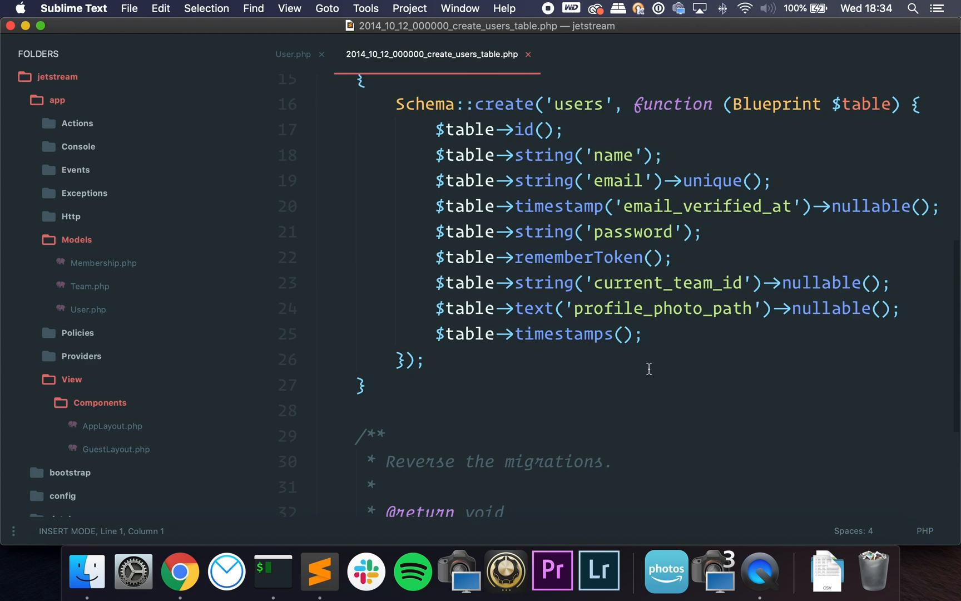
pyautogui.doubleClick(665, 286)
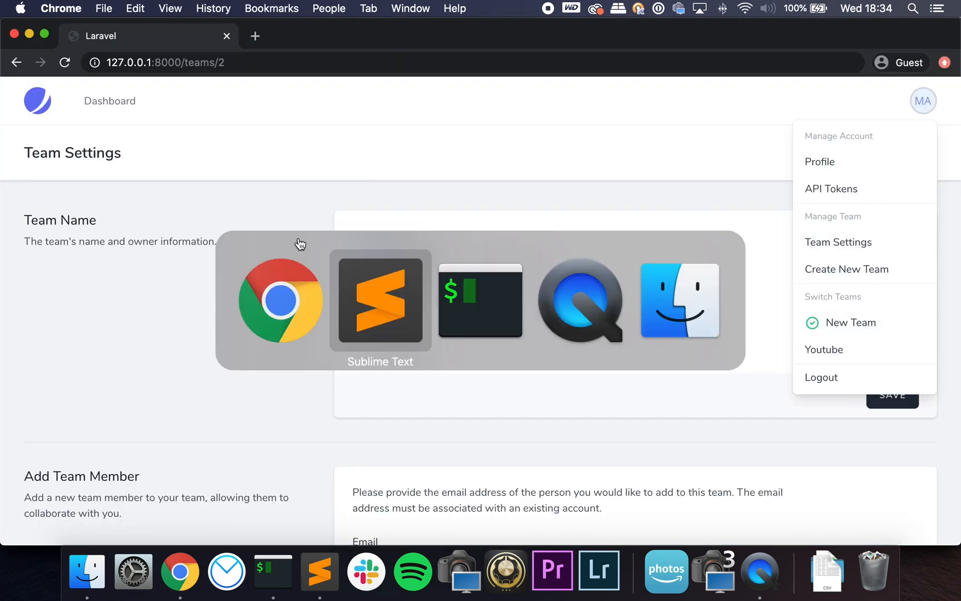
pyautogui.click(479, 301)
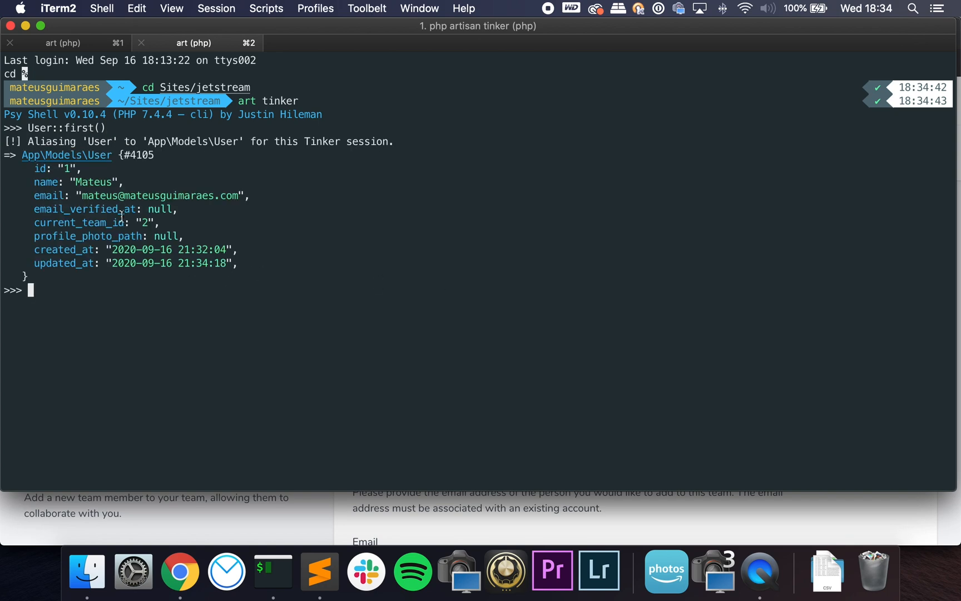
pyautogui.click(179, 570)
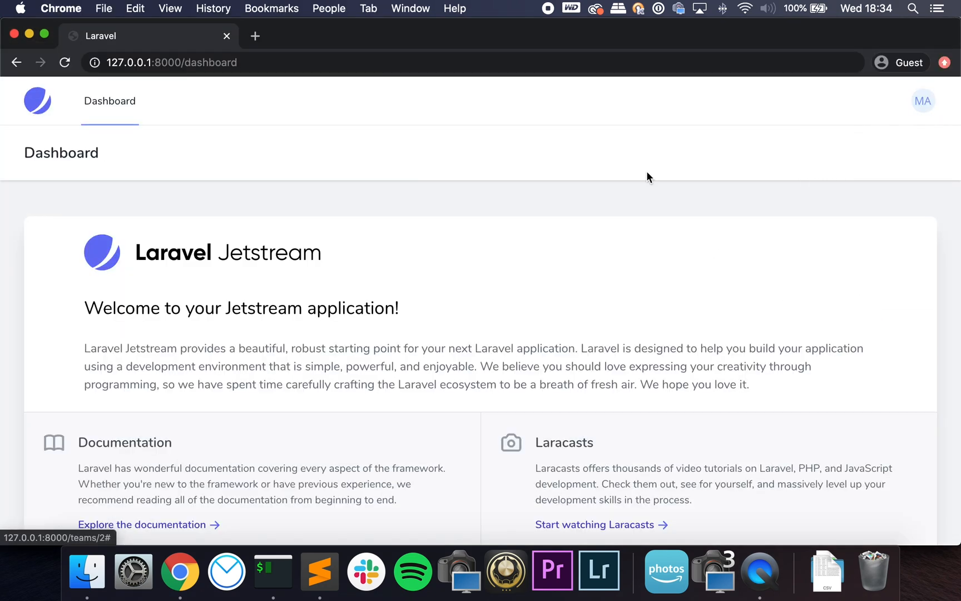
pyautogui.click(273, 570)
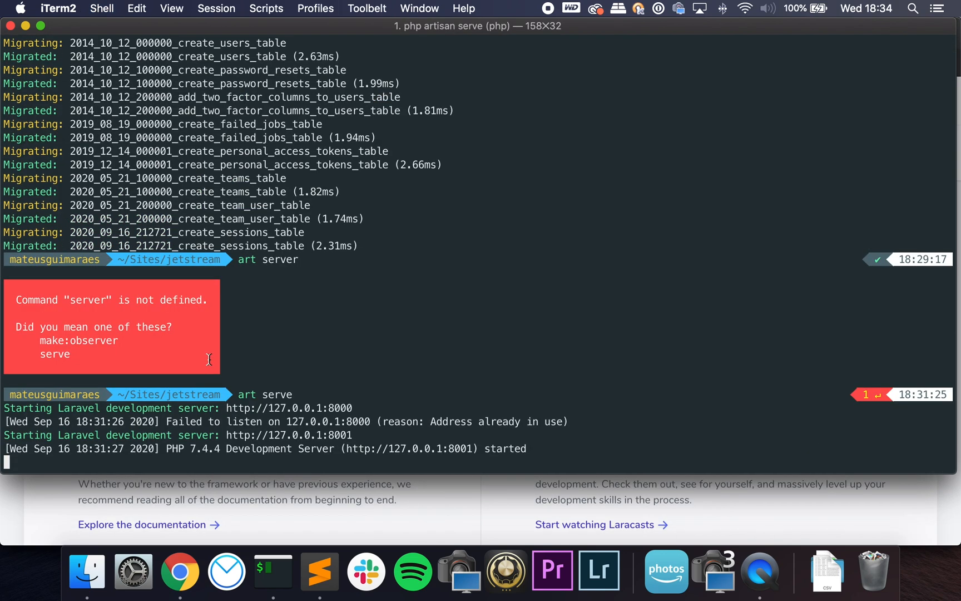
pyautogui.moveTo(280, 376)
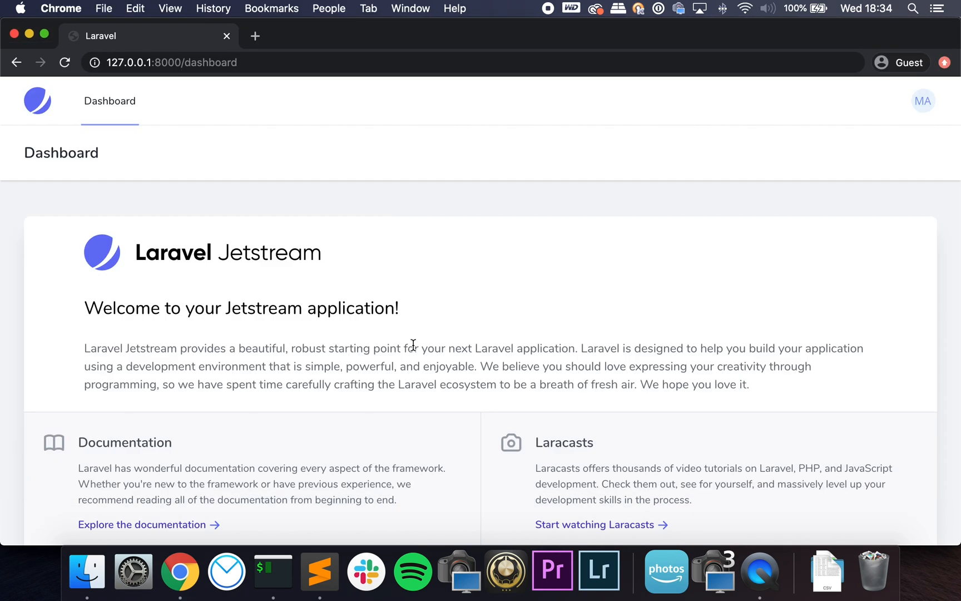
# Switch to the Youtube team from the user menu and load its Team Settings page
pyautogui.click(922, 100)
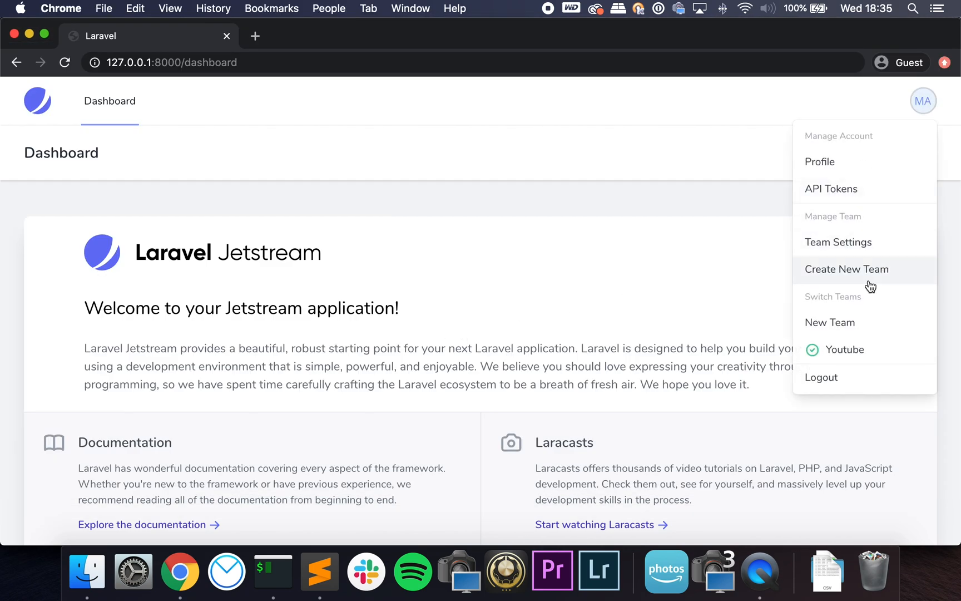
pyautogui.moveTo(844, 349)
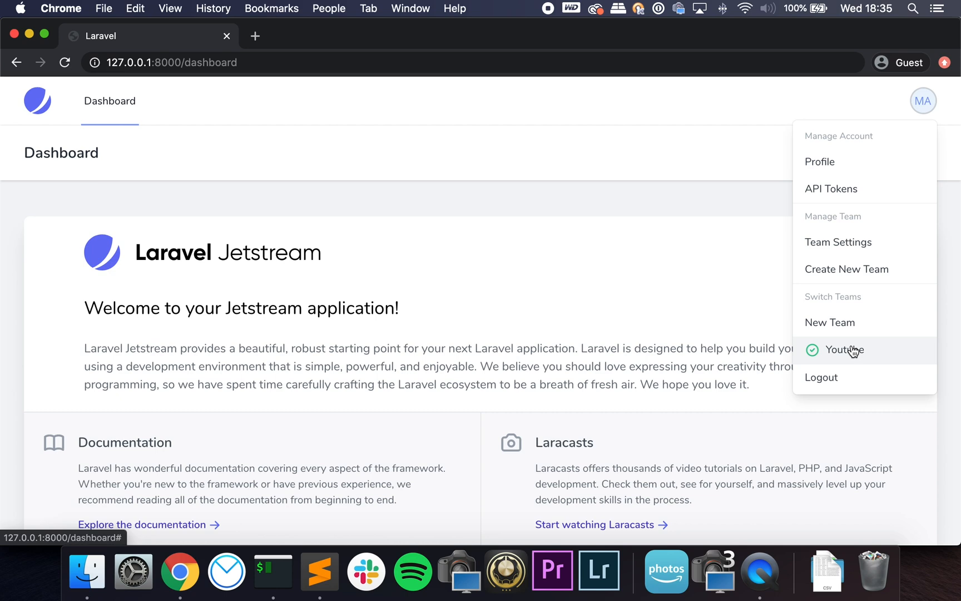
pyautogui.moveTo(863, 337)
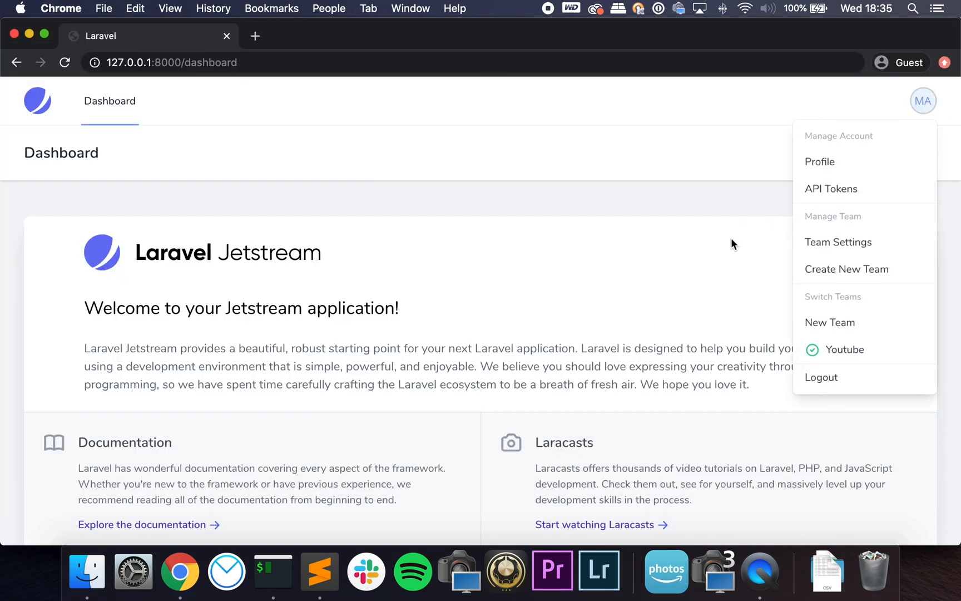
pyautogui.click(837, 241)
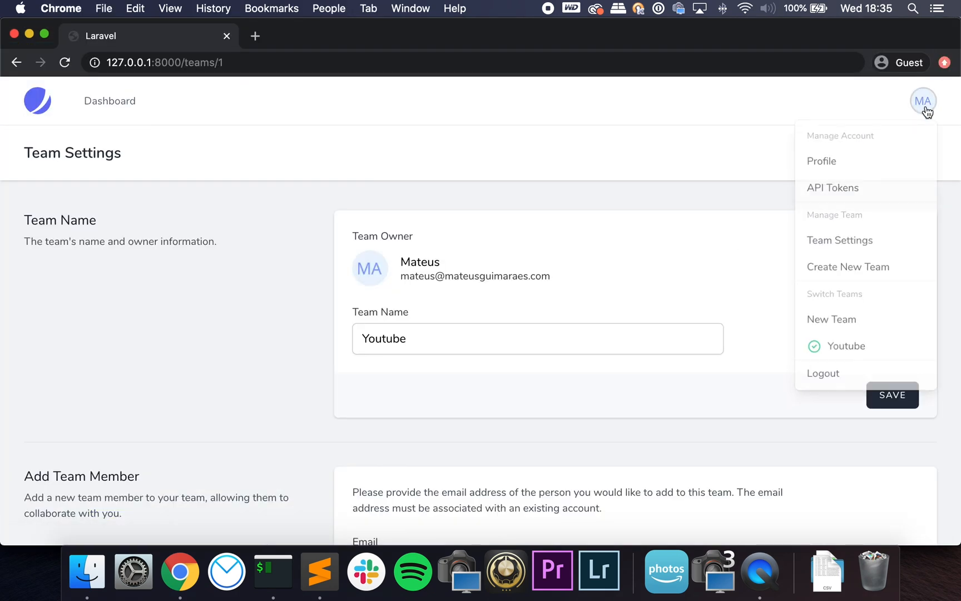
# Read the /dashboard route in web.php, then navigate Chrome back to the /dashboard page
pyautogui.click(319, 572)
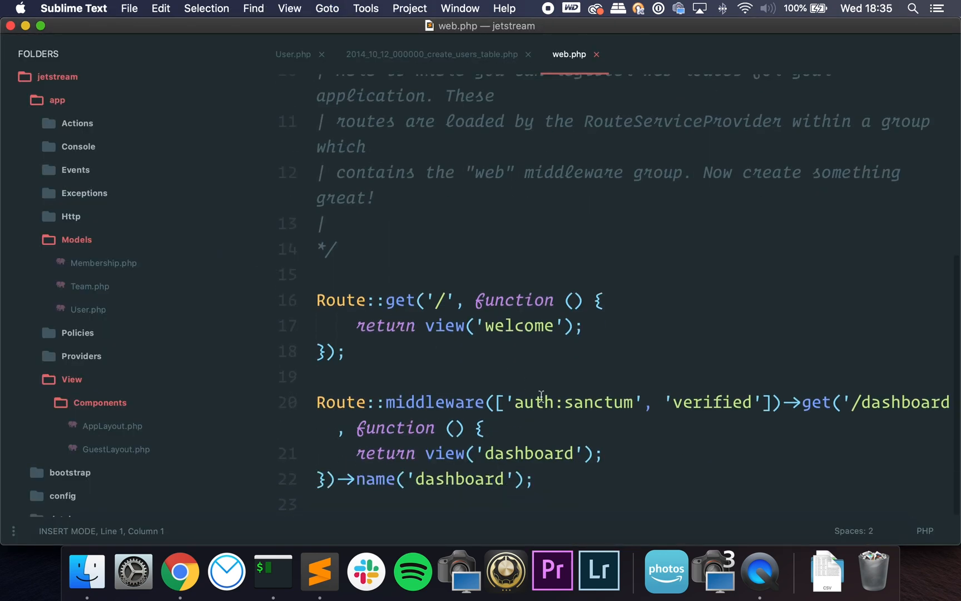
pyautogui.click(581, 452)
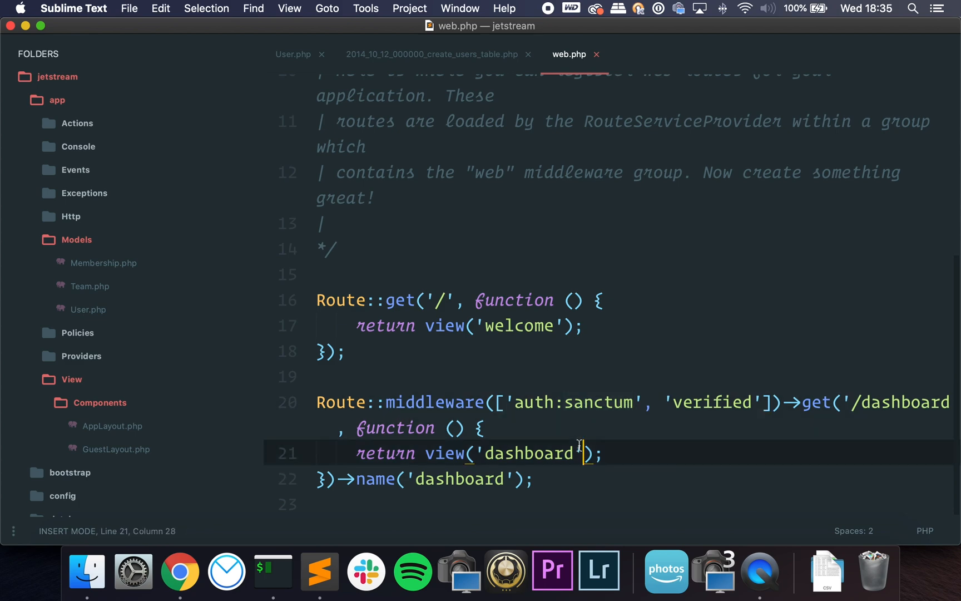
pyautogui.click(179, 572)
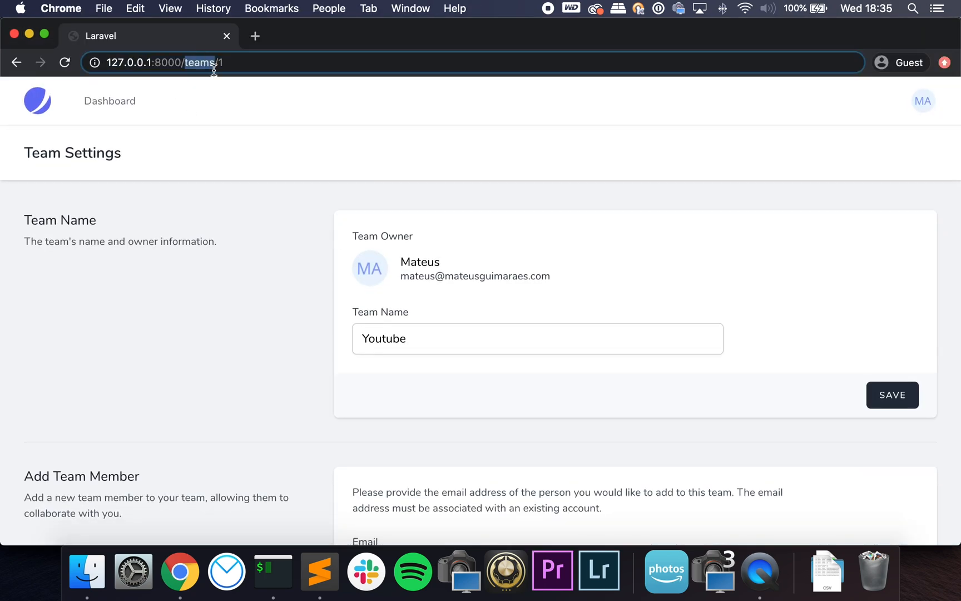
pyautogui.click(109, 102)
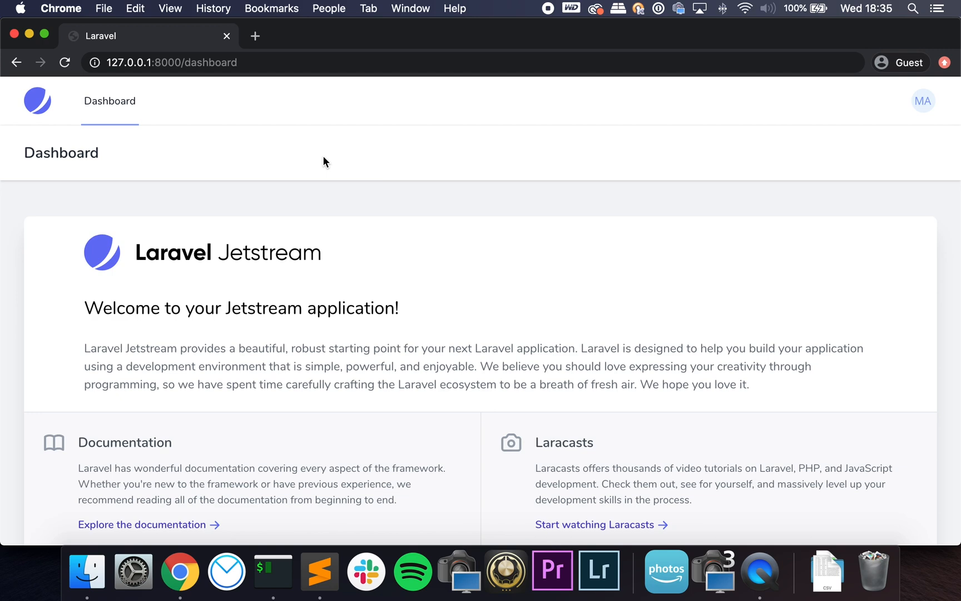
# Review Team.php's fillable list and its TeamCreated and TeamDeleted event classes, returning to the model
pyautogui.click(319, 571)
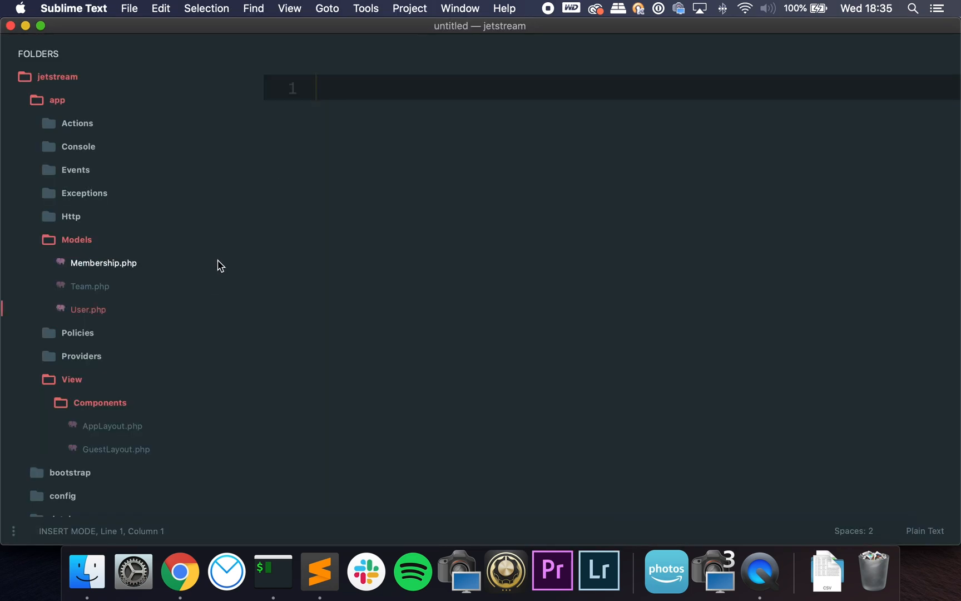
pyautogui.doubleClick(89, 285)
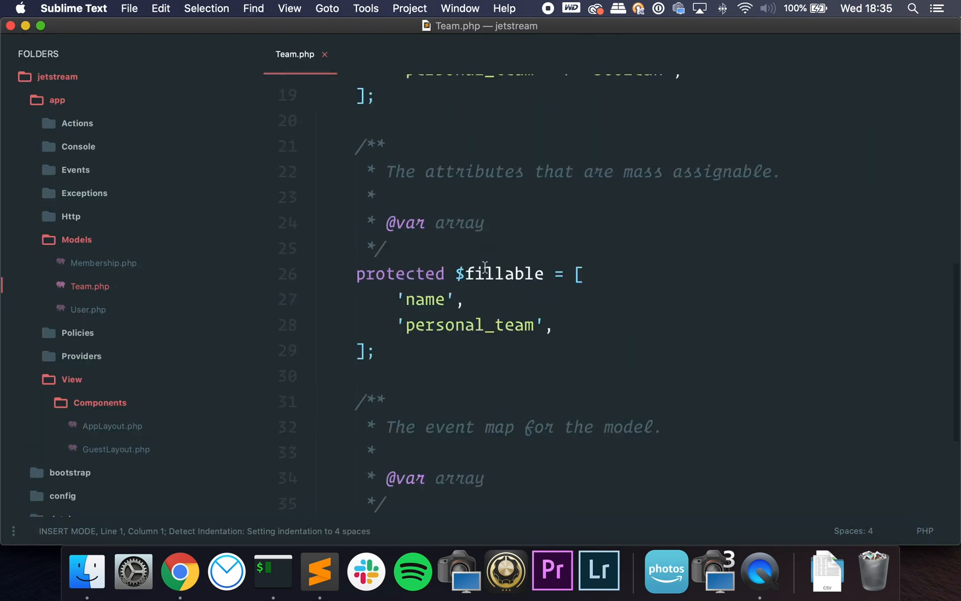
pyautogui.moveTo(469, 305)
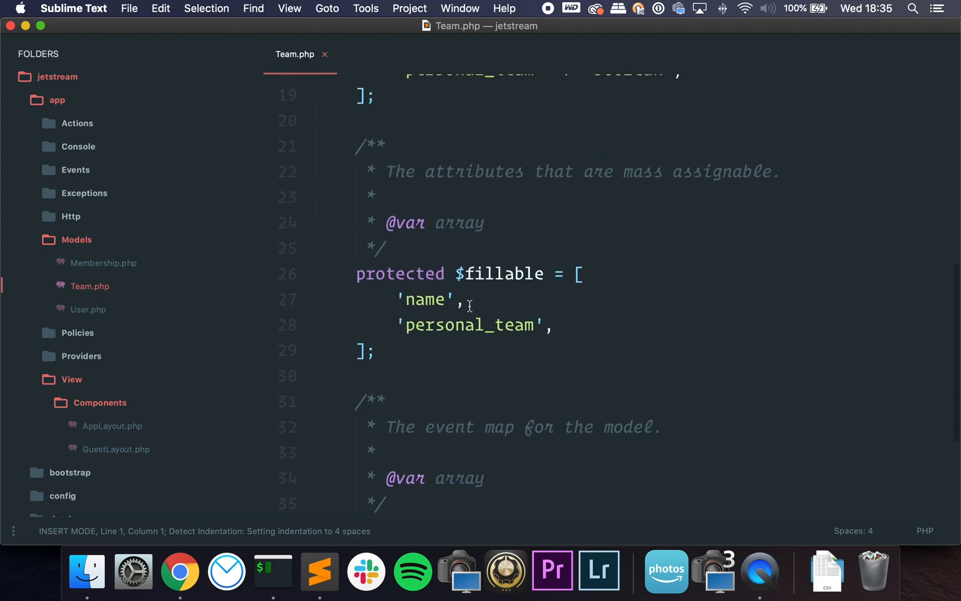
pyautogui.doubleClick(469, 147)
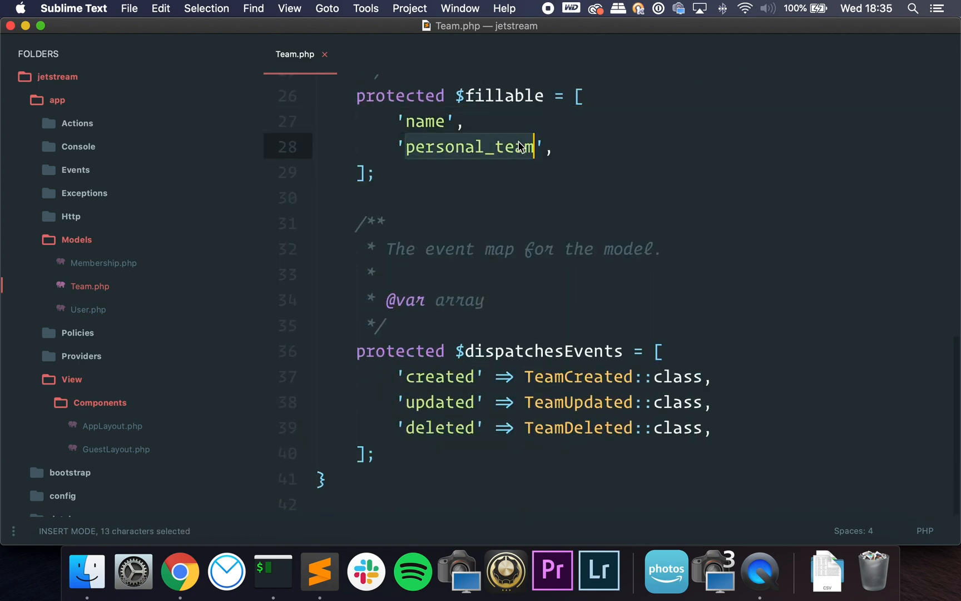
pyautogui.scroll(3)
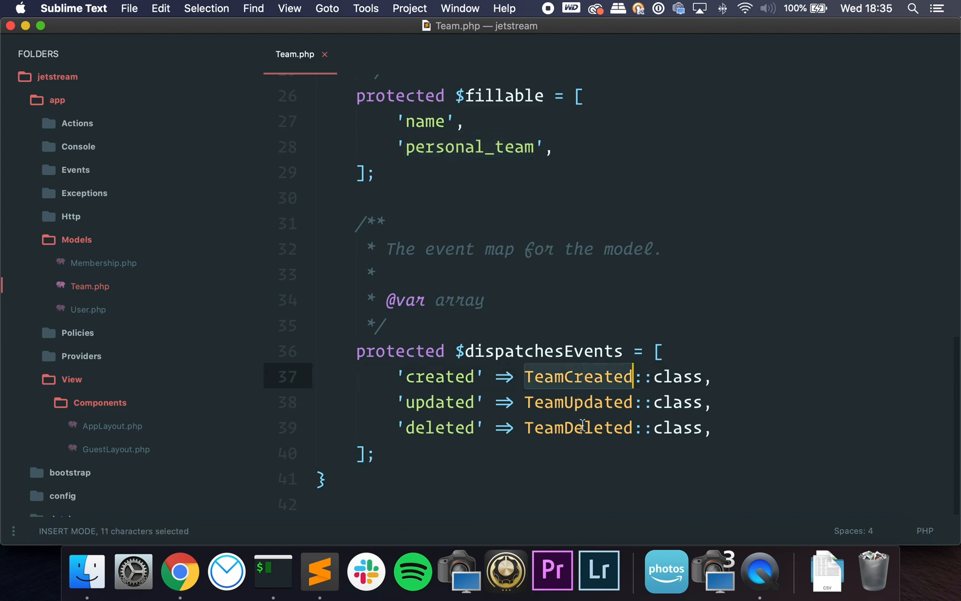
pyautogui.scroll(3)
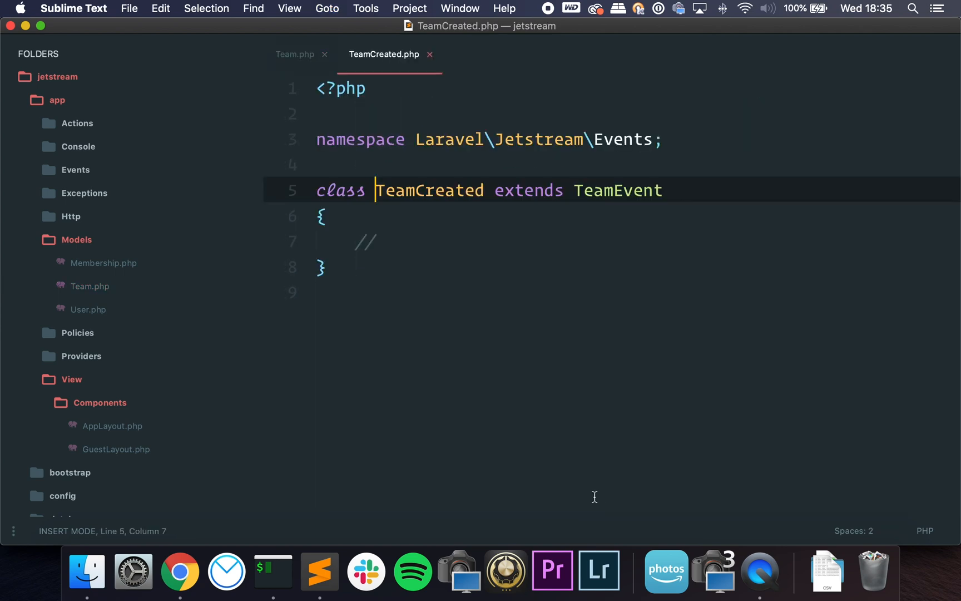
pyautogui.click(295, 54)
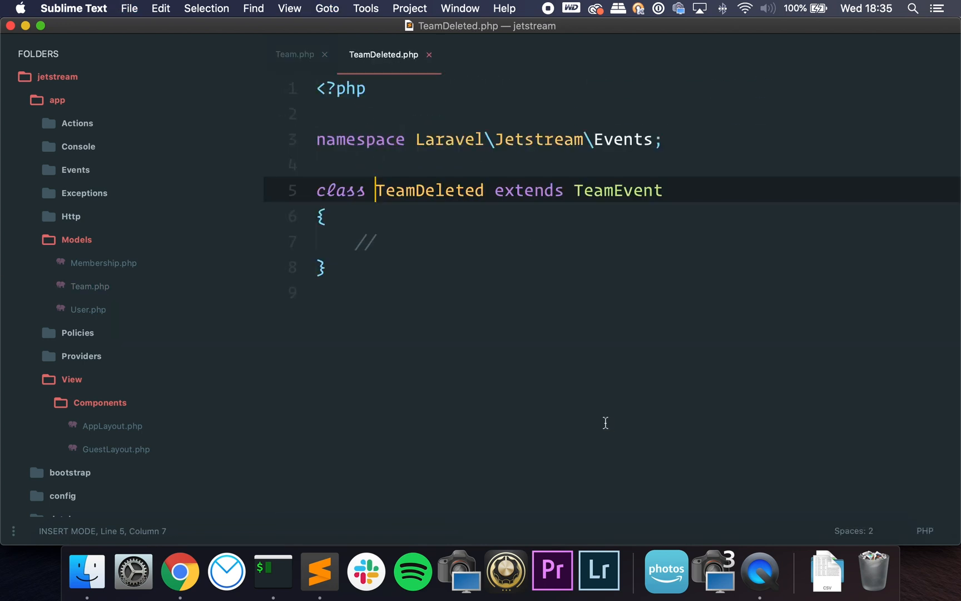
pyautogui.click(295, 55)
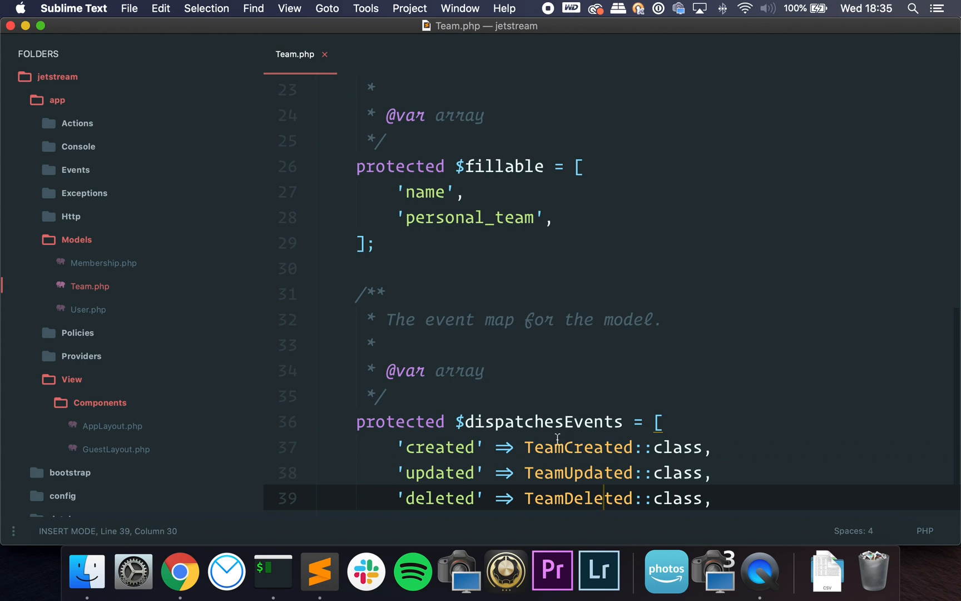
pyautogui.scroll(-3)
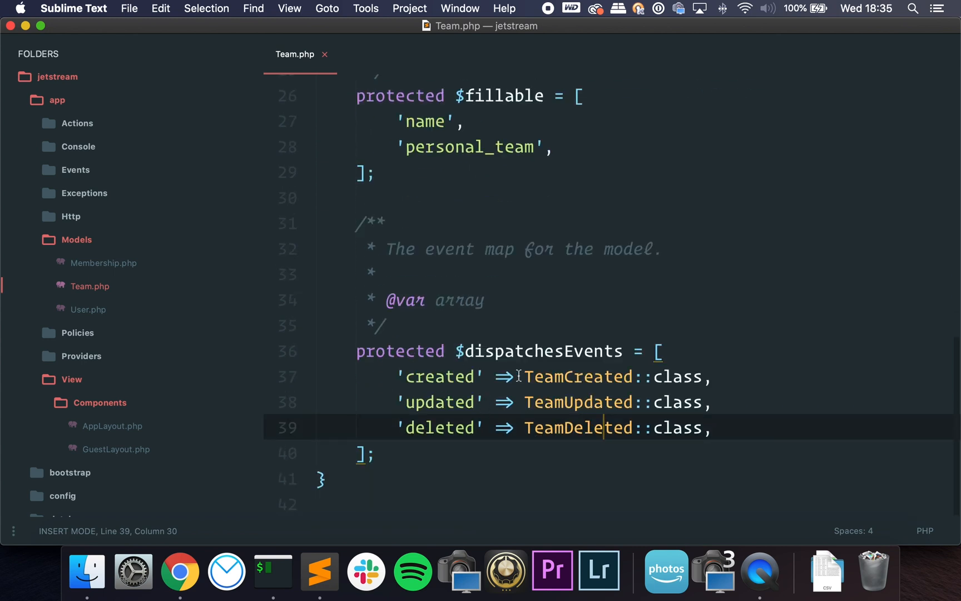
pyautogui.moveTo(567, 388)
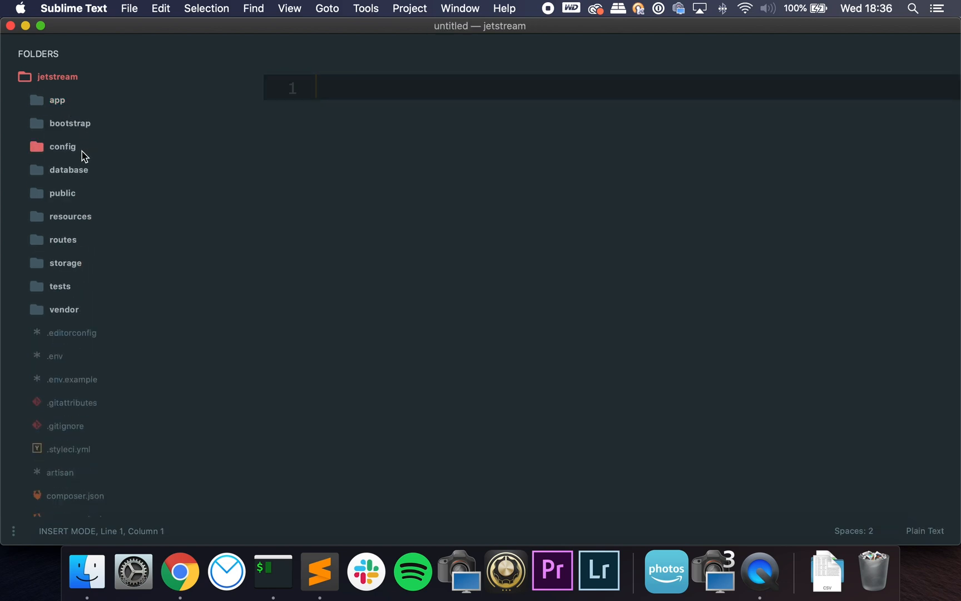
# Review the features list in config/jetstream.php and compare it with the dashboard's account and team menu
pyautogui.click(62, 146)
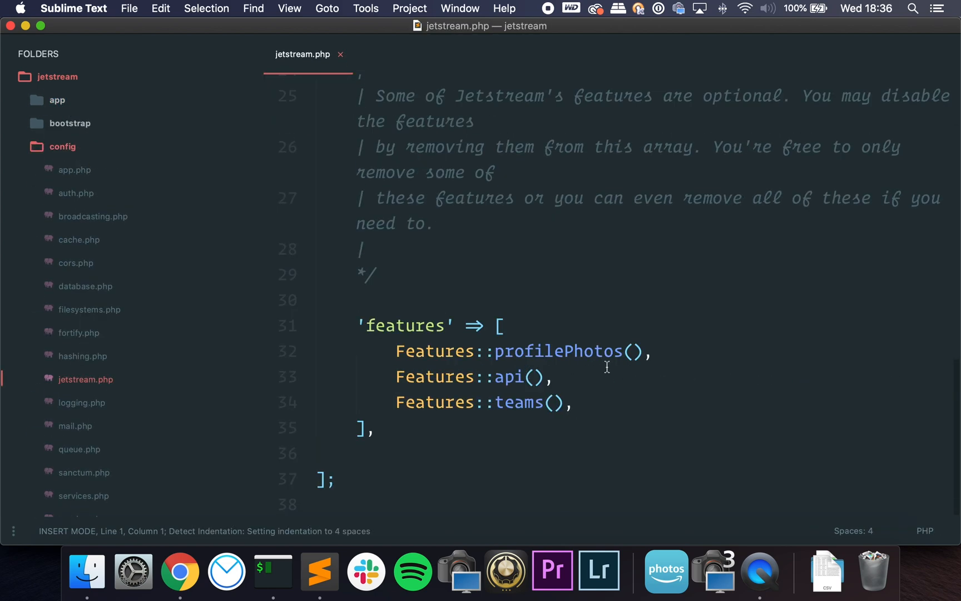
pyautogui.click(554, 376)
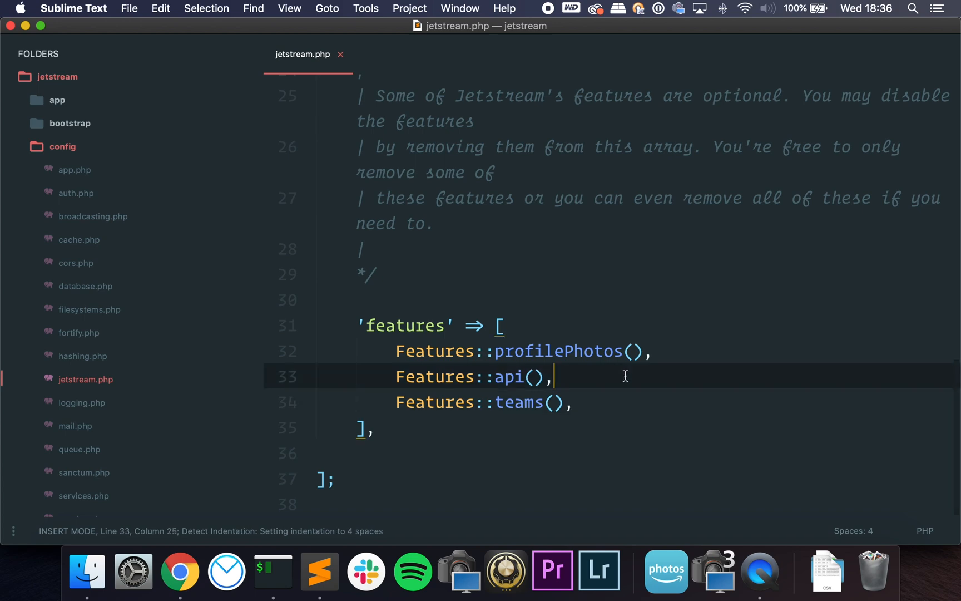
pyautogui.click(179, 571)
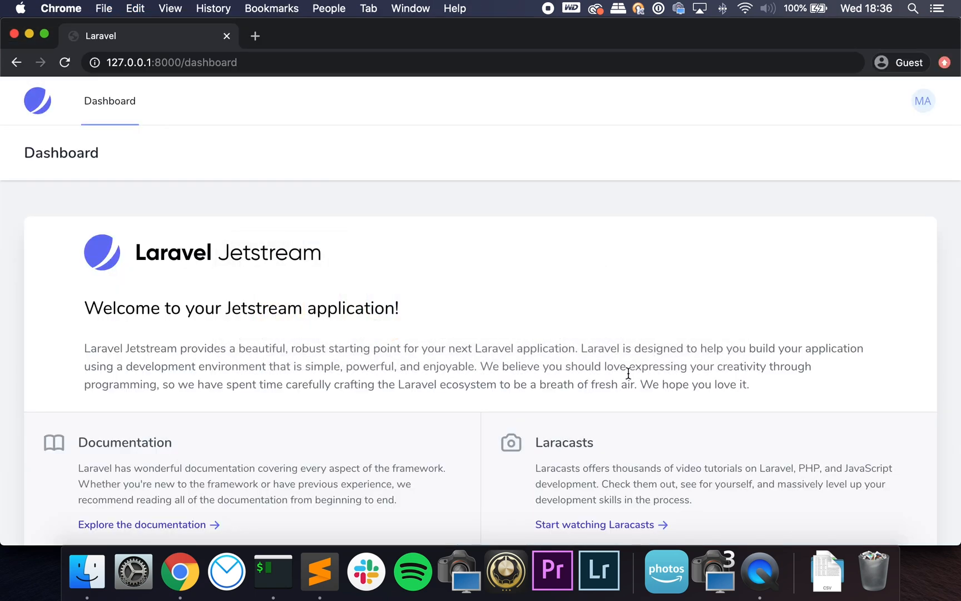
pyautogui.click(924, 100)
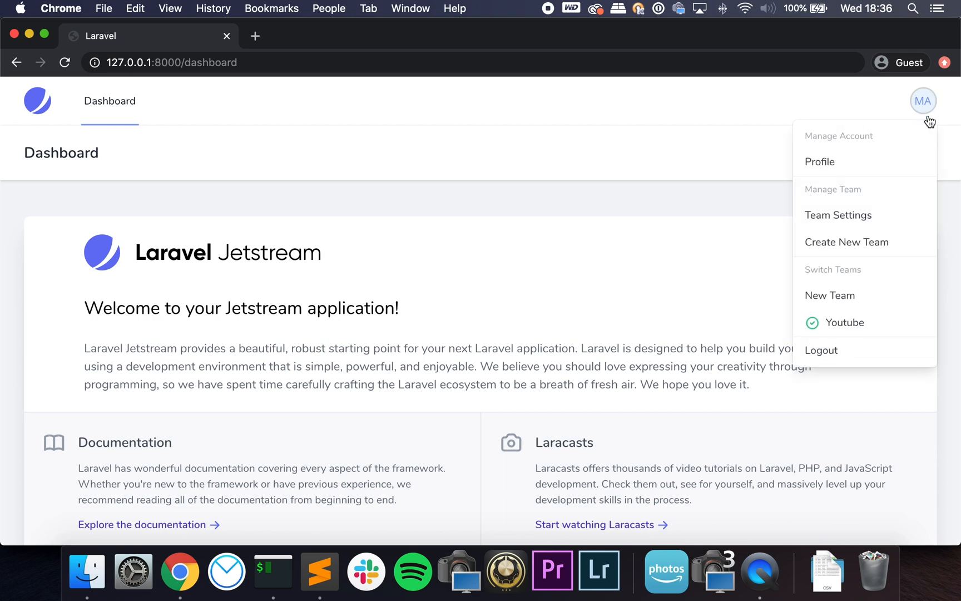
# Scroll through the Fortify config file's settings
pyautogui.click(319, 570)
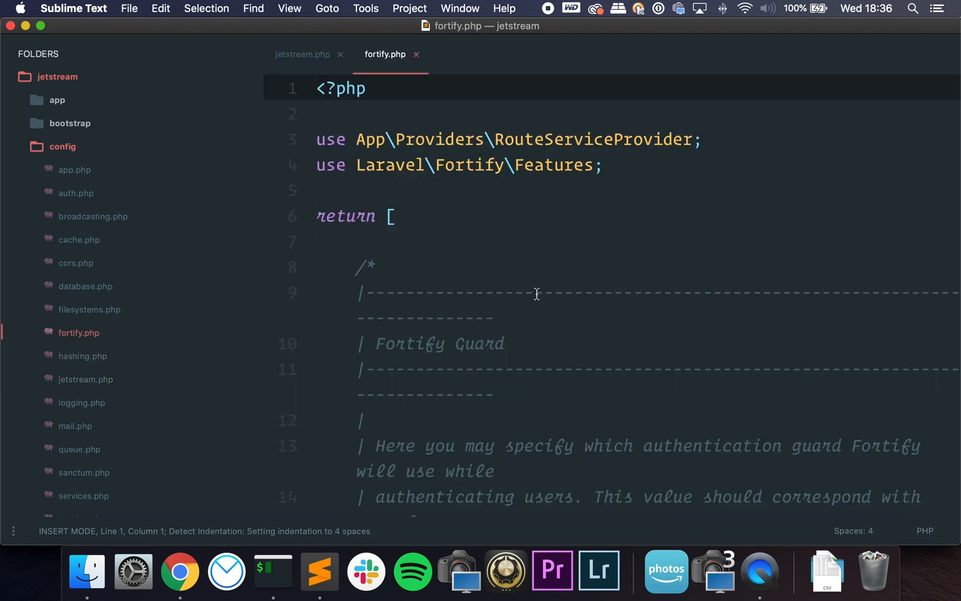
pyautogui.scroll(-3)
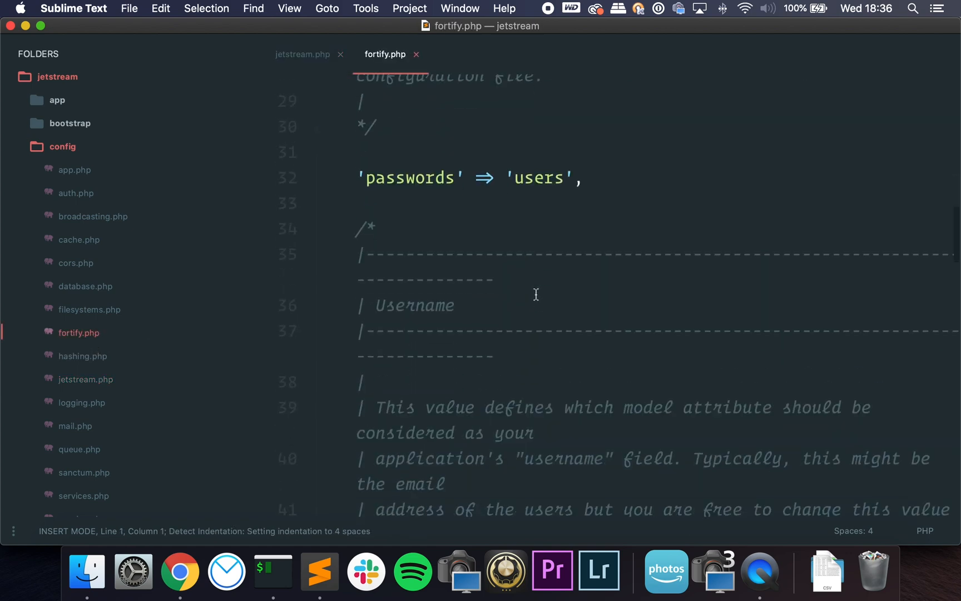
pyautogui.scroll(-3)
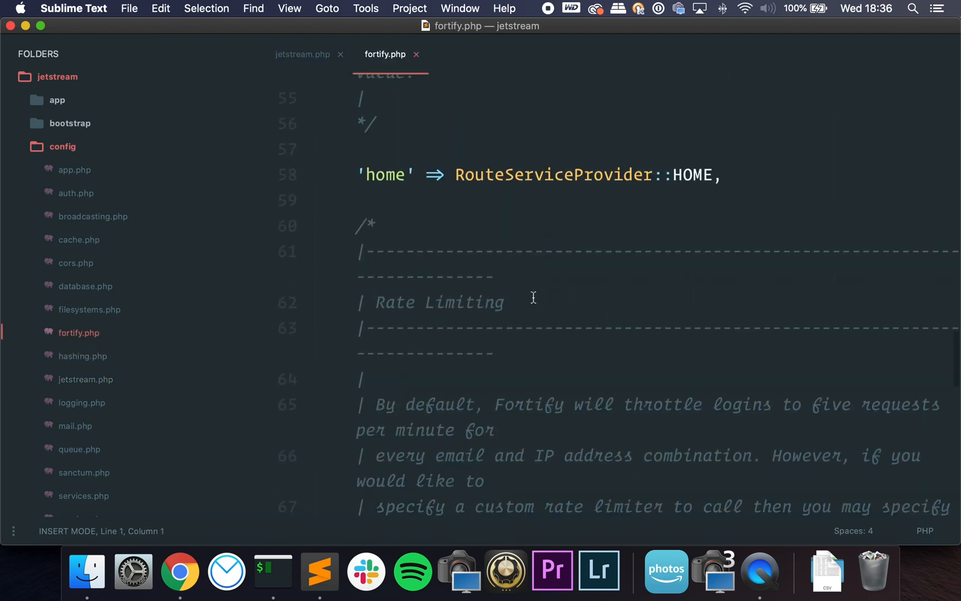
pyautogui.scroll(-3)
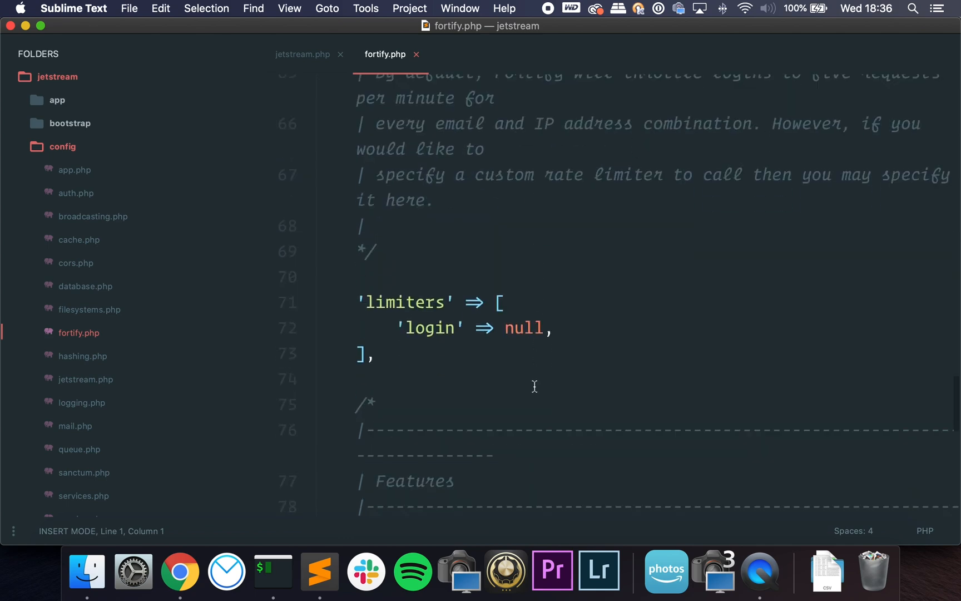
pyautogui.scroll(-3)
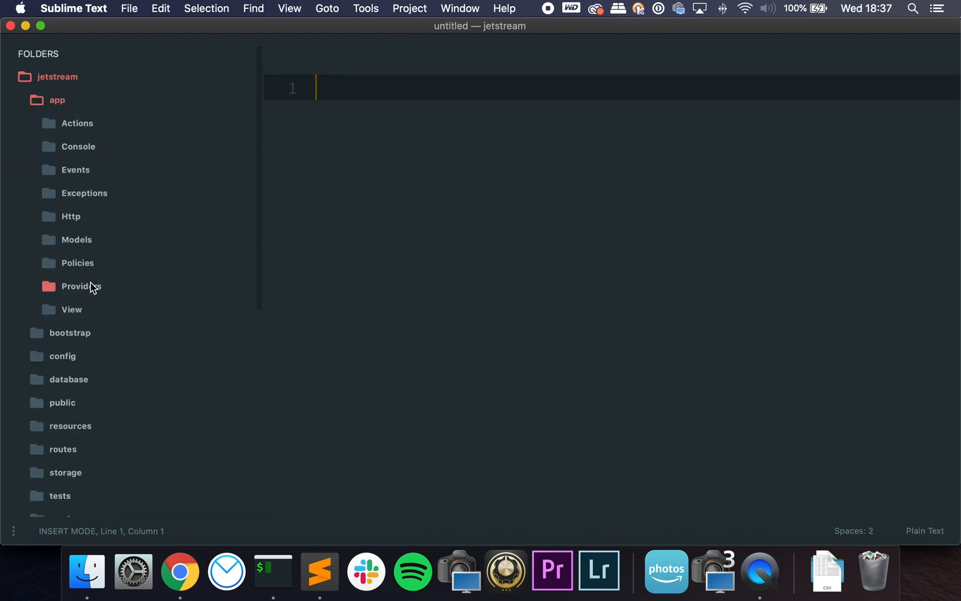
# Open JetstreamServiceProvider.php from Providers and inspect the app's CreateTeam action
pyautogui.click(81, 286)
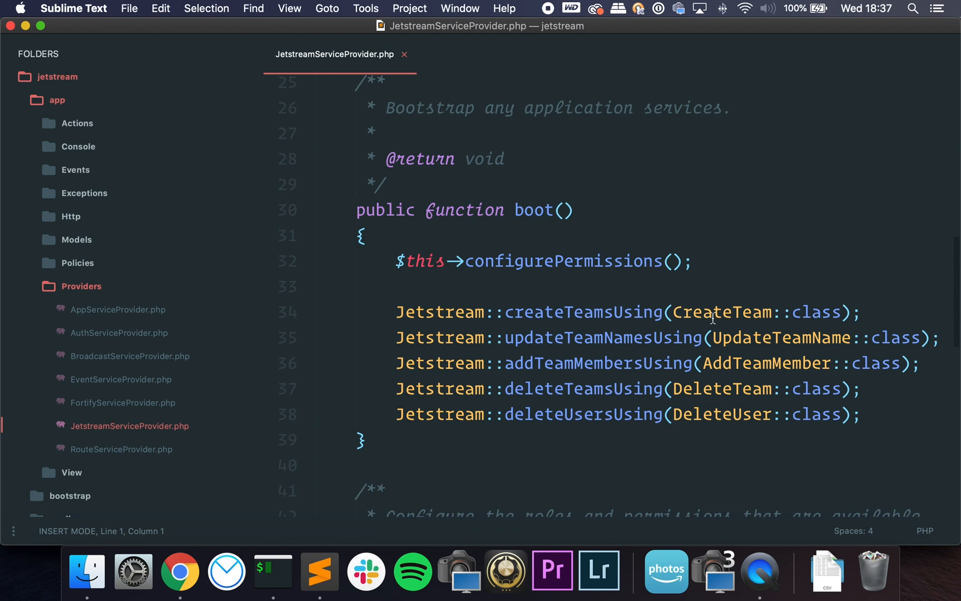
pyautogui.scroll(3)
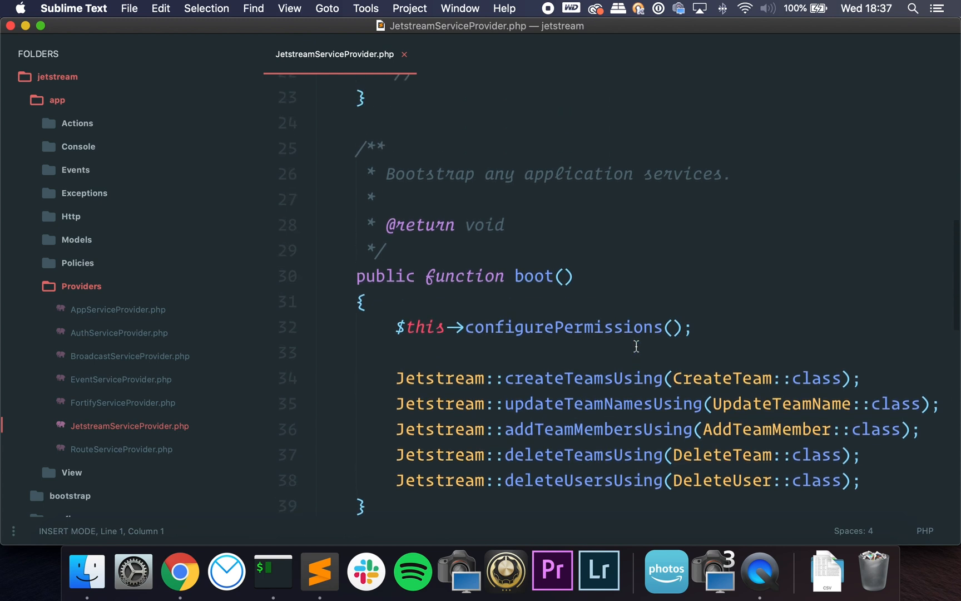
pyautogui.moveTo(610, 361)
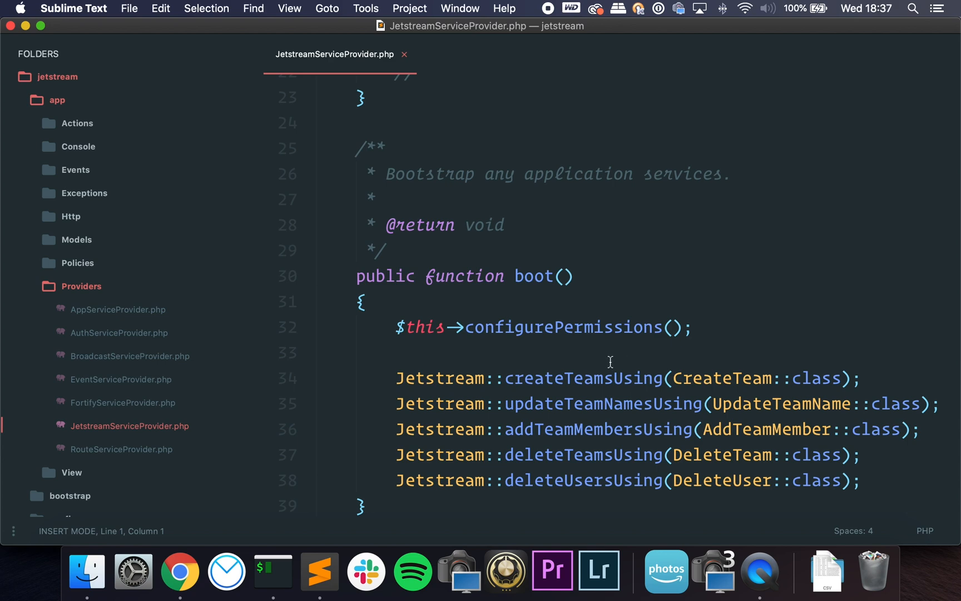
pyautogui.scroll(-3)
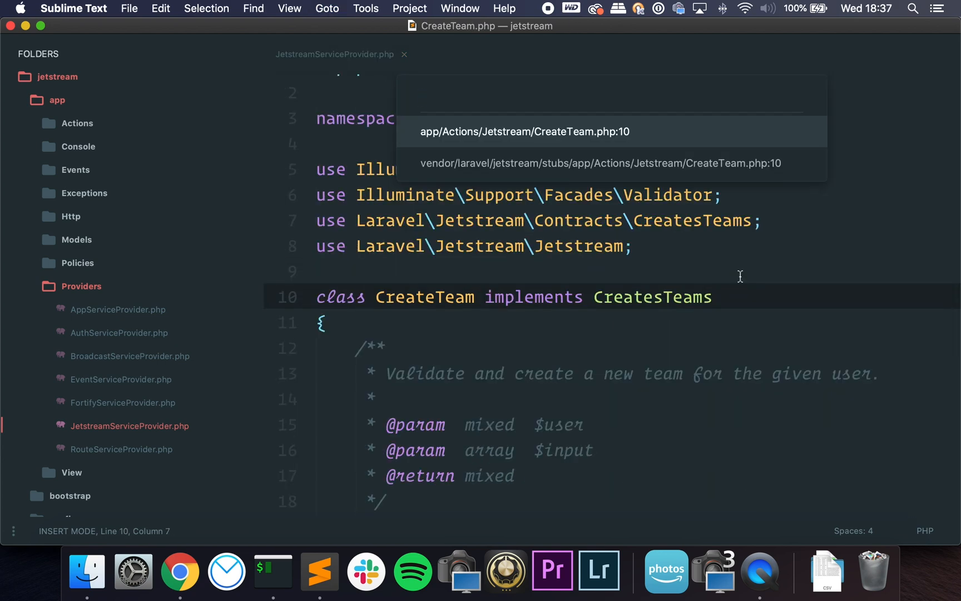
pyautogui.click(523, 131)
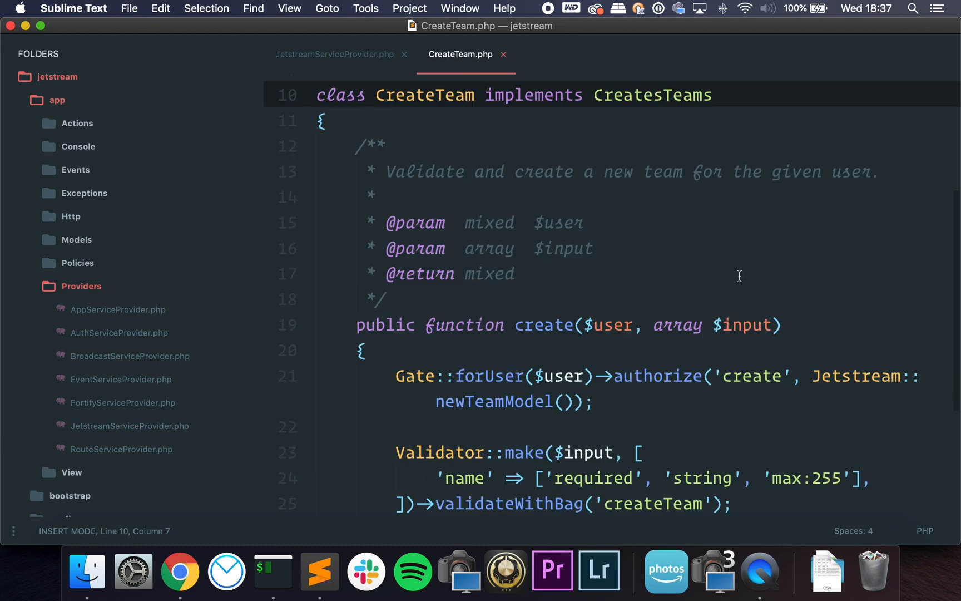
pyautogui.scroll(-3)
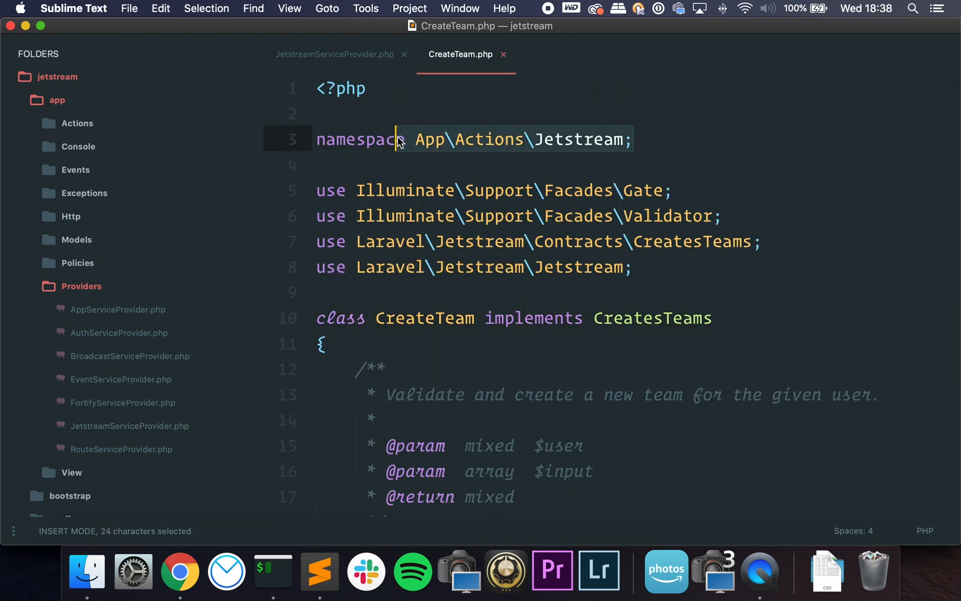
pyautogui.scroll(-3)
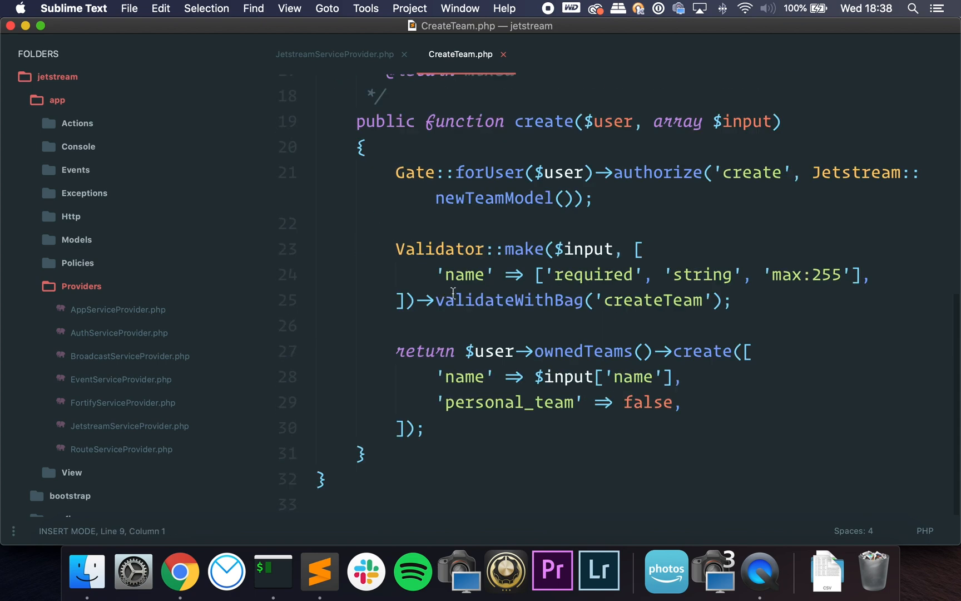
pyautogui.scroll(3)
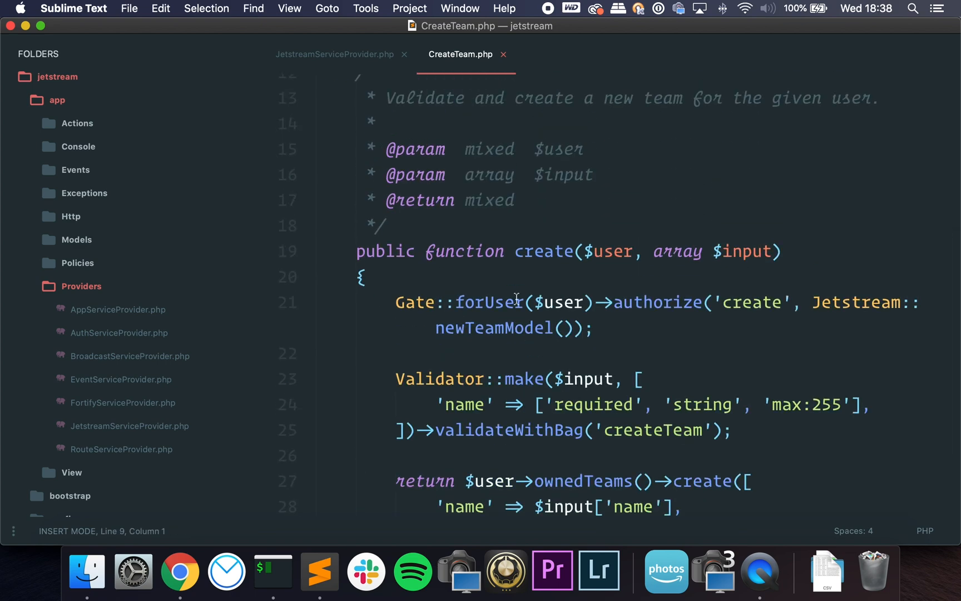
# Return to the provider and inspect the app's AddTeamMember action
pyautogui.click(333, 53)
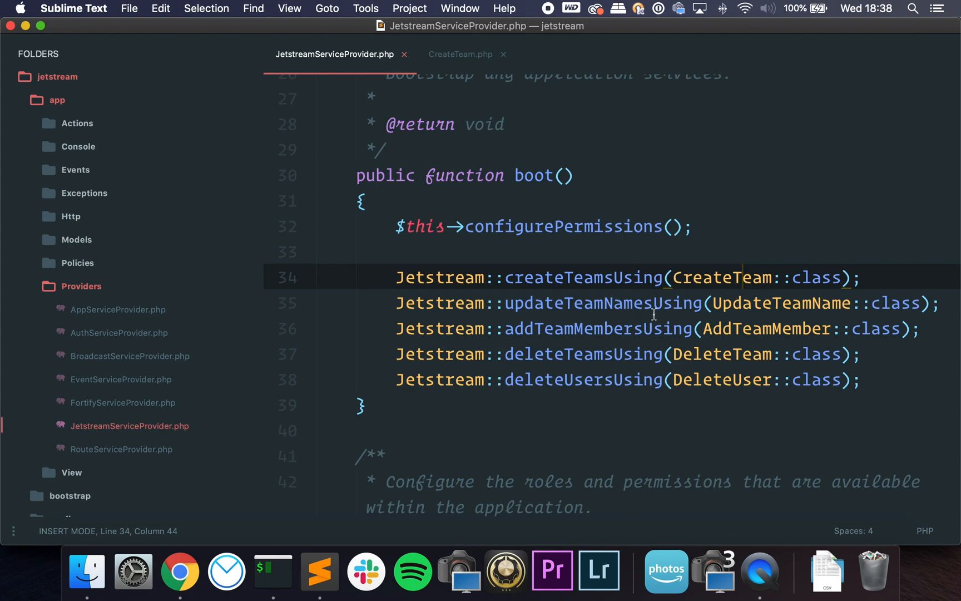
pyautogui.moveTo(667, 447)
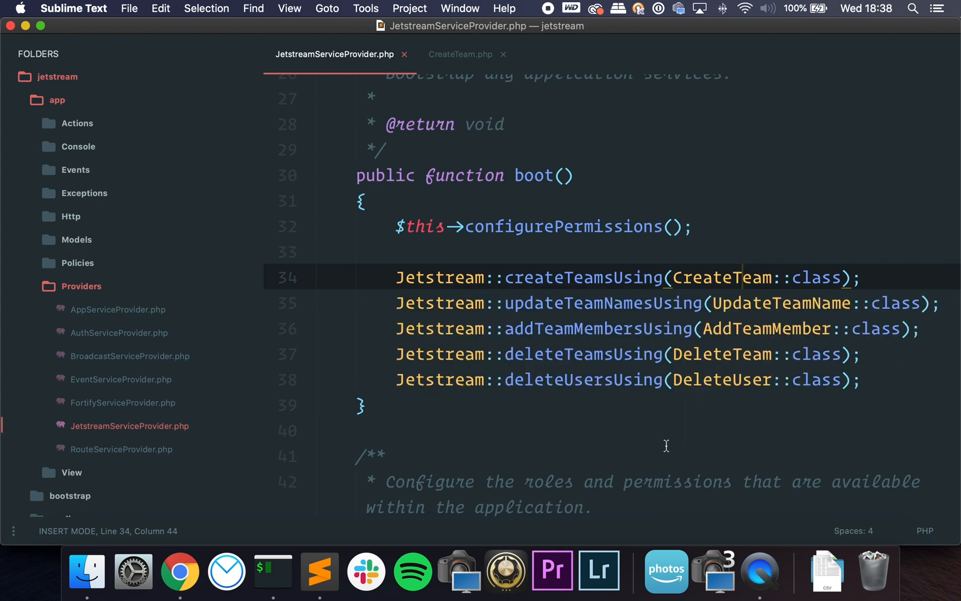
pyautogui.click(783, 329)
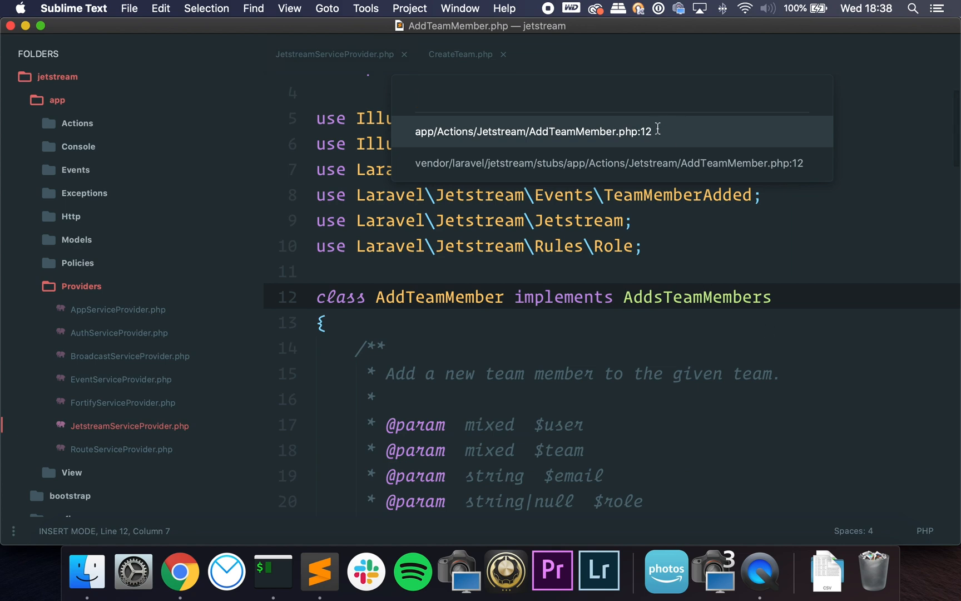
pyautogui.click(533, 131)
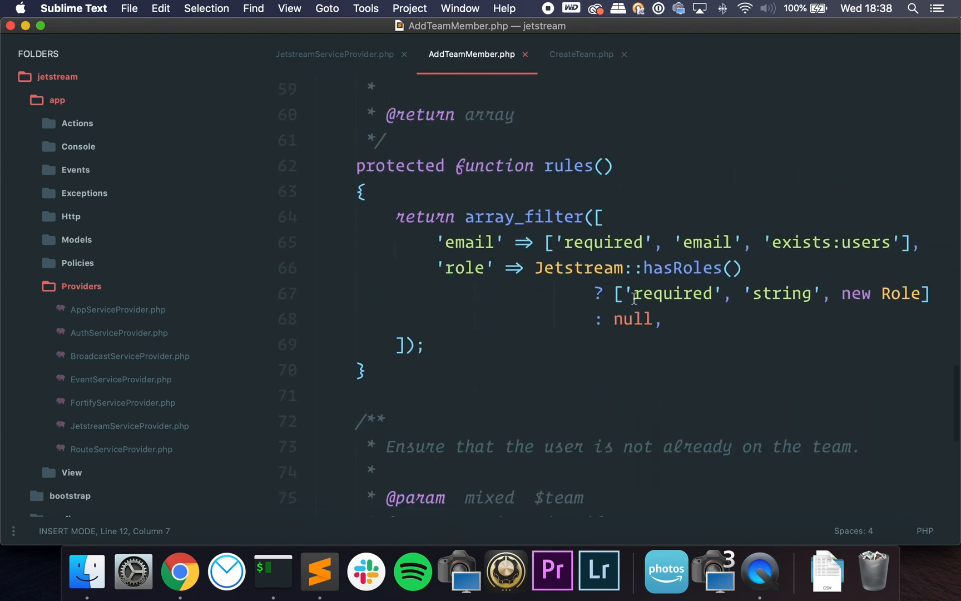
pyautogui.scroll(3)
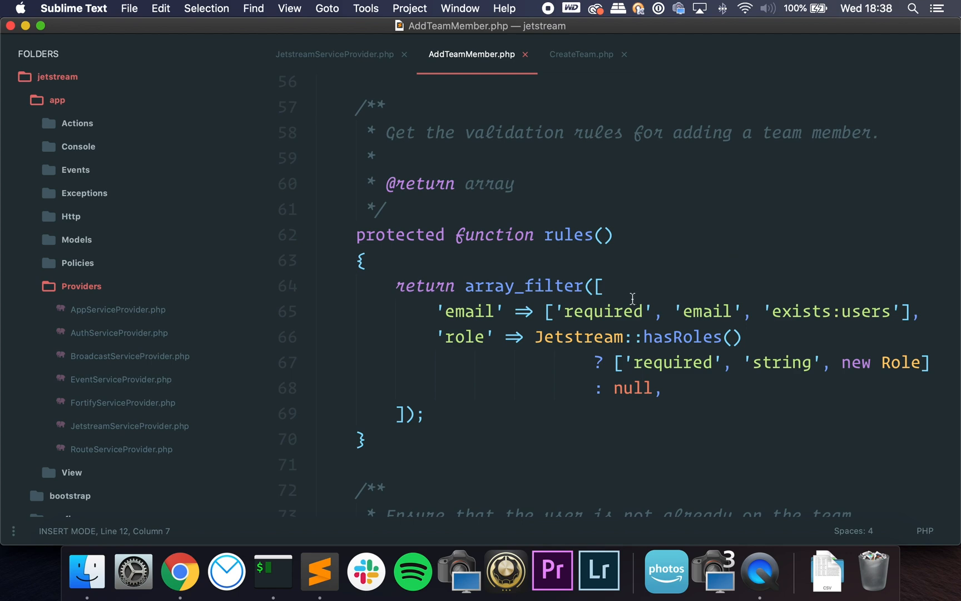
pyautogui.scroll(3)
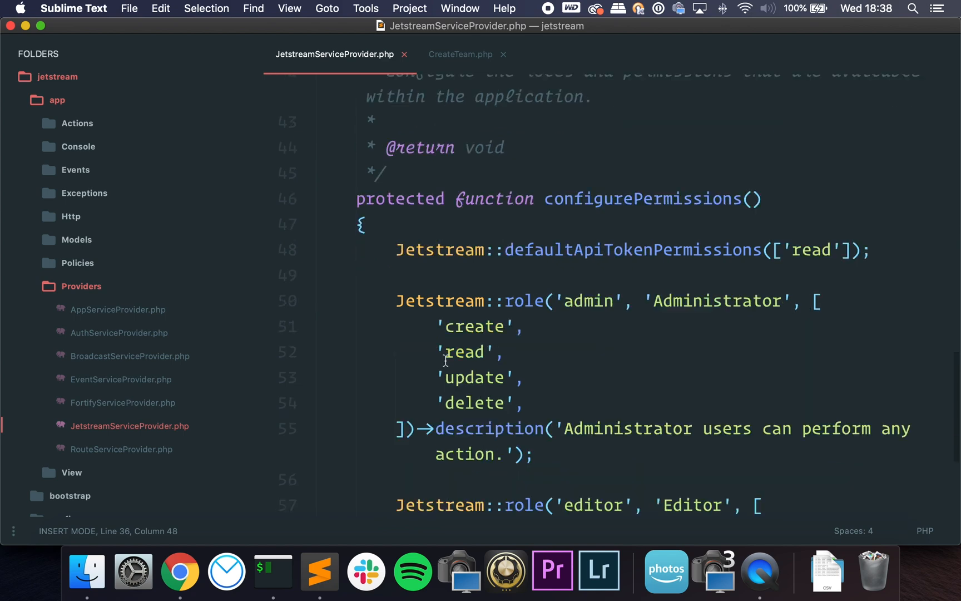
# Check the Administrator and Editor role choices on the team settings page against the provider's role definitions
pyautogui.scroll(-3)
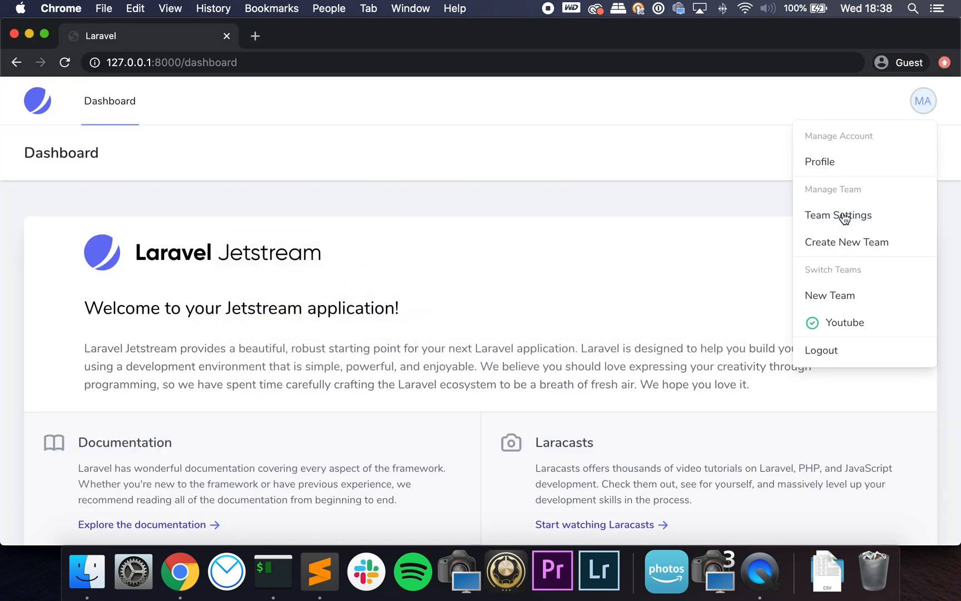
pyautogui.click(839, 214)
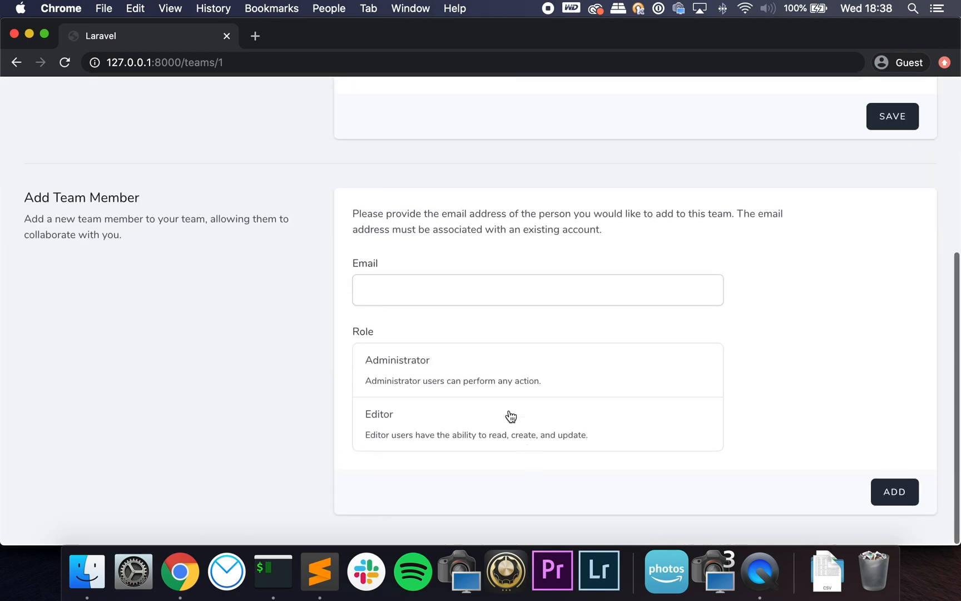
pyautogui.click(318, 571)
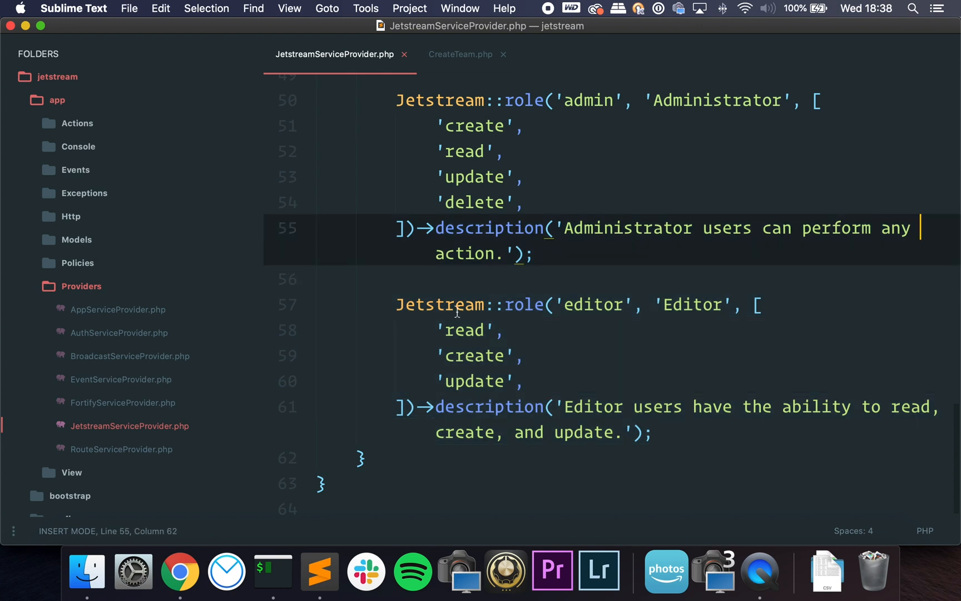
pyautogui.moveTo(183, 429)
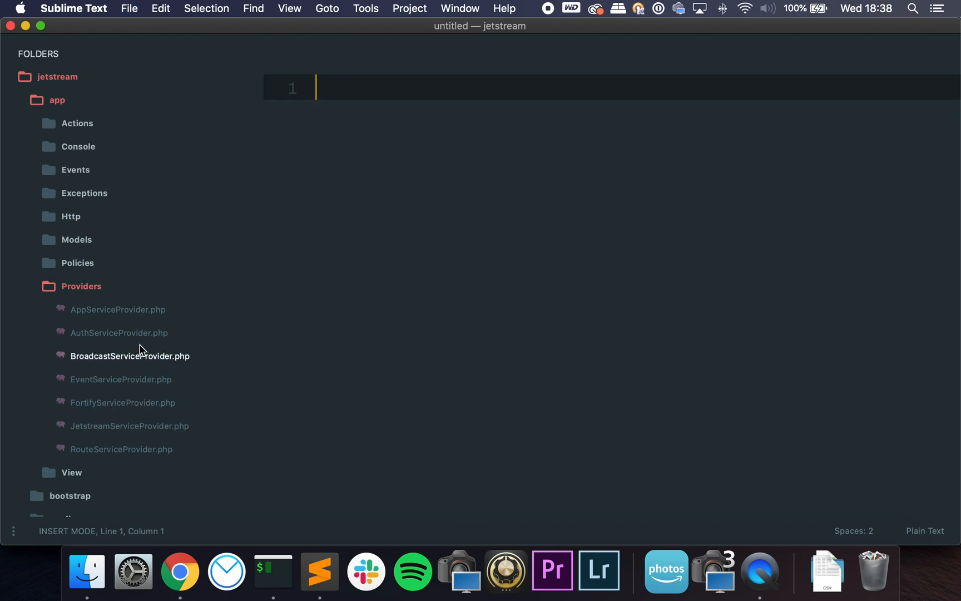
# Open resources/views/teams/show.blade.php and compare its delete-permission check with the team settings page
pyautogui.click(82, 286)
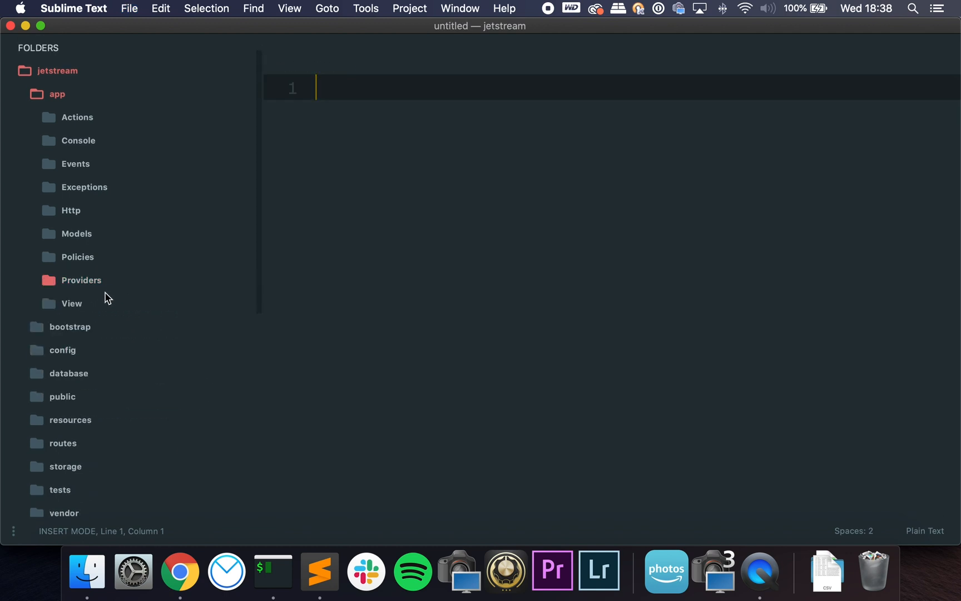
pyautogui.scroll(-3)
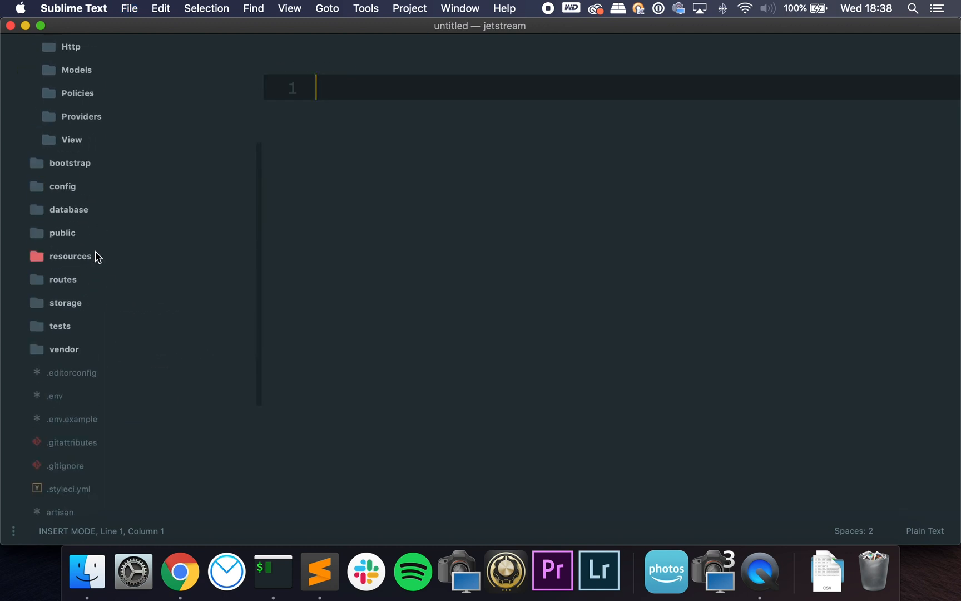
pyautogui.click(70, 255)
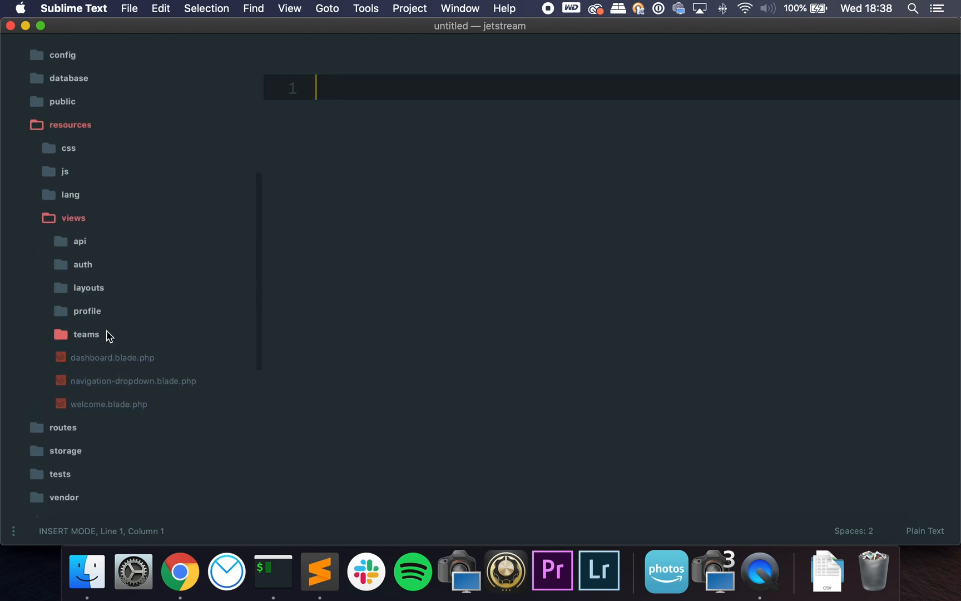
pyautogui.click(85, 334)
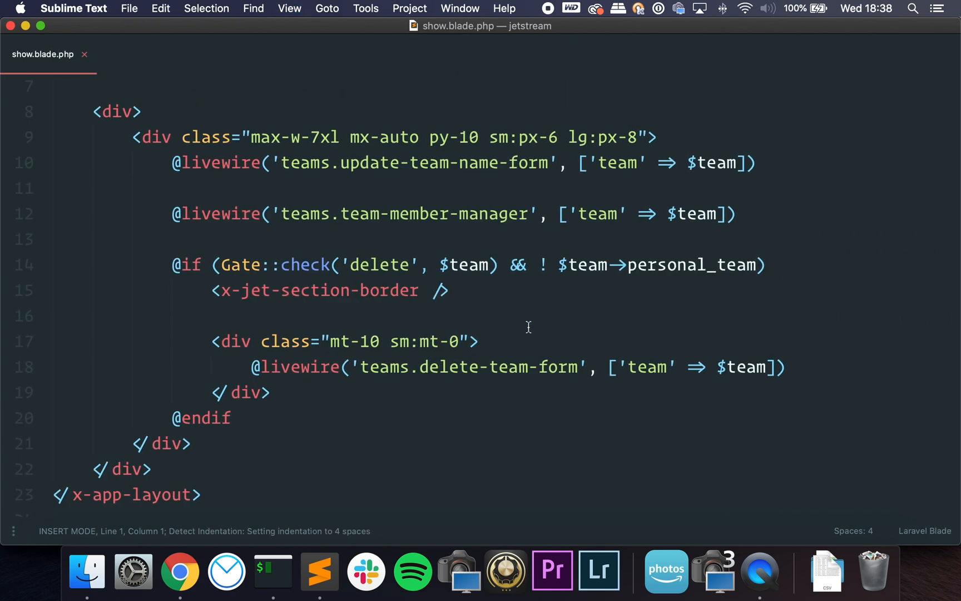
pyautogui.click(179, 571)
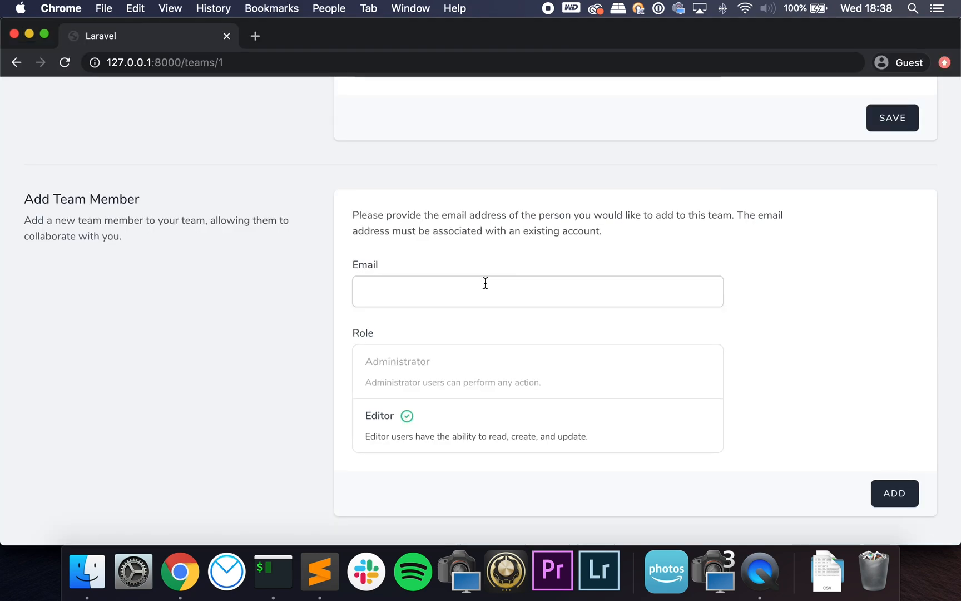
pyautogui.click(319, 570)
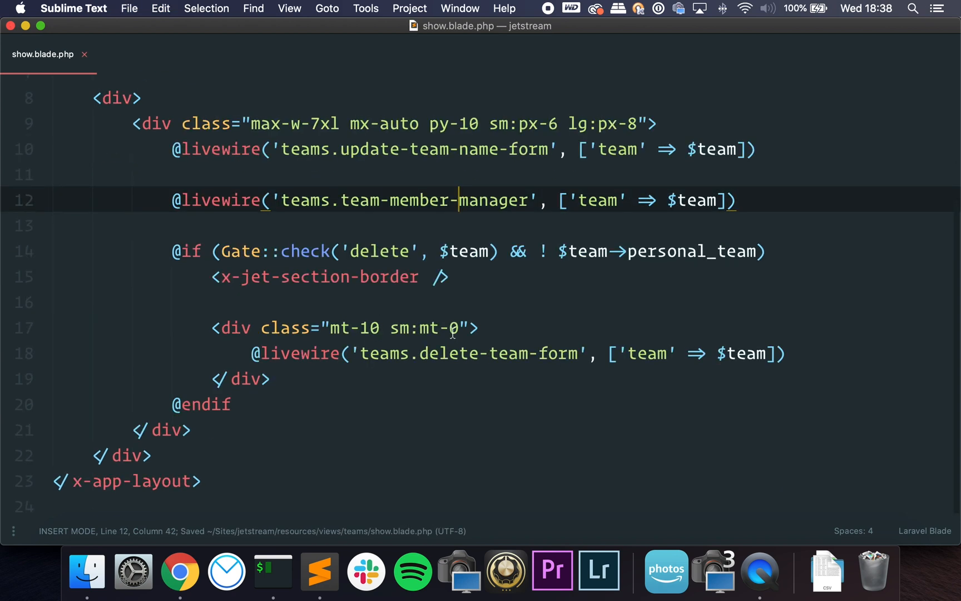
pyautogui.click(479, 251)
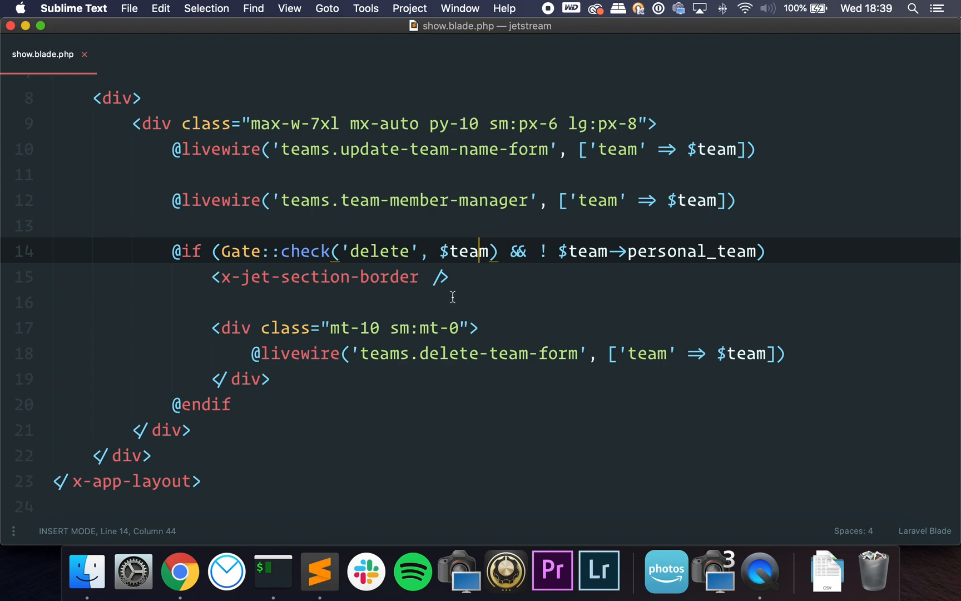
# Open the profile show.blade.php view and compare its layout with the profile page in Chrome
pyautogui.click(179, 571)
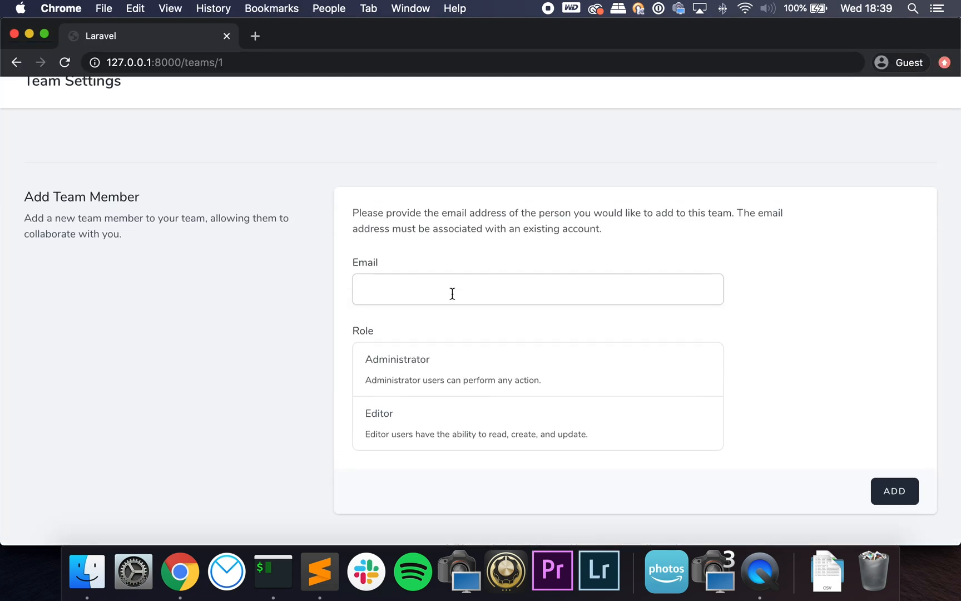
pyautogui.click(318, 570)
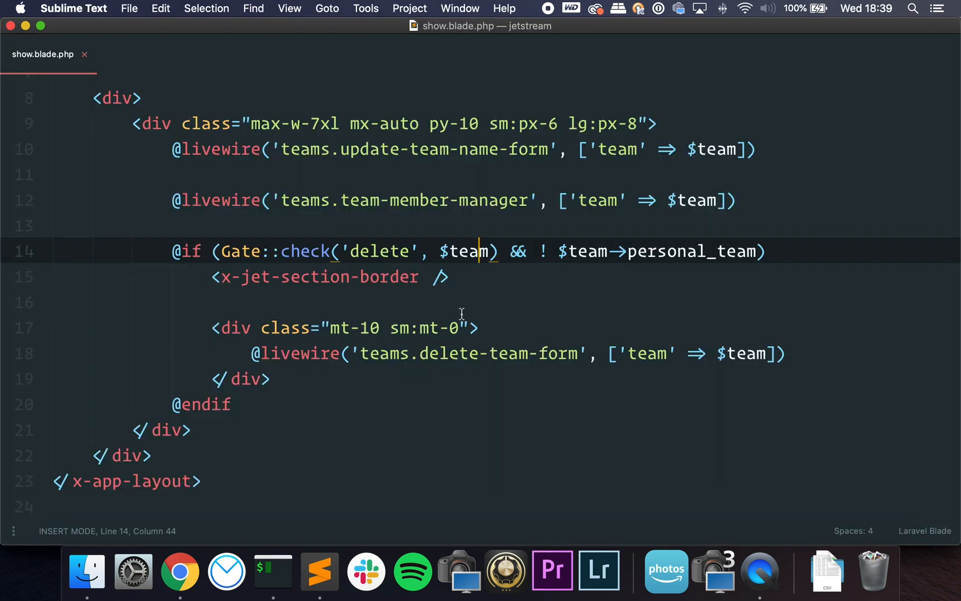
pyautogui.scroll(3)
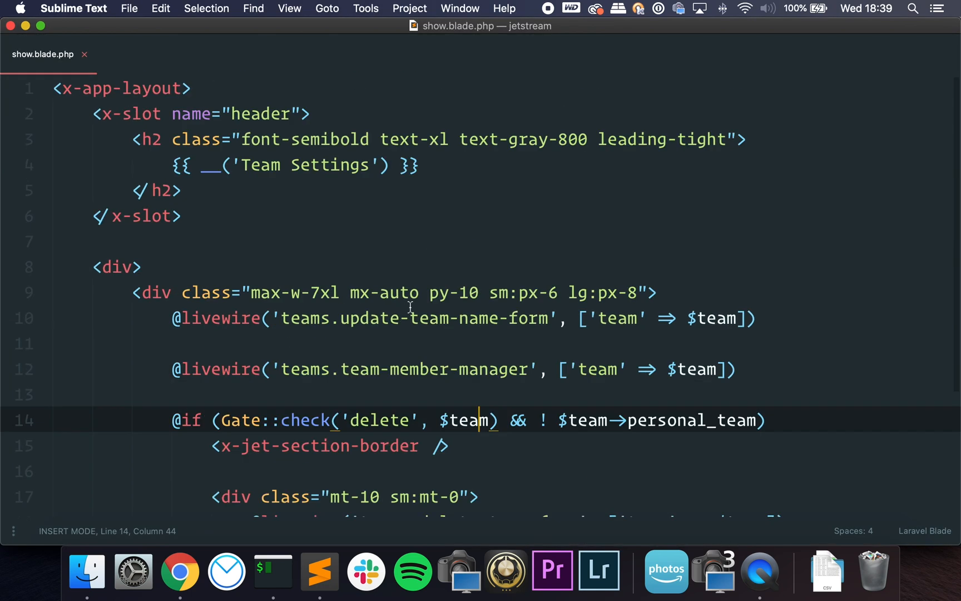
pyautogui.click(430, 293)
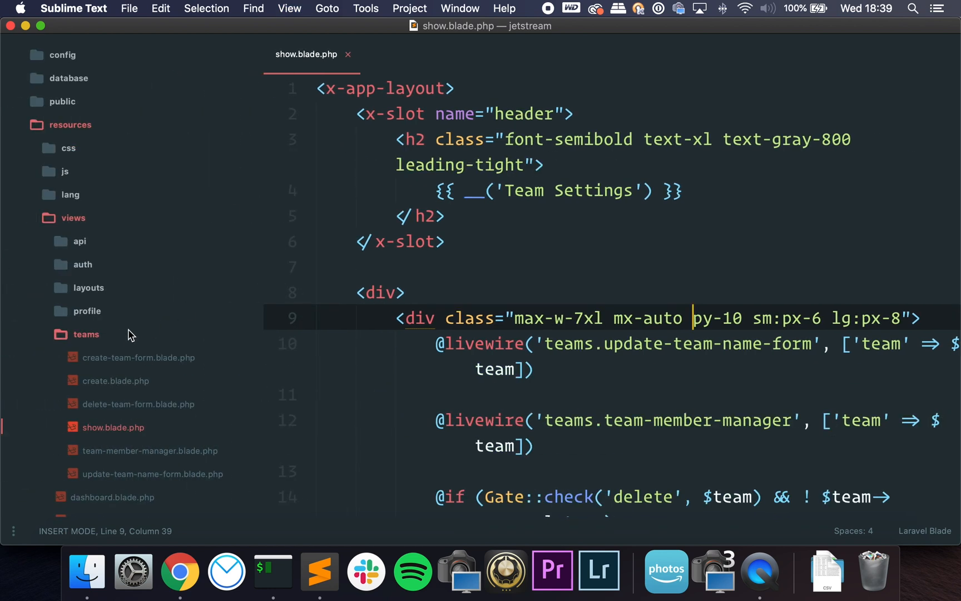
pyautogui.click(87, 310)
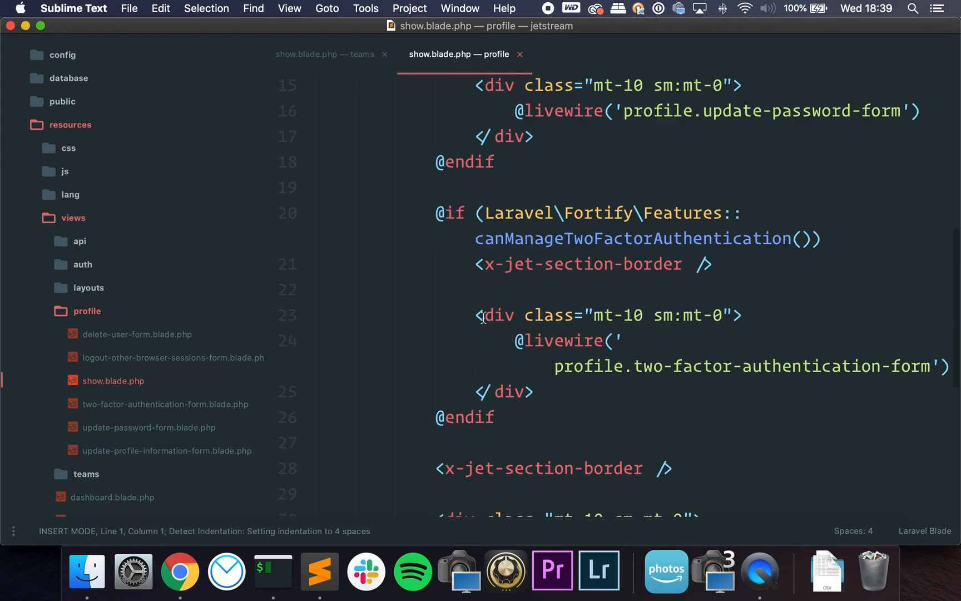
pyautogui.scroll(3)
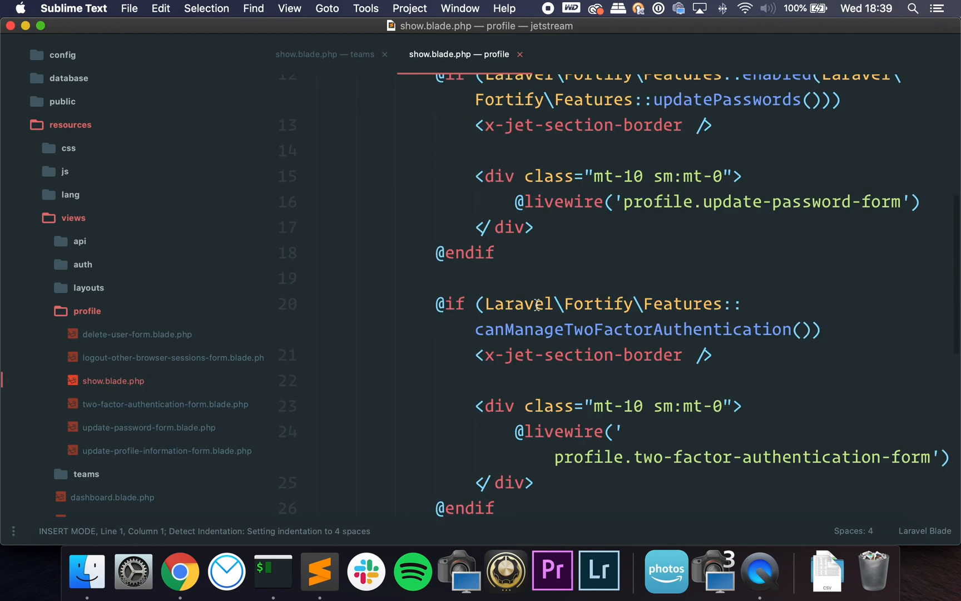
pyautogui.scroll(3)
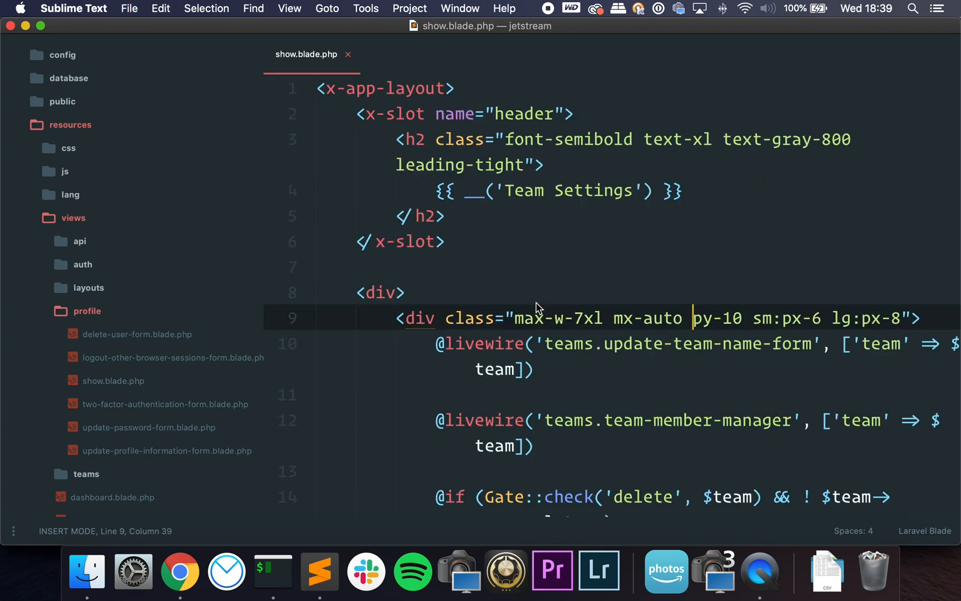
# Collapse the profile and resources folders, leaving the team settings view open
pyautogui.click(86, 310)
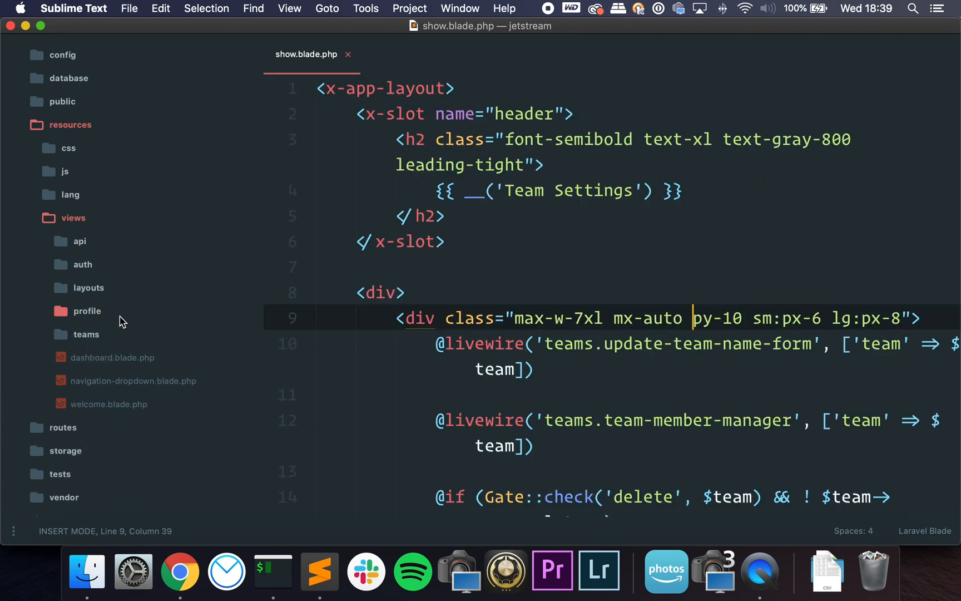
pyautogui.moveTo(120, 344)
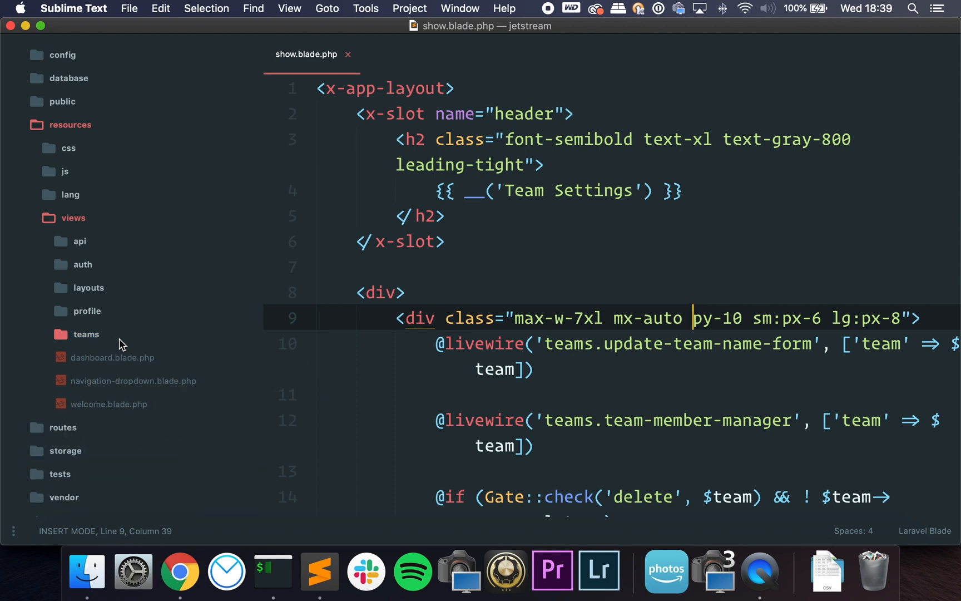
pyautogui.moveTo(74, 147)
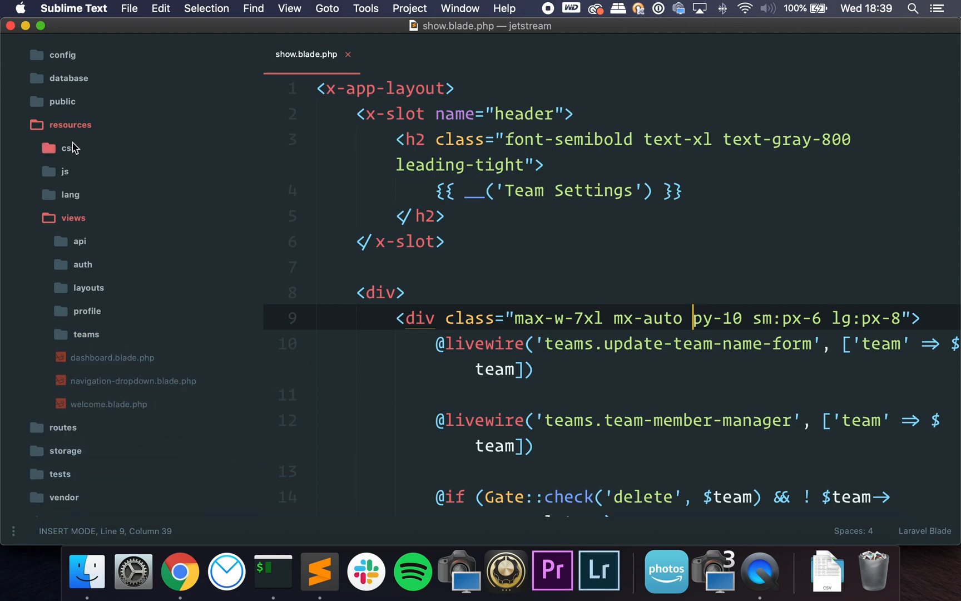
pyautogui.click(70, 125)
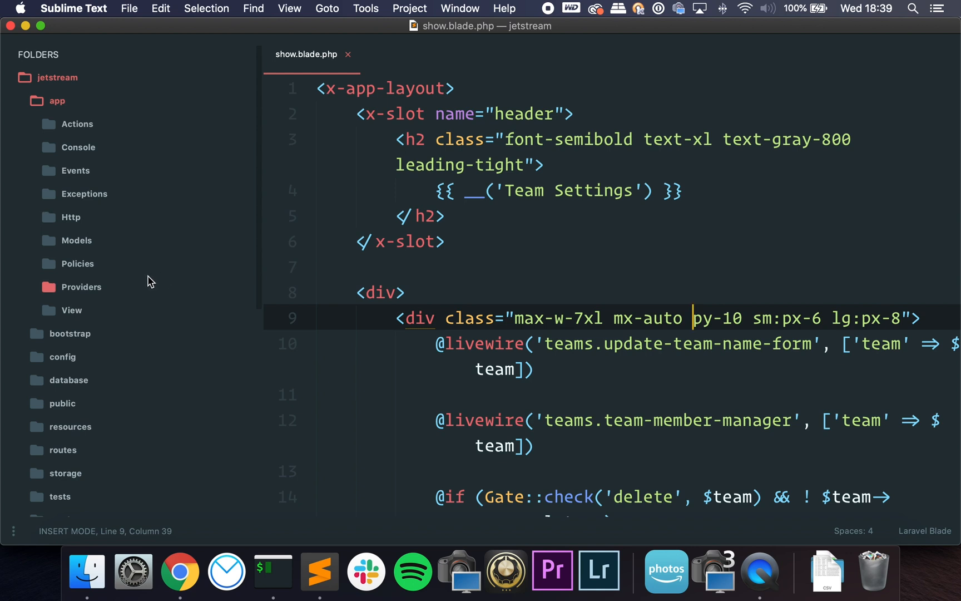
pyautogui.moveTo(146, 284)
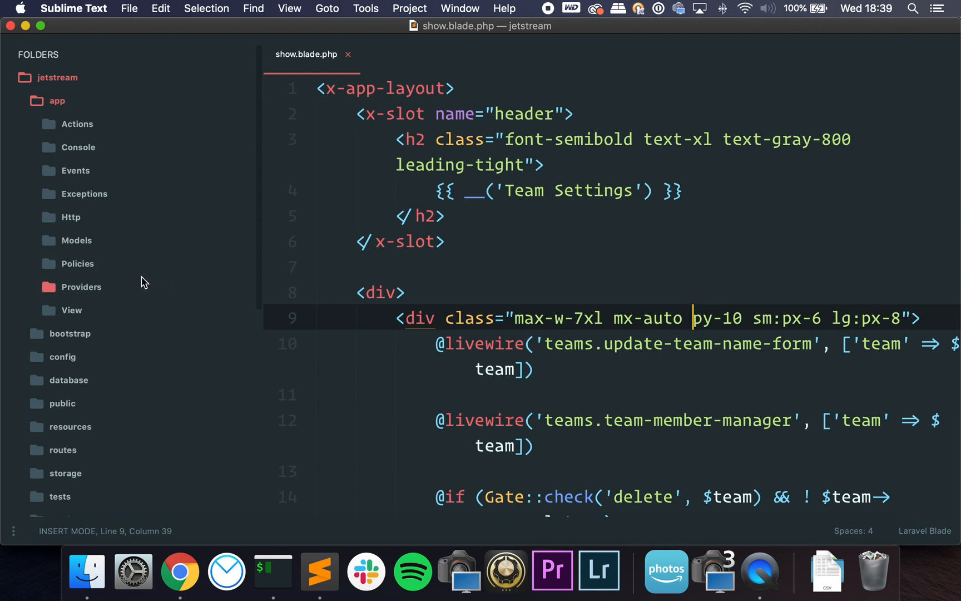
pyautogui.moveTo(141, 283)
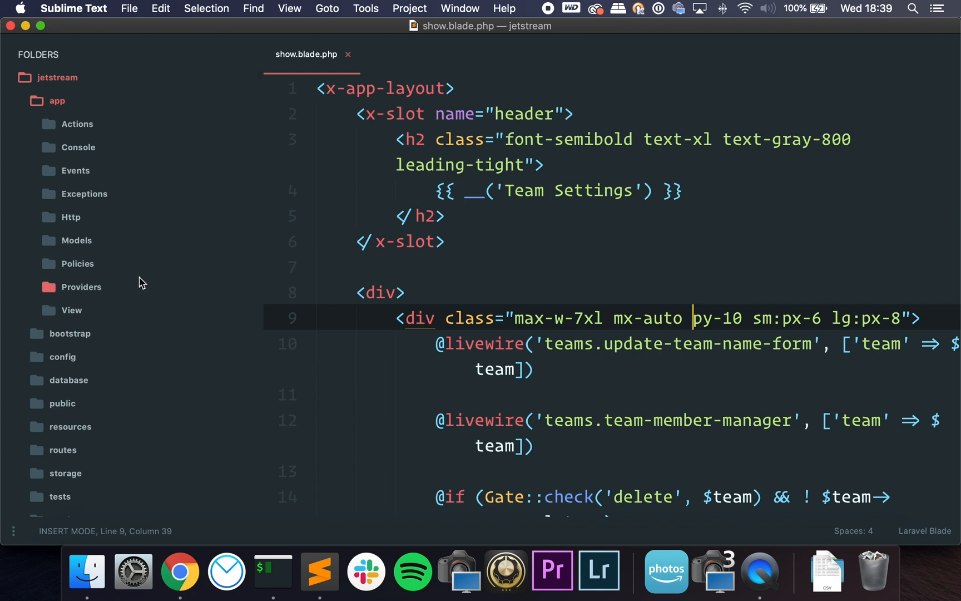
pyautogui.moveTo(127, 284)
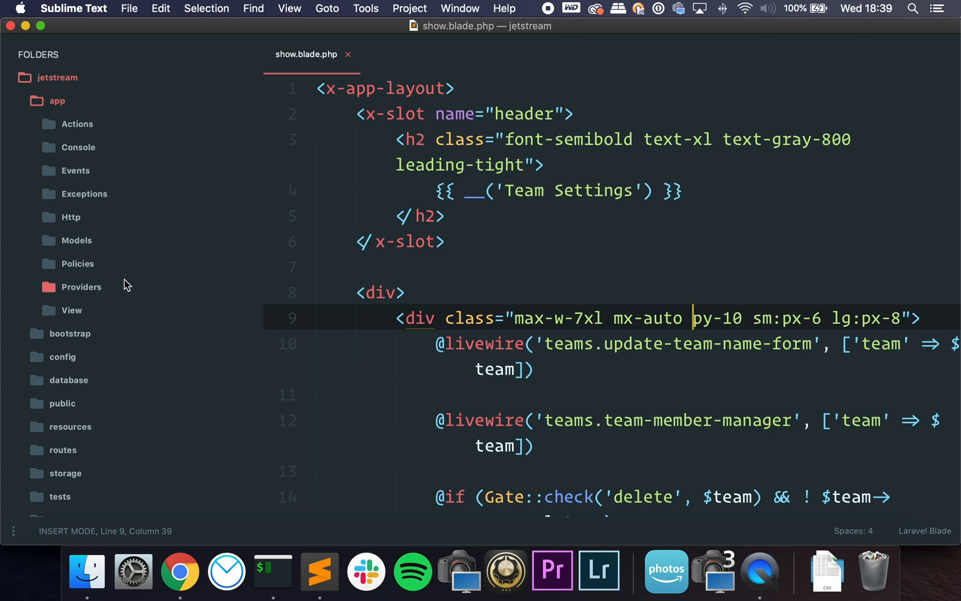
pyautogui.moveTo(433, 269)
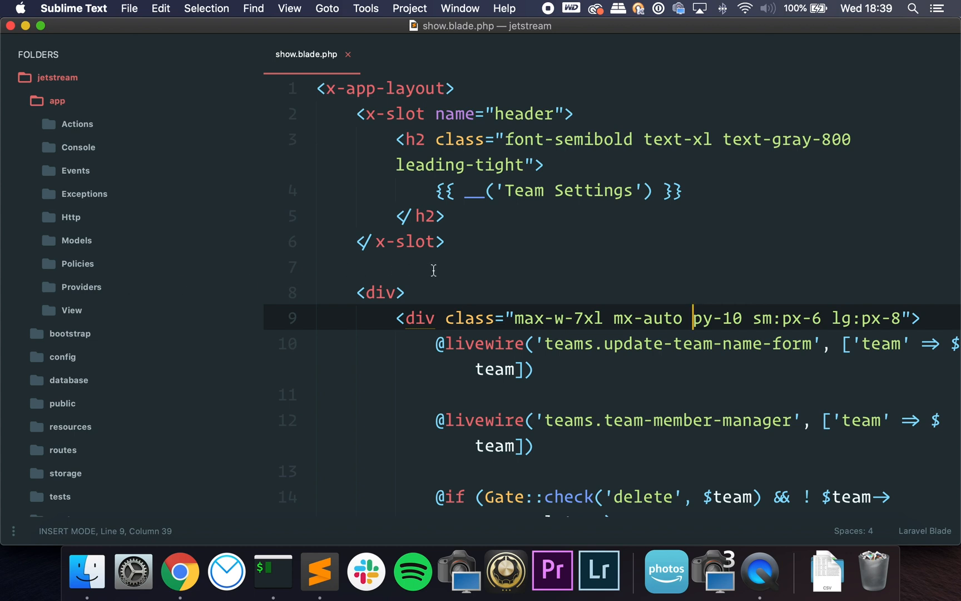
pyautogui.moveTo(424, 272)
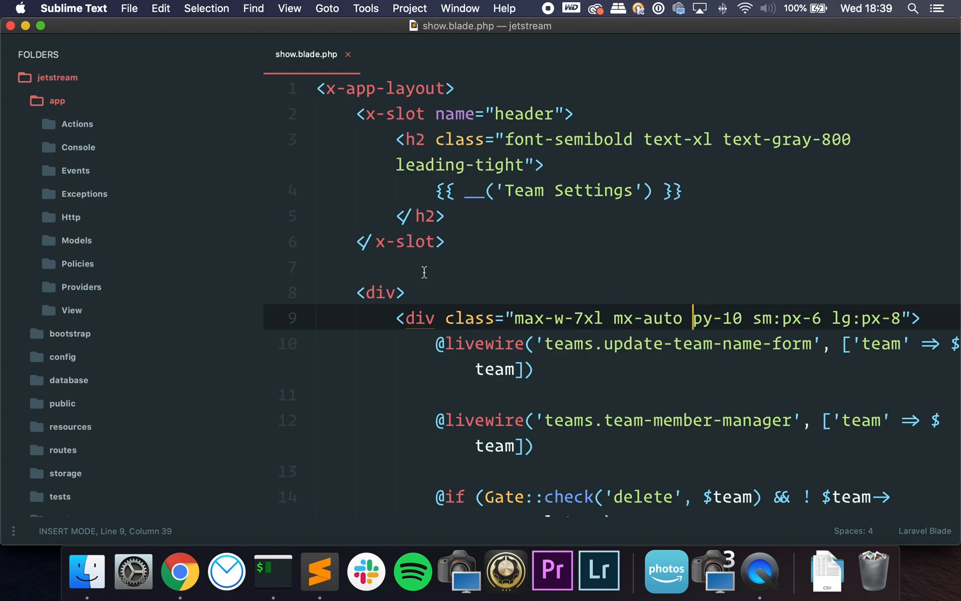